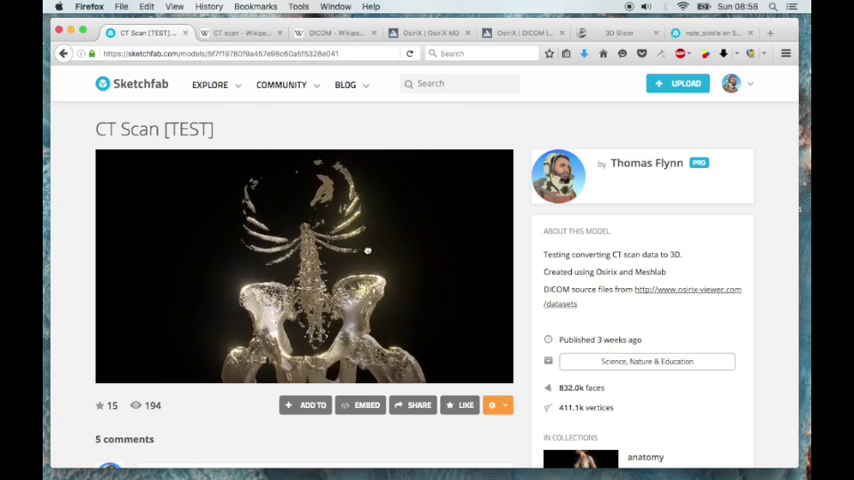
# Browse the Wikipedia CT scan article down to its 3D bone reconstruction image
pyautogui.moveTo(368, 250); pyautogui.dragTo(192, 278)
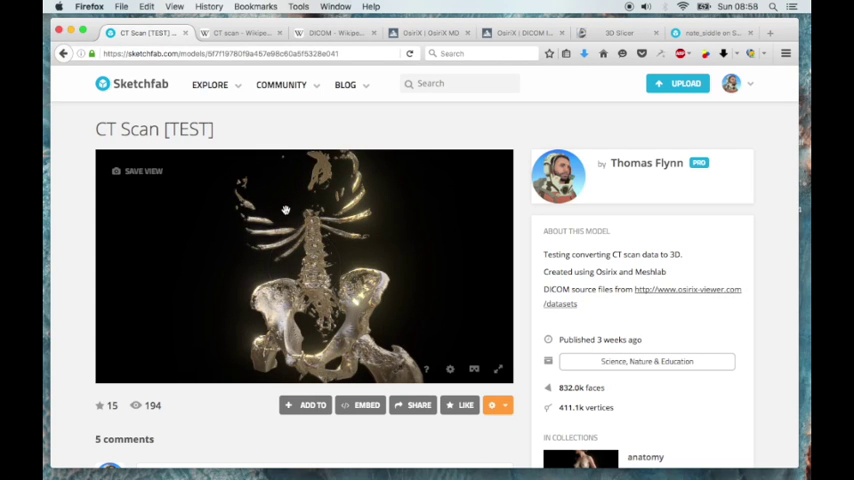
pyautogui.click(240, 32)
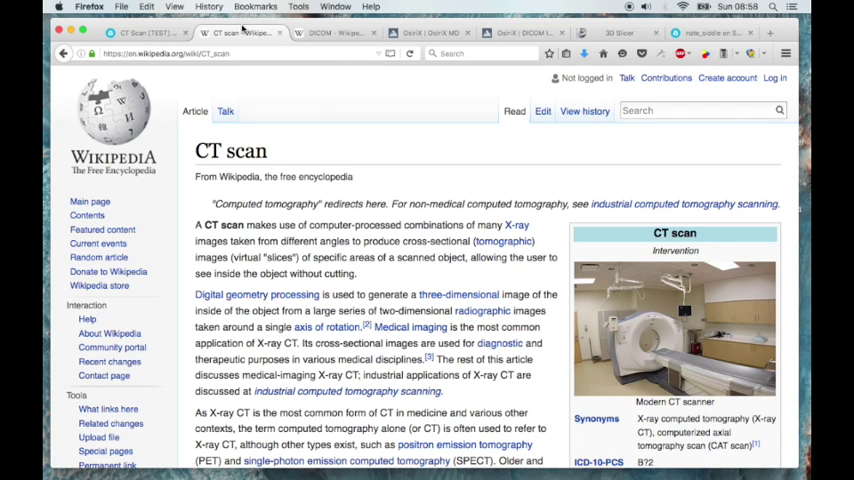
pyautogui.scroll(-3)
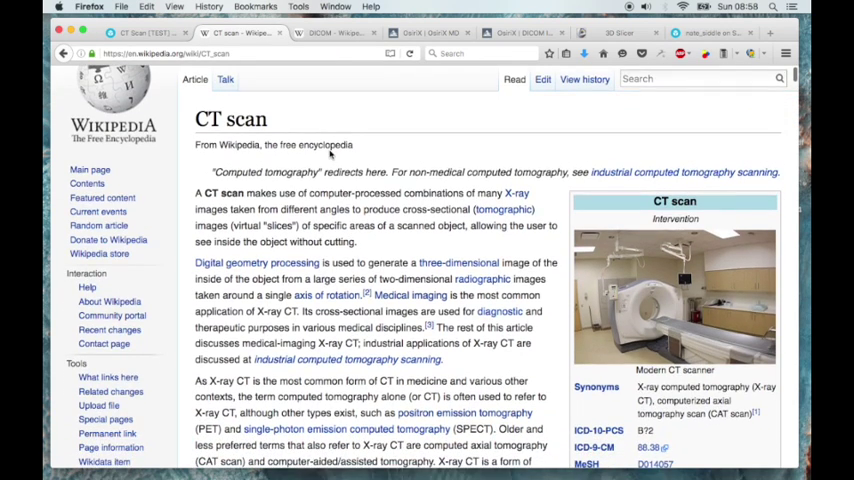
pyautogui.scroll(-3)
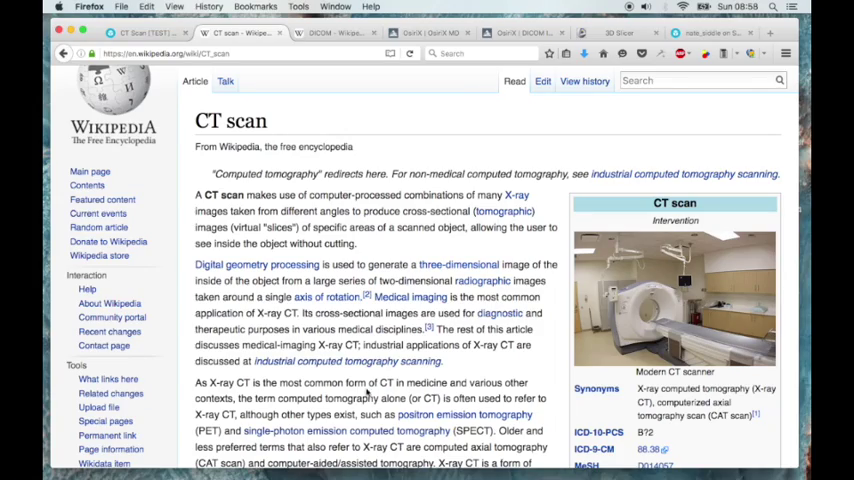
pyautogui.scroll(-3)
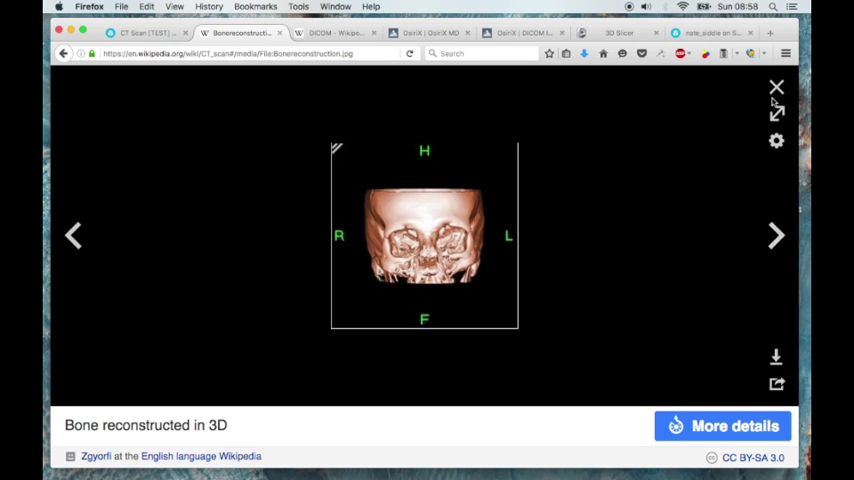
pyautogui.moveTo(776, 88)
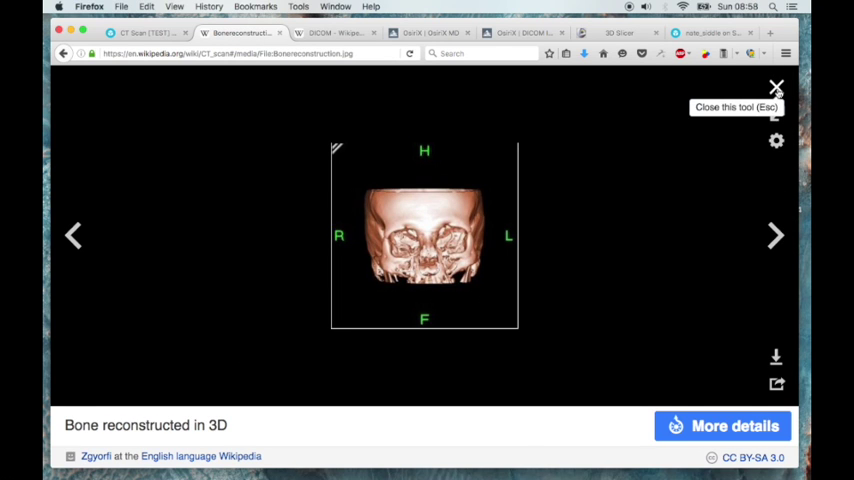
# Leave the bone reconstruction image and move on to the DICOM article
pyautogui.click(776, 88)
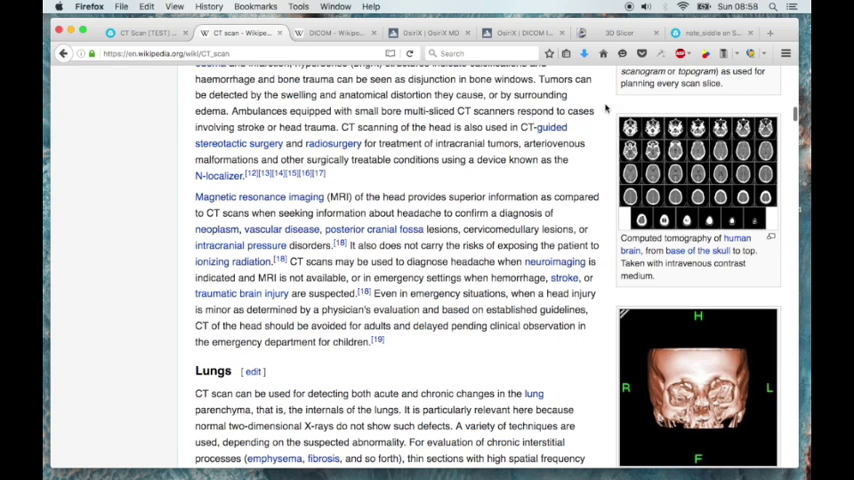
pyautogui.click(336, 32)
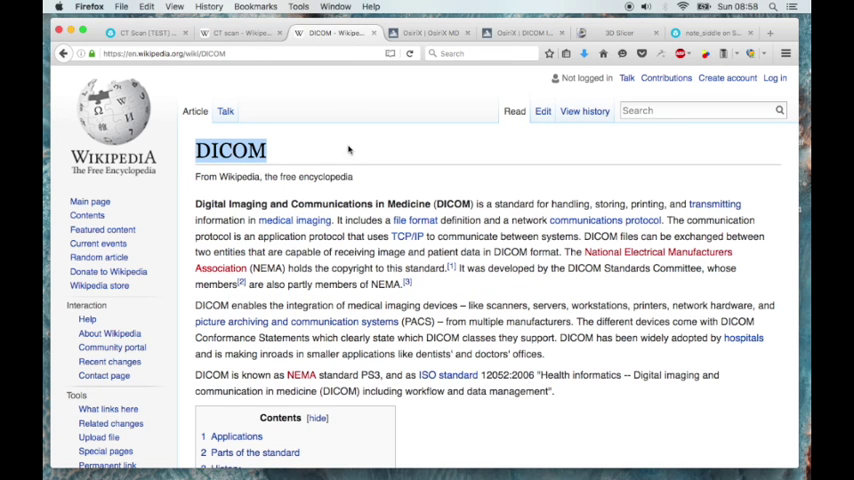
pyautogui.moveTo(362, 148)
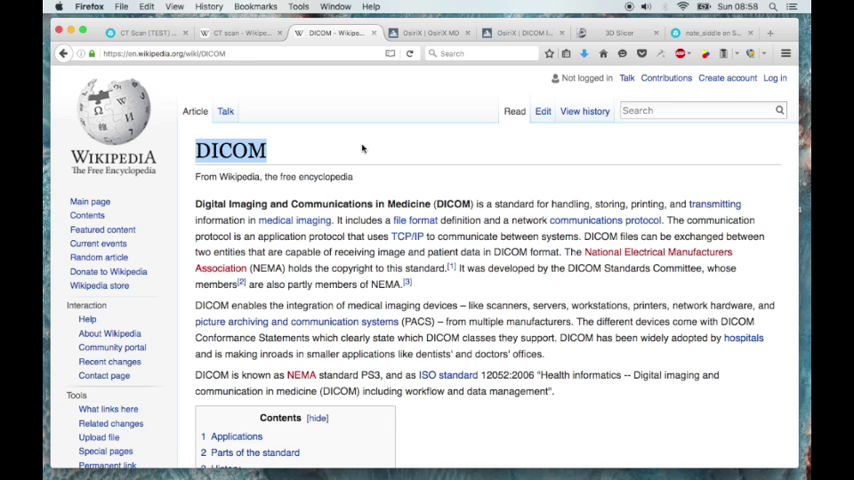
pyautogui.moveTo(396, 156)
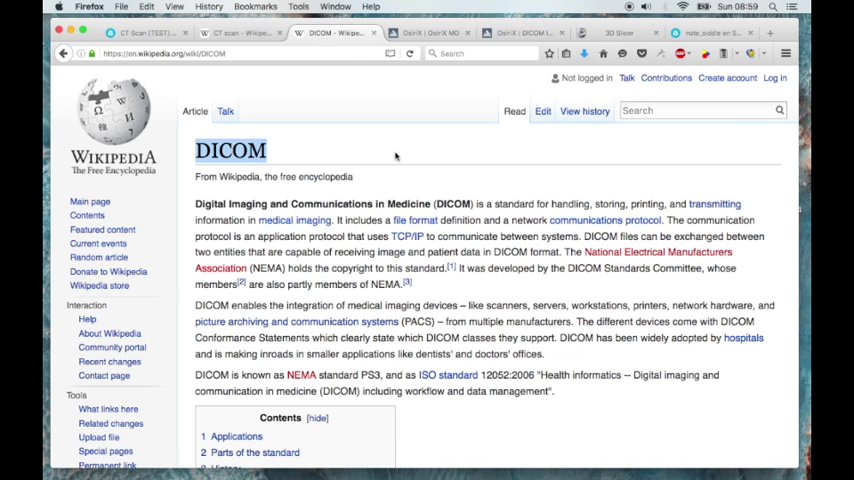
pyautogui.moveTo(436, 160)
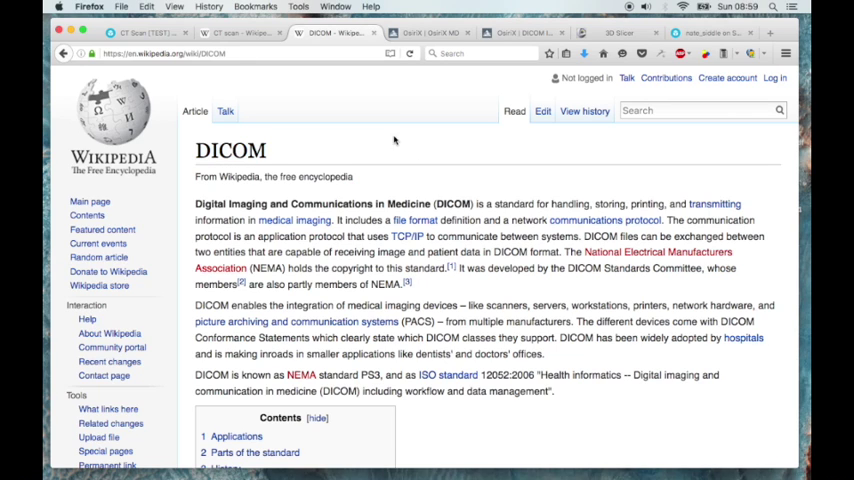
pyautogui.moveTo(234, 32)
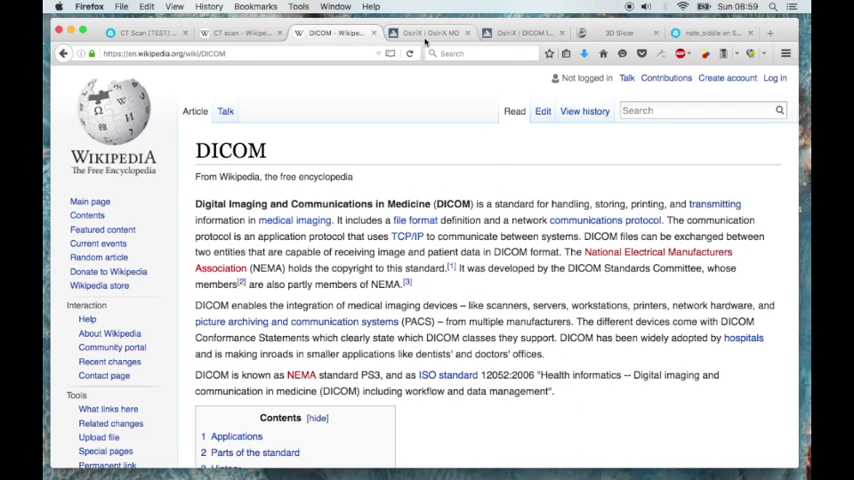
# Browse the OsiriX MD site and return to the OsiriX MD for Mac page
pyautogui.click(424, 32)
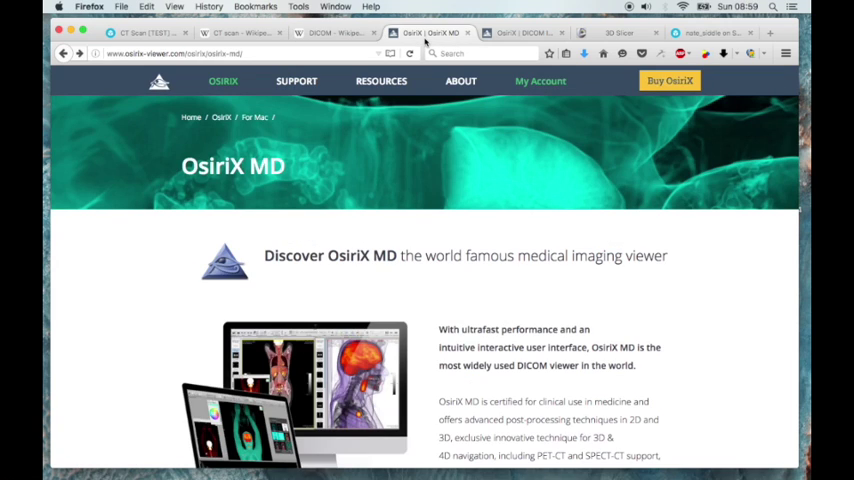
pyautogui.scroll(-3)
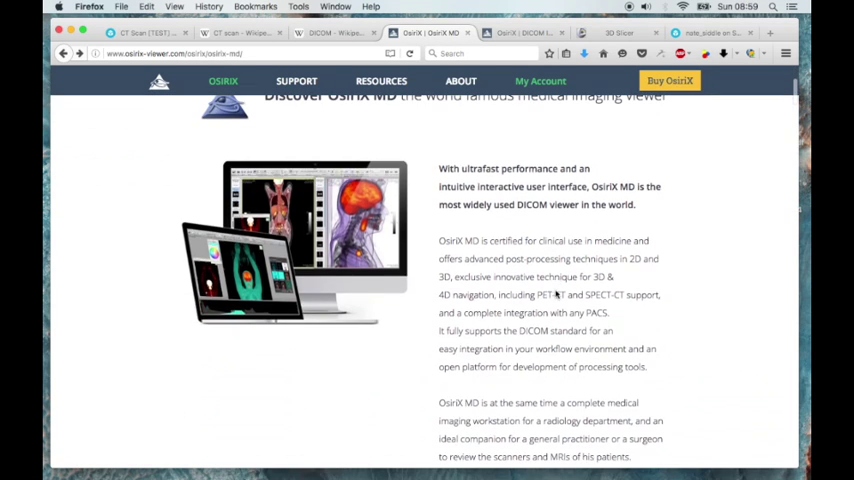
pyautogui.scroll(3)
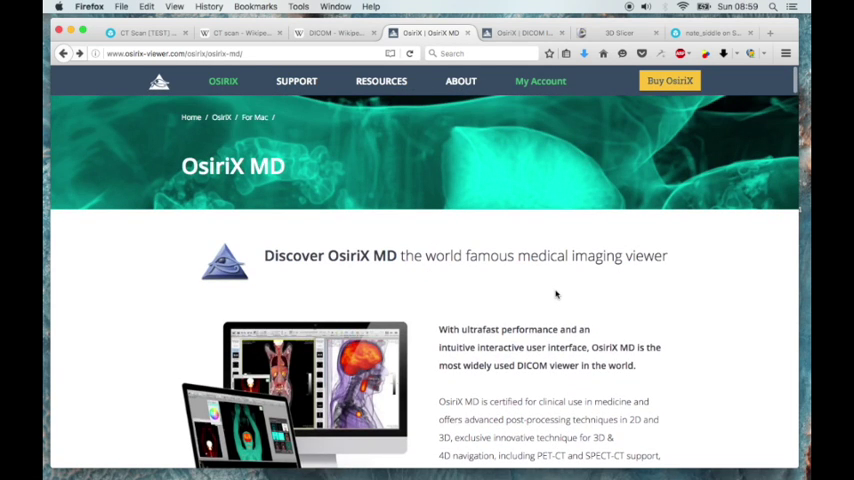
pyautogui.scroll(-3)
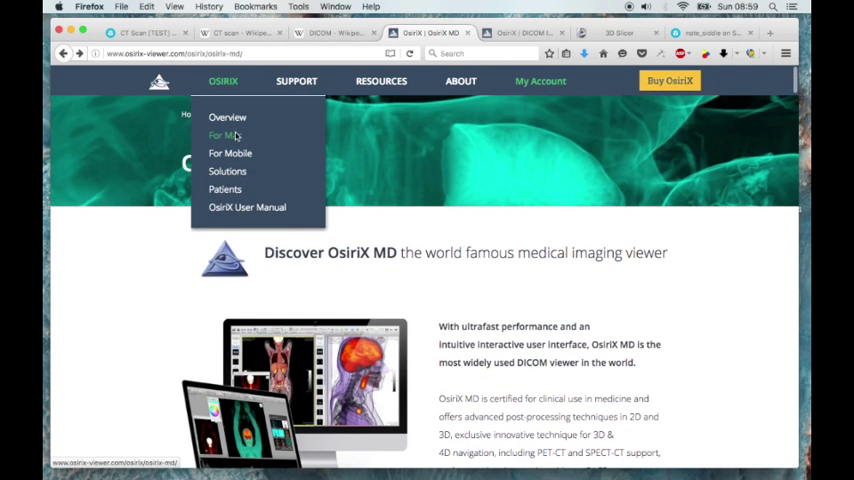
pyautogui.click(222, 136)
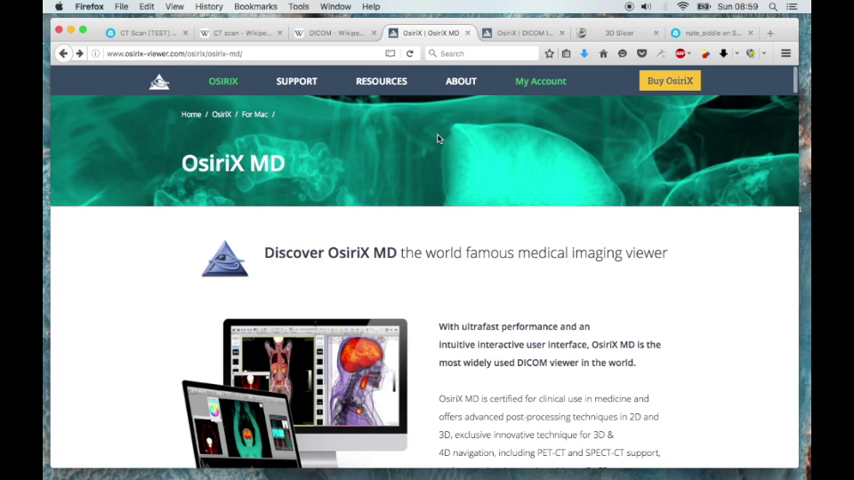
# Reach the Download OsiriX Lite page via the free demo link under Try OsiriX Lite
pyautogui.scroll(-3)
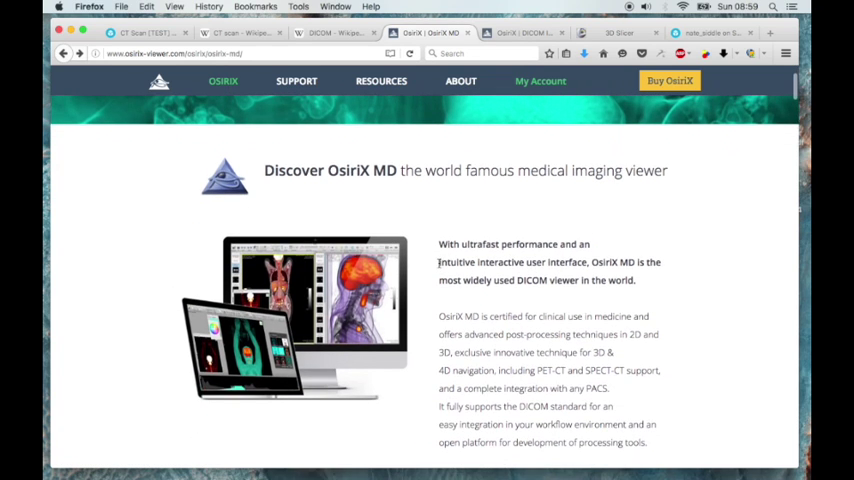
pyautogui.scroll(3)
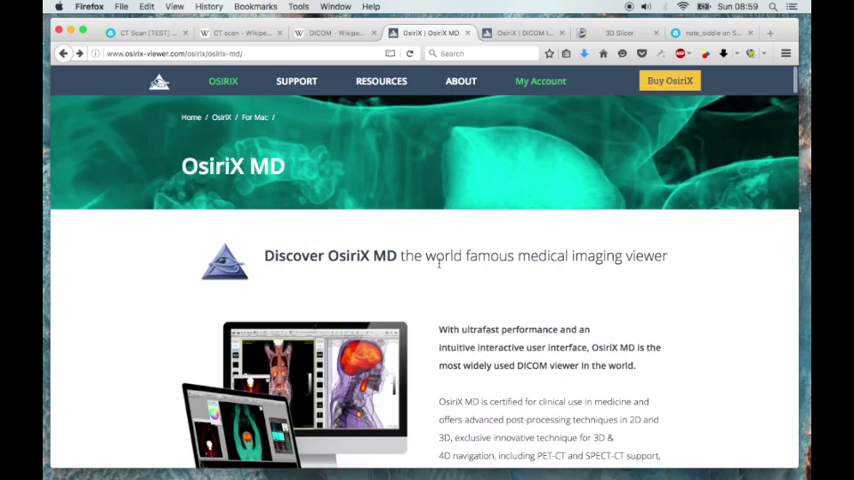
pyautogui.scroll(-3)
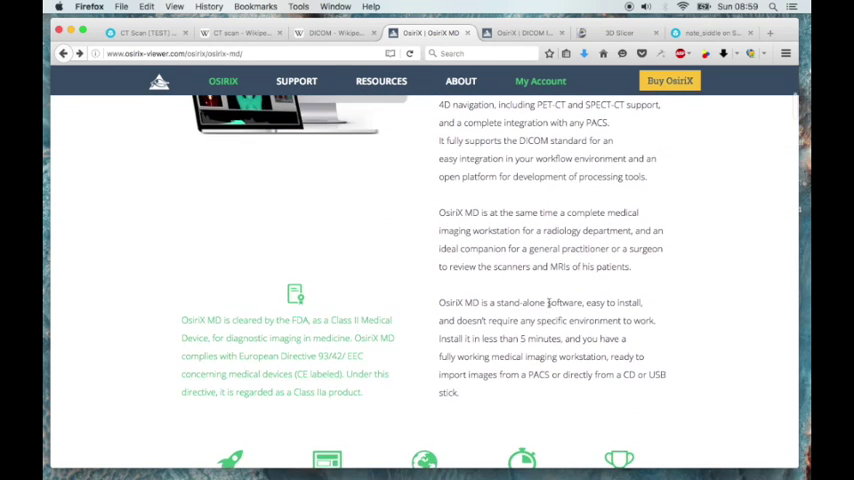
pyautogui.scroll(-3)
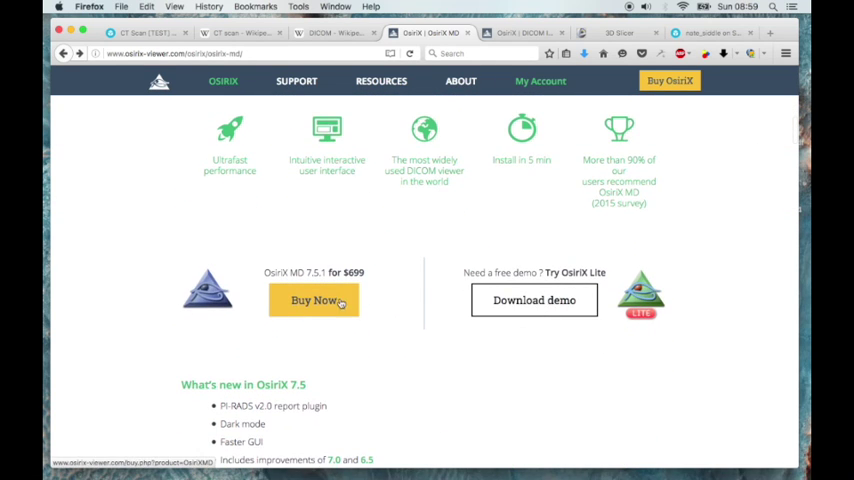
pyautogui.moveTo(414, 290)
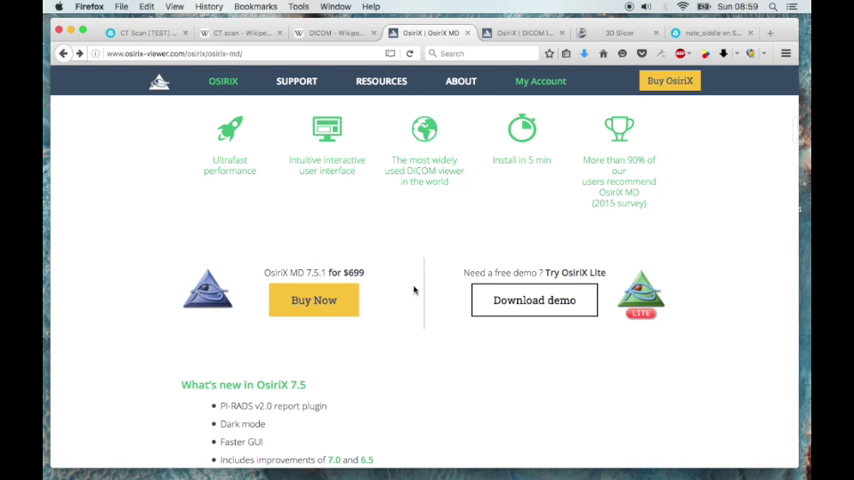
pyautogui.moveTo(548, 308)
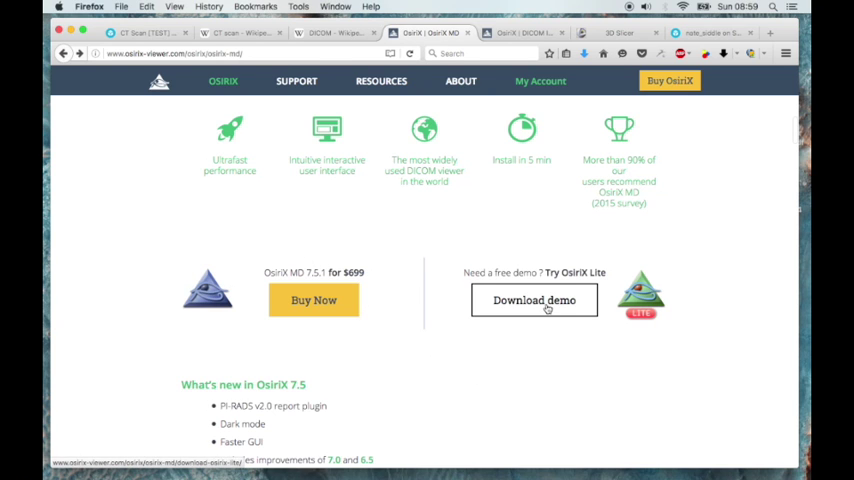
pyautogui.click(534, 300)
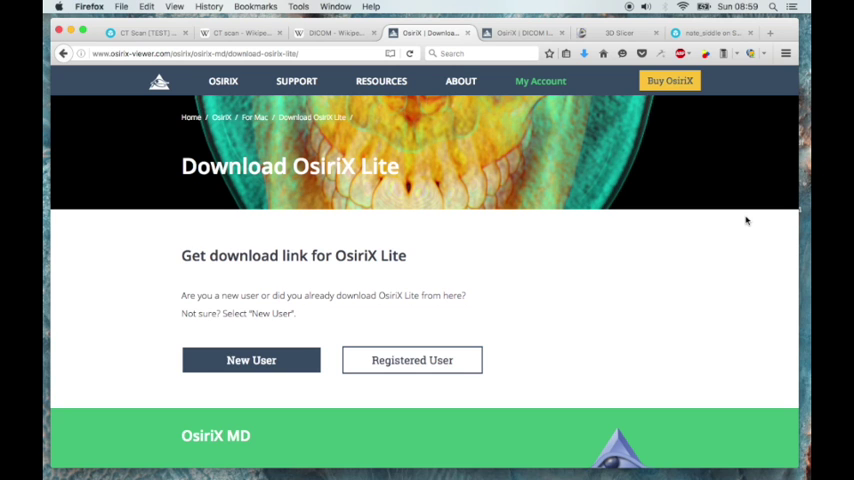
pyautogui.moveTo(504, 208)
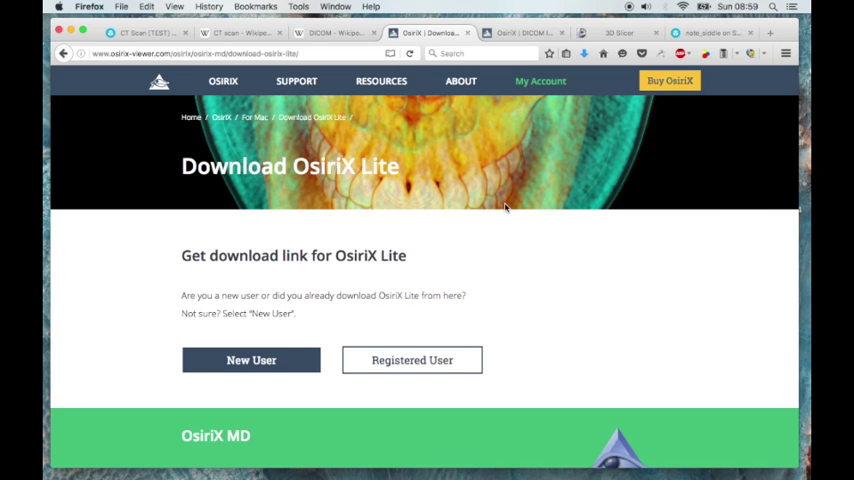
pyautogui.scroll(-3)
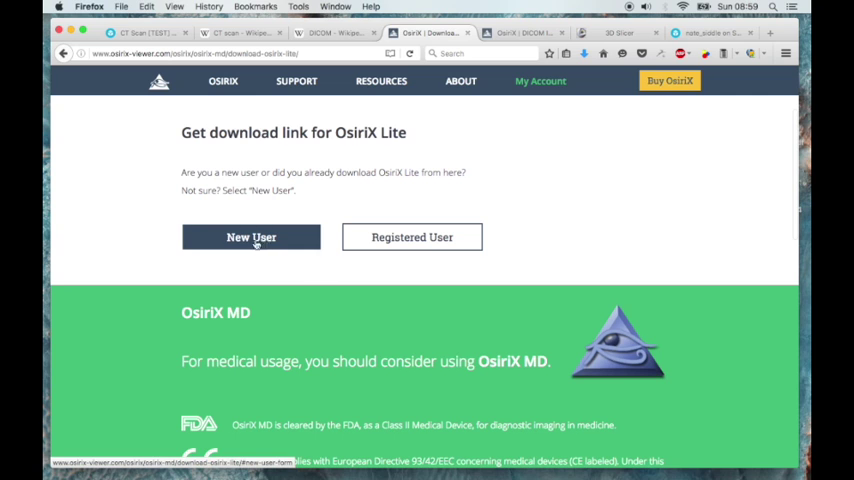
pyautogui.moveTo(520, 186)
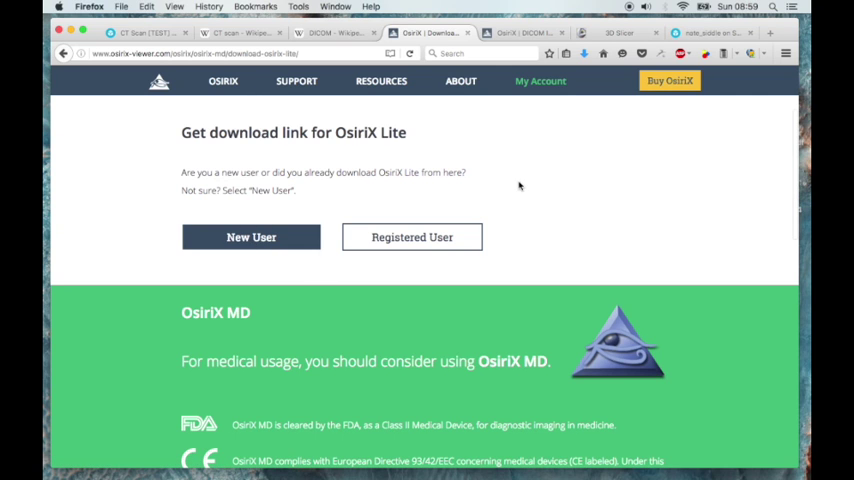
pyautogui.scroll(3)
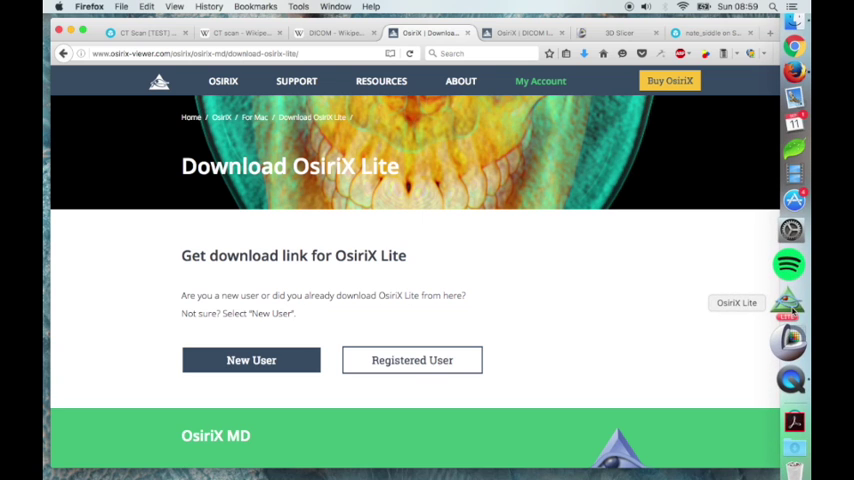
pyautogui.moveTo(488, 242)
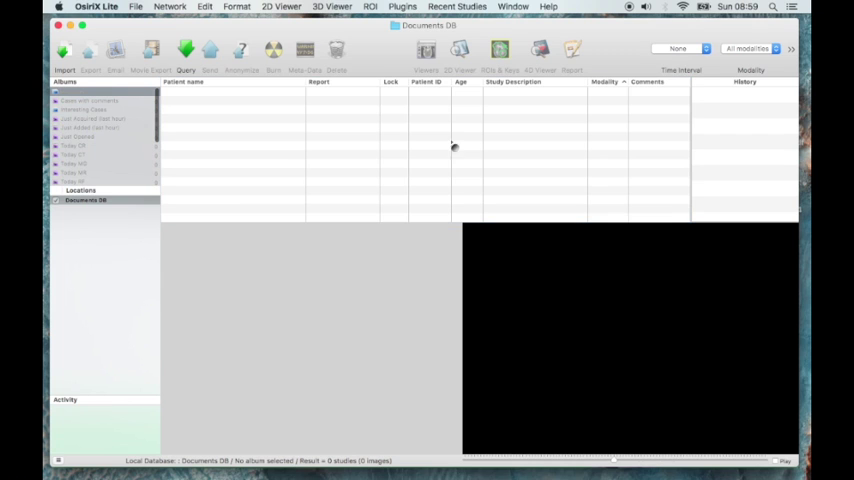
pyautogui.moveTo(206, 132)
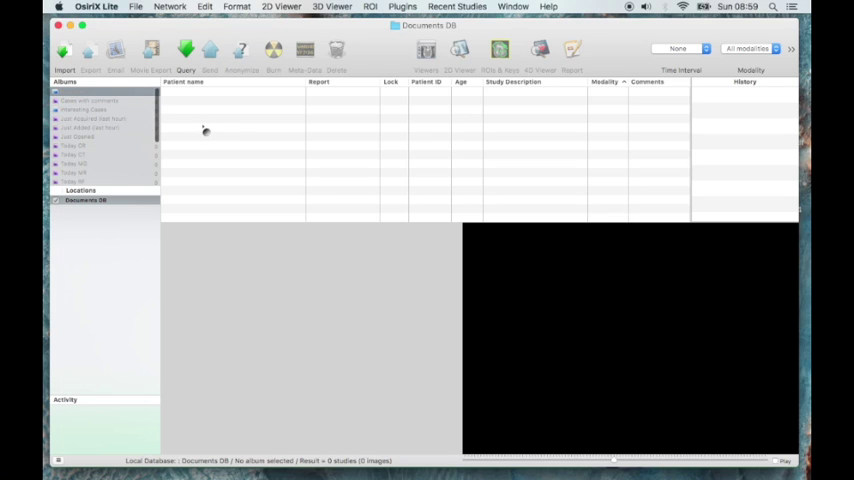
pyautogui.moveTo(396, 112)
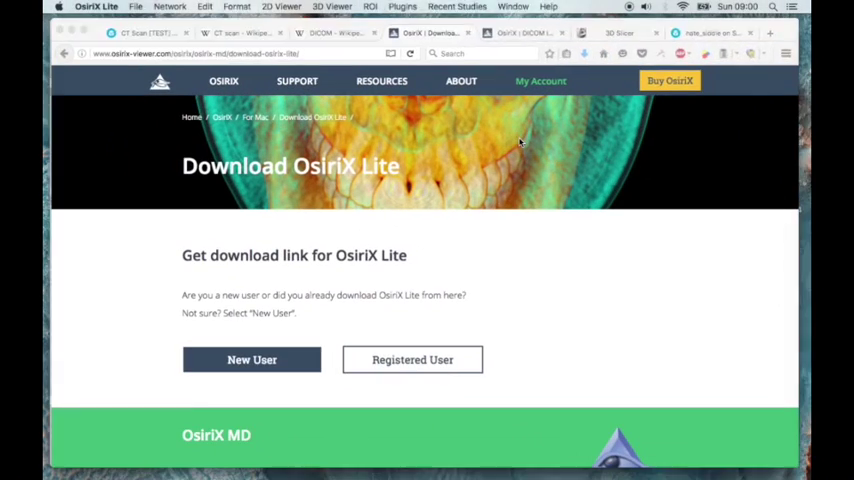
# Browse the OsiriX DICOM Image Library datasets down toward the INCISIX dental scan
pyautogui.click(460, 80)
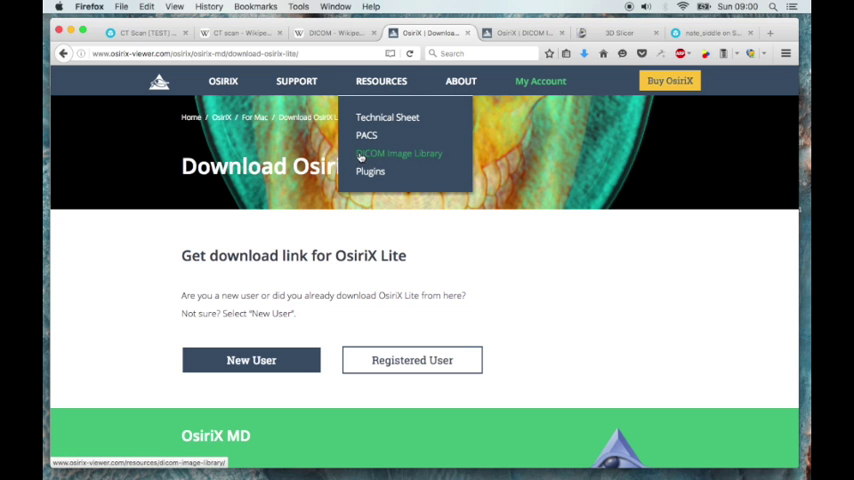
pyautogui.click(398, 152)
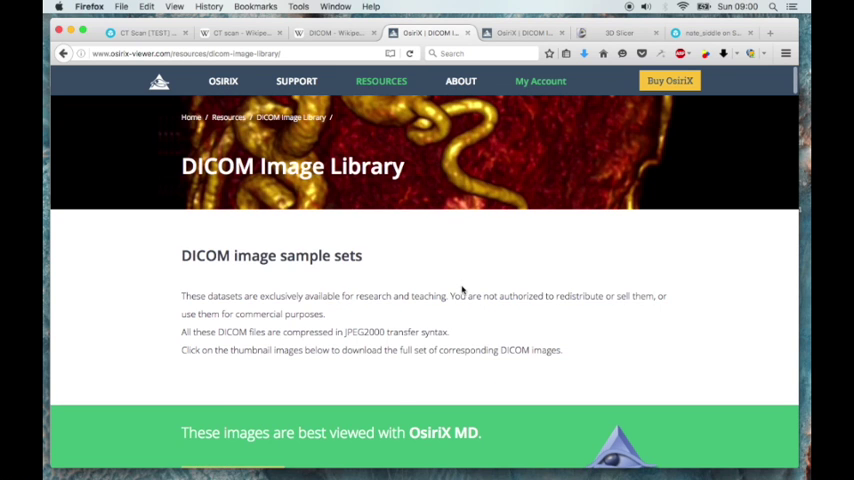
pyautogui.scroll(-3)
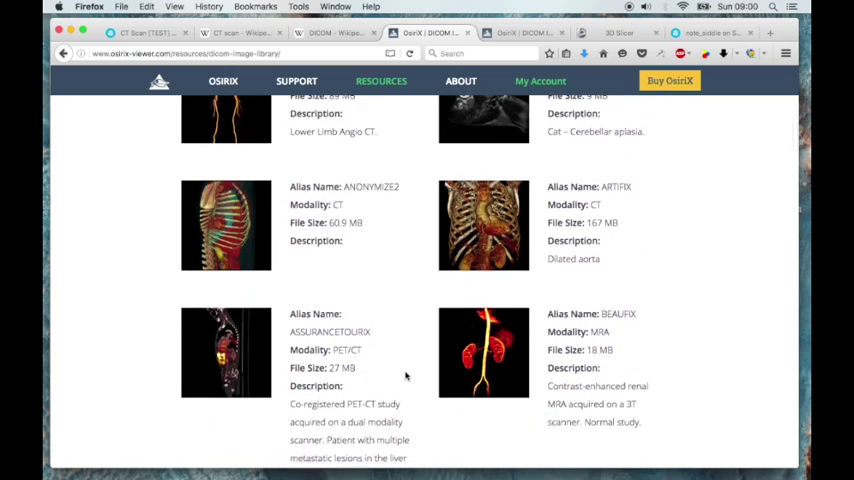
pyautogui.scroll(-3)
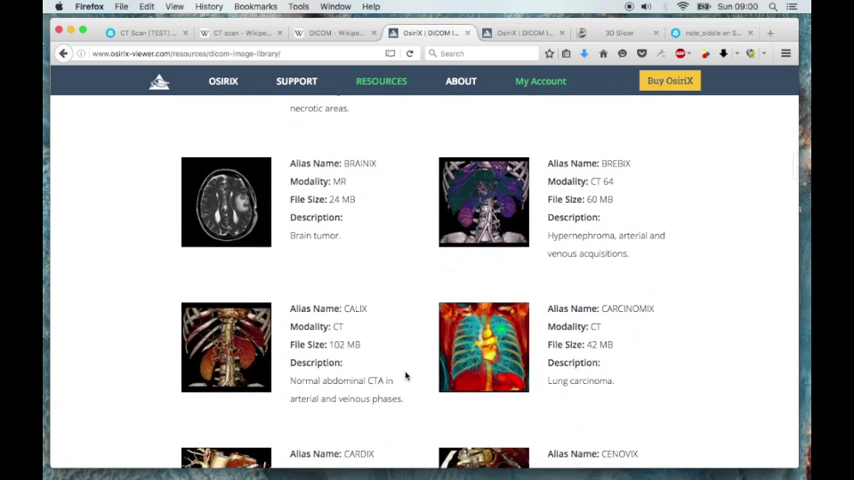
pyautogui.scroll(-3)
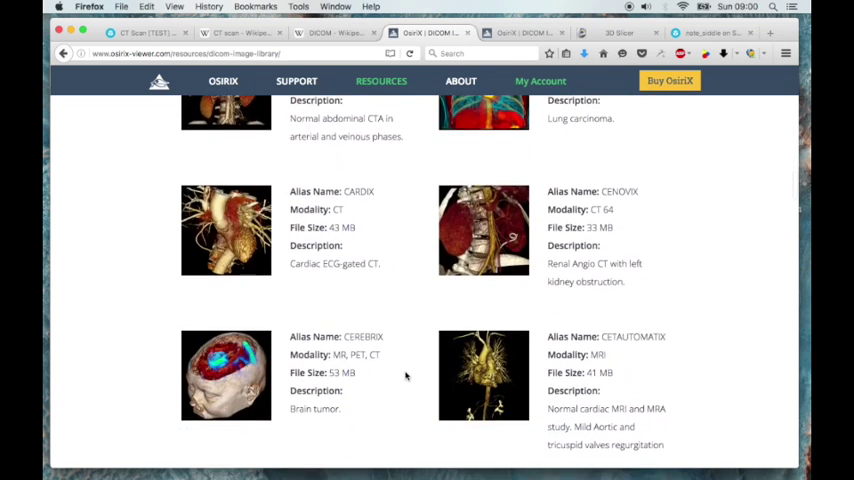
pyautogui.scroll(-3)
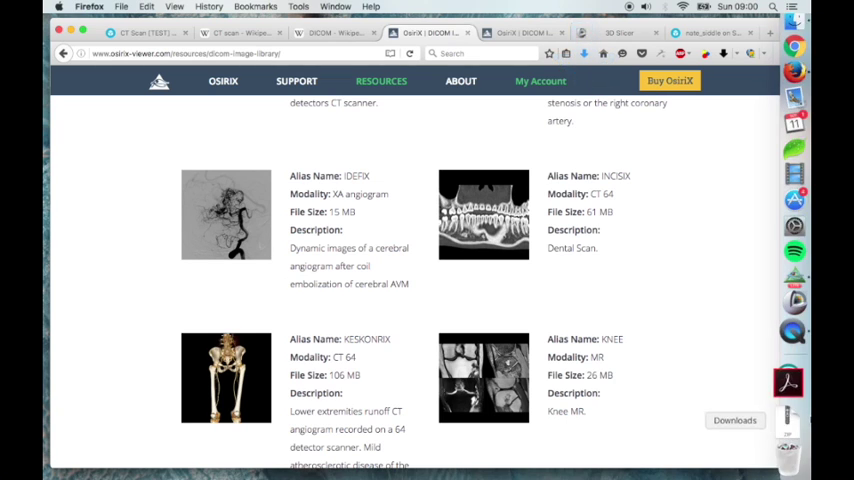
# Extract INCISIX.zip in Downloads and browse the Dentascan folder's IM-0001 slice files
pyautogui.click(734, 420)
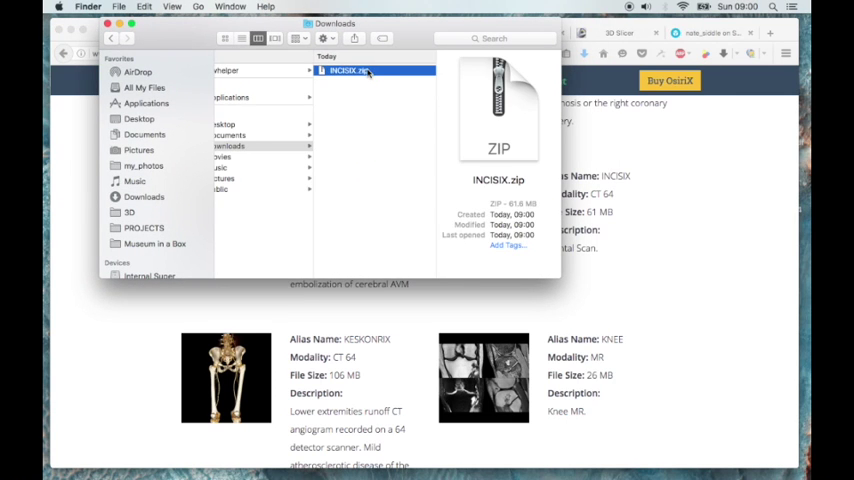
pyautogui.doubleClick(344, 70)
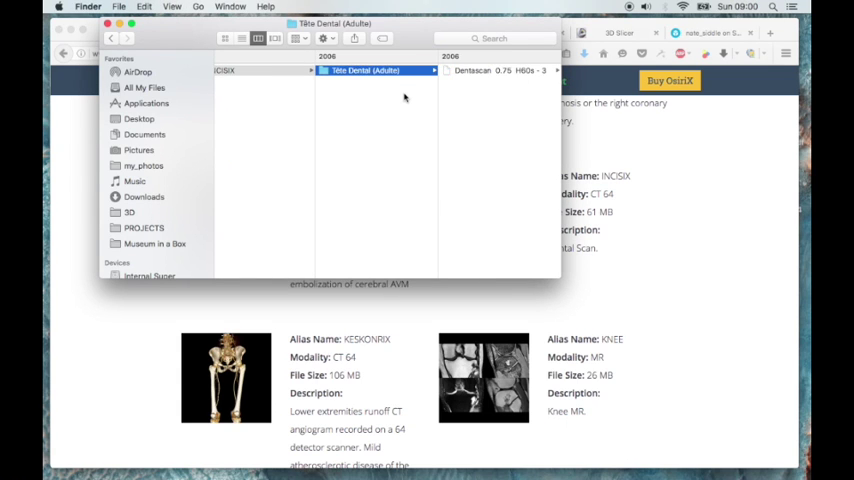
pyautogui.click(496, 70)
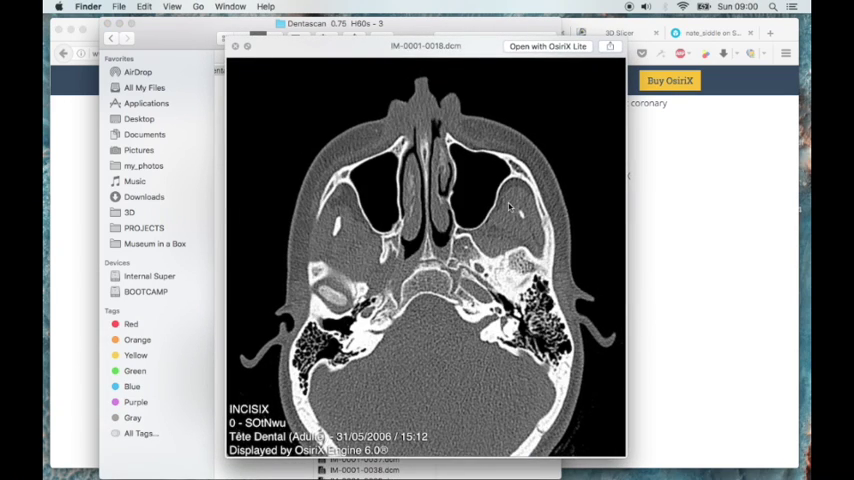
pyautogui.scroll(-3)
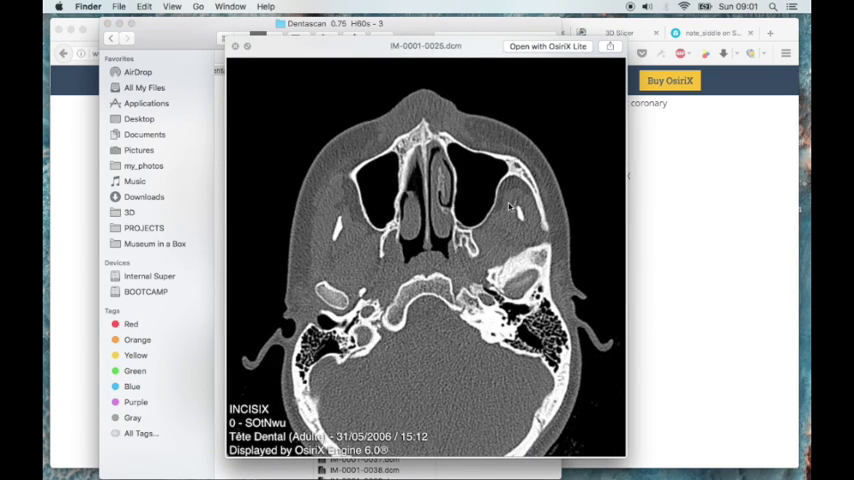
pyautogui.scroll(-3)
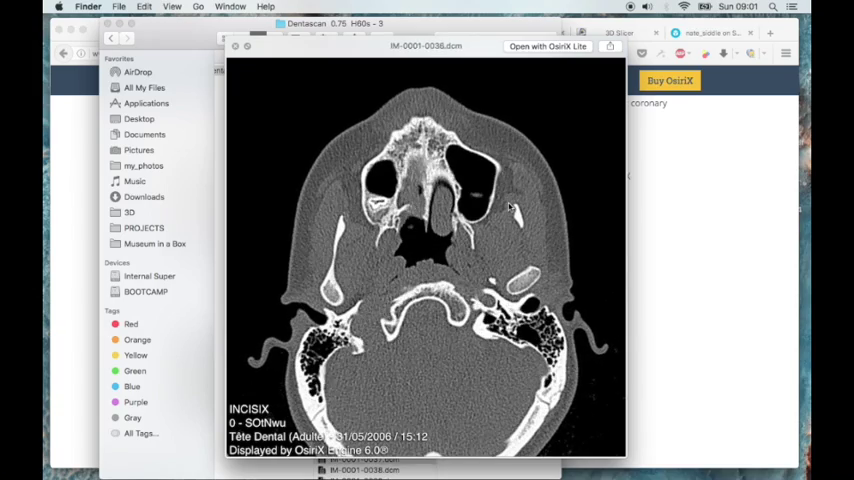
pyautogui.scroll(-3)
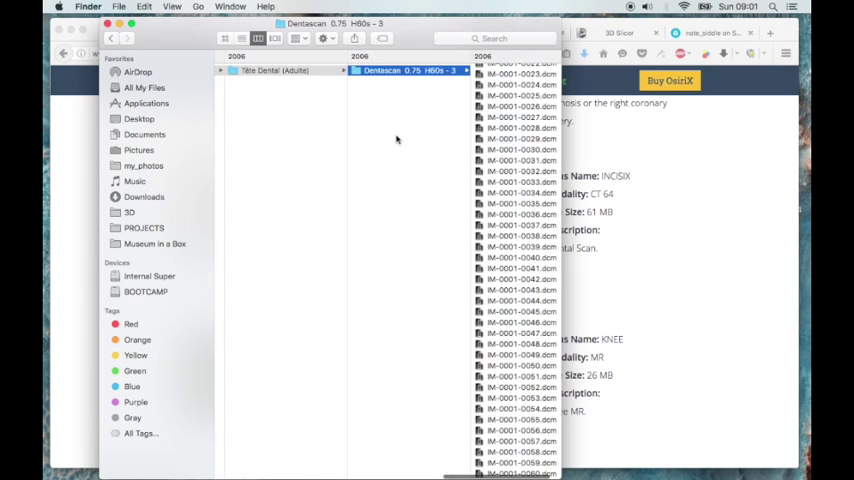
# Navigate back through Downloads and Tête Dental (Adulte) to the INCISIX folder
pyautogui.click(110, 38)
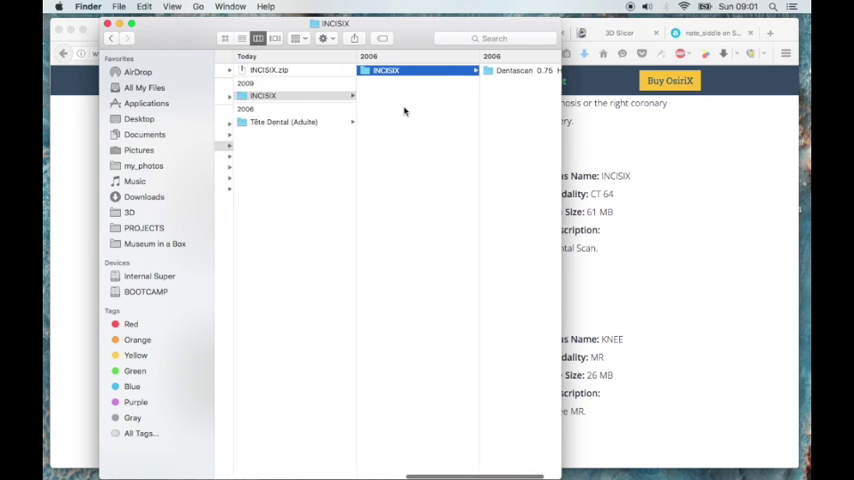
pyautogui.click(284, 120)
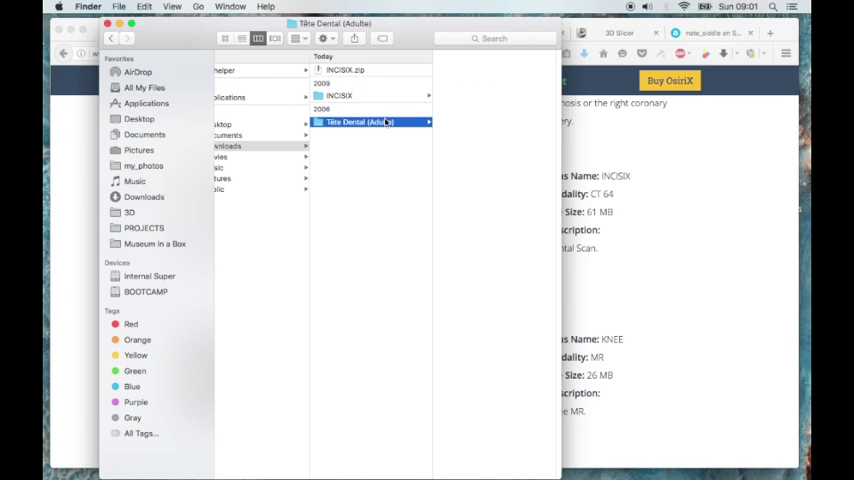
pyautogui.click(338, 96)
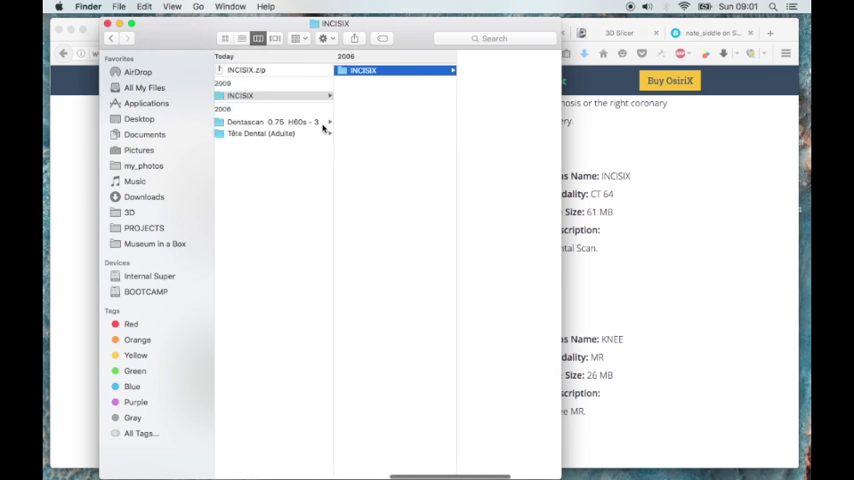
pyautogui.click(270, 120)
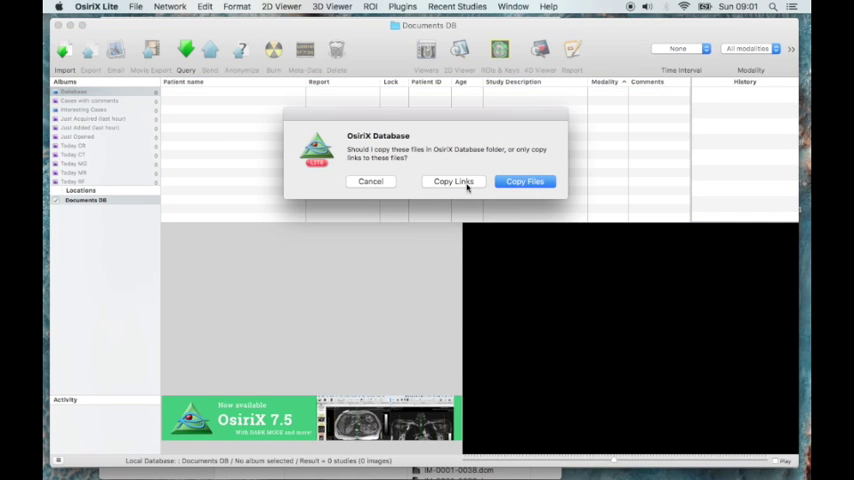
pyautogui.moveTo(524, 180)
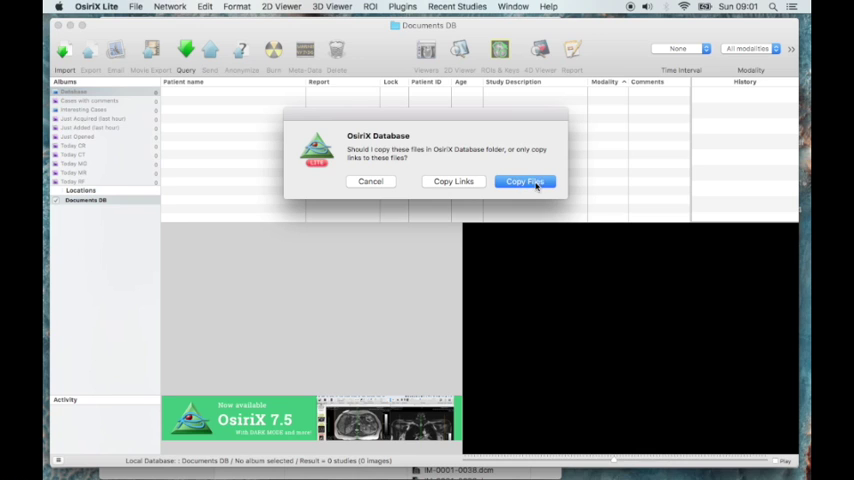
pyautogui.moveTo(454, 180)
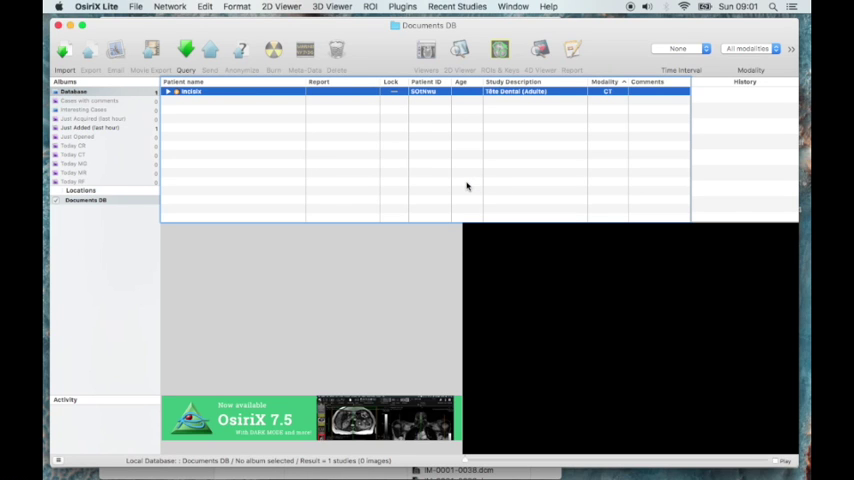
# Expand the INCISIX study, preview its Dentascan series and dismiss the not-certified notice
pyautogui.doubleClick(190, 92)
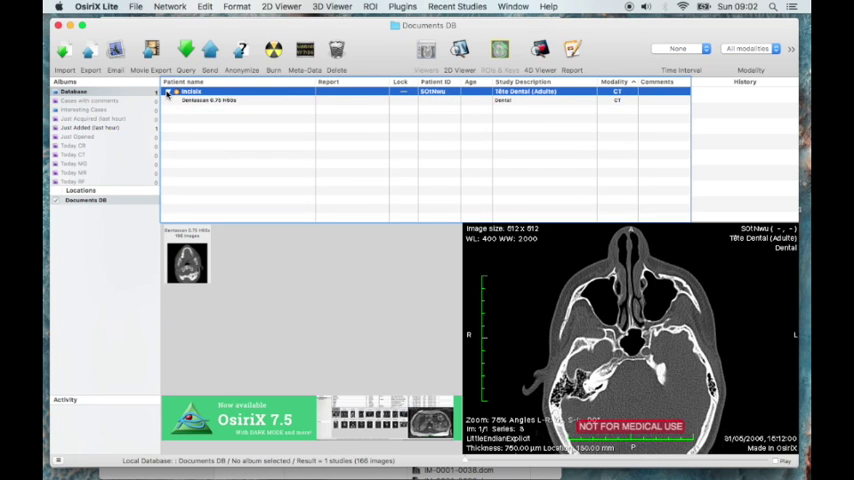
pyautogui.click(168, 92)
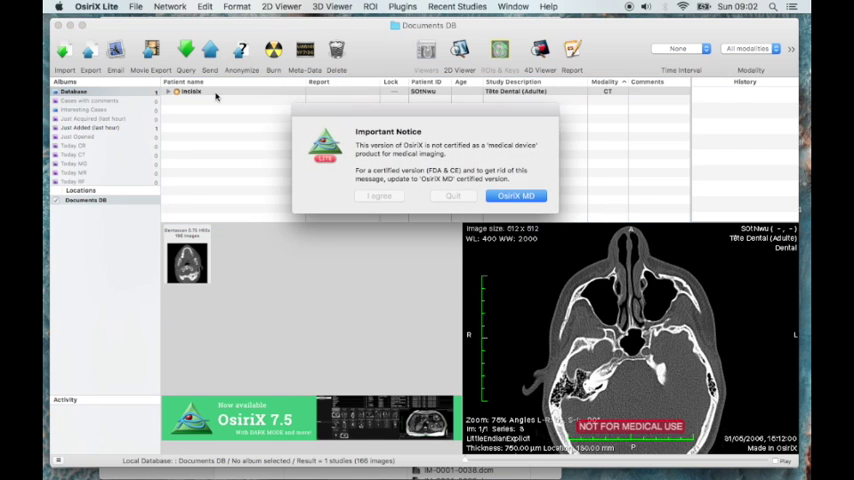
pyautogui.click(516, 196)
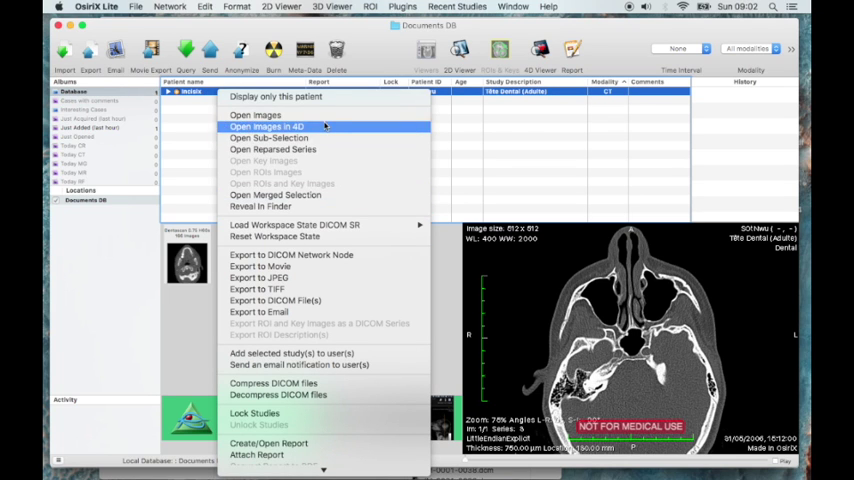
# View the Dentascan images in the 2D viewer and scroll through the axial slices
pyautogui.click(254, 114)
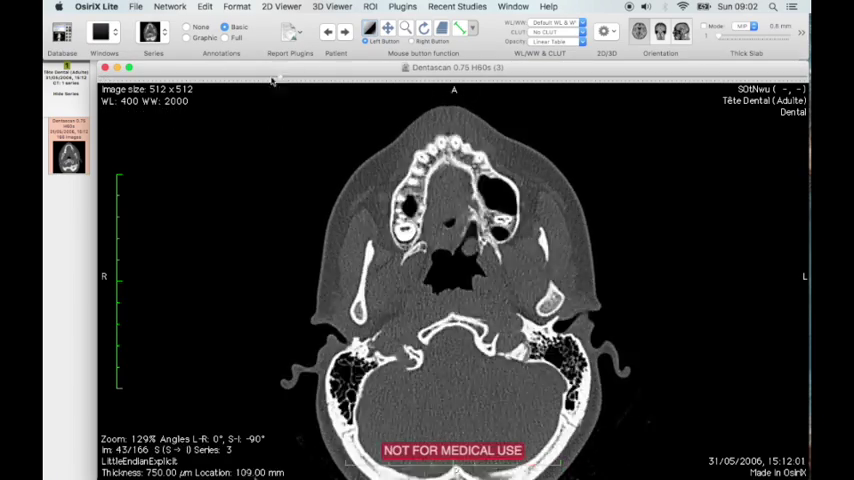
pyautogui.scroll(-3)
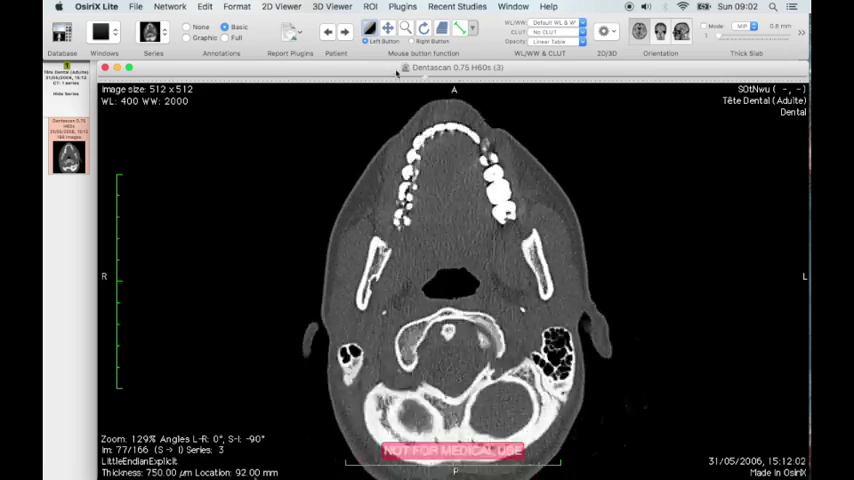
pyautogui.moveTo(428, 122)
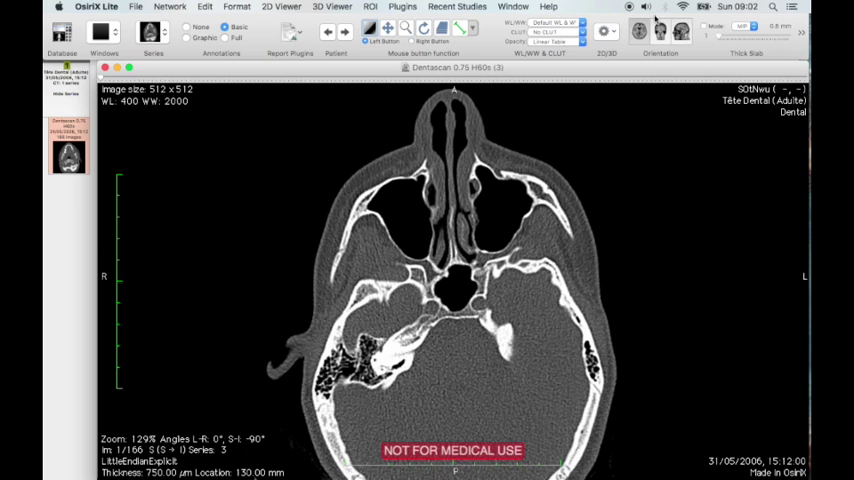
pyautogui.moveTo(606, 32)
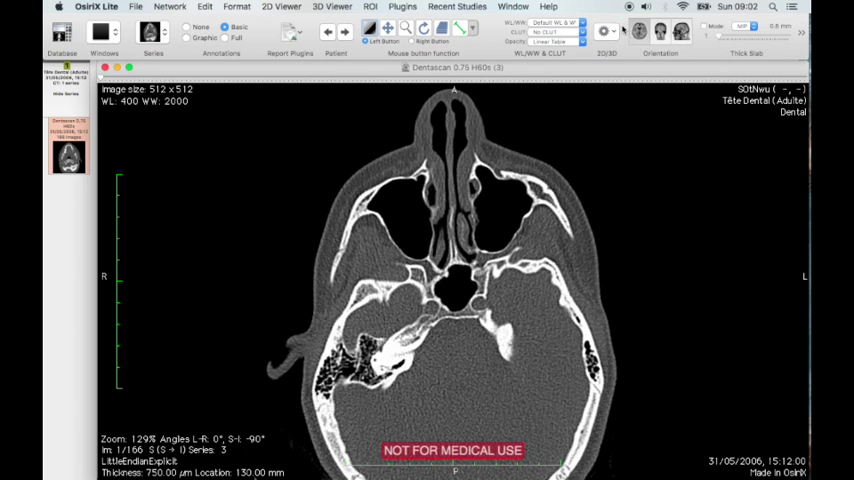
# Start a 3D surface rendering with the CT bone preset, decimate, smooth and first surface 500
pyautogui.click(604, 30)
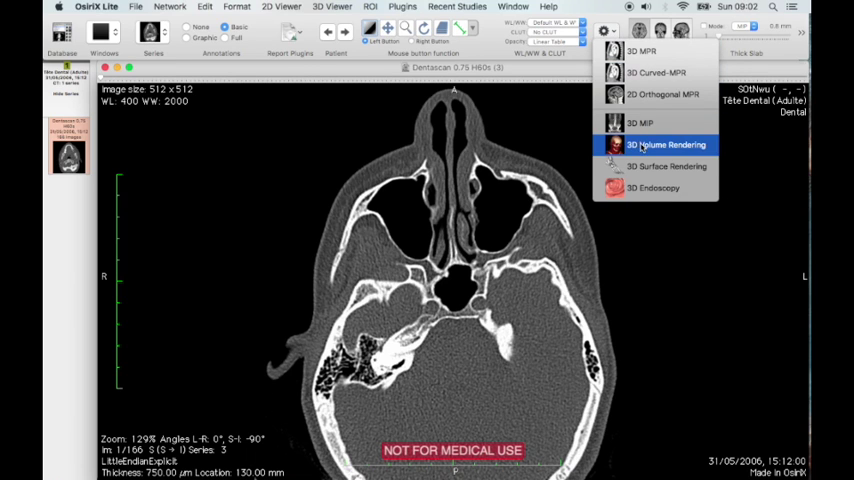
pyautogui.moveTo(670, 168)
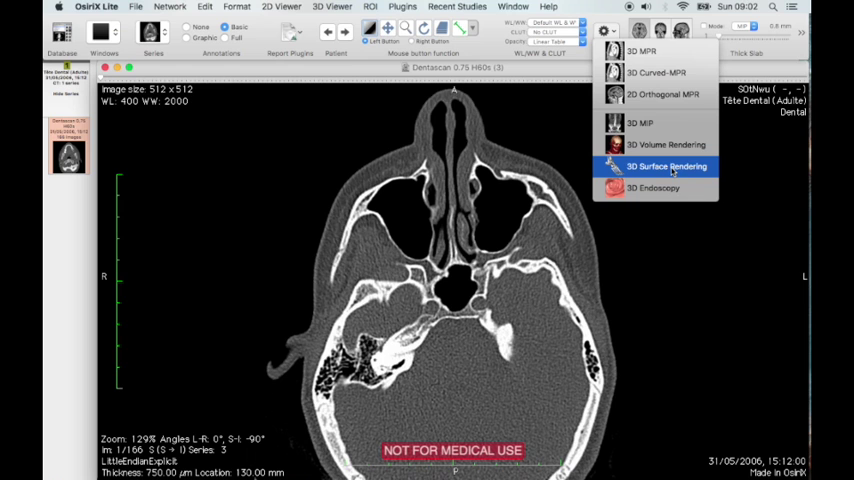
pyautogui.click(668, 166)
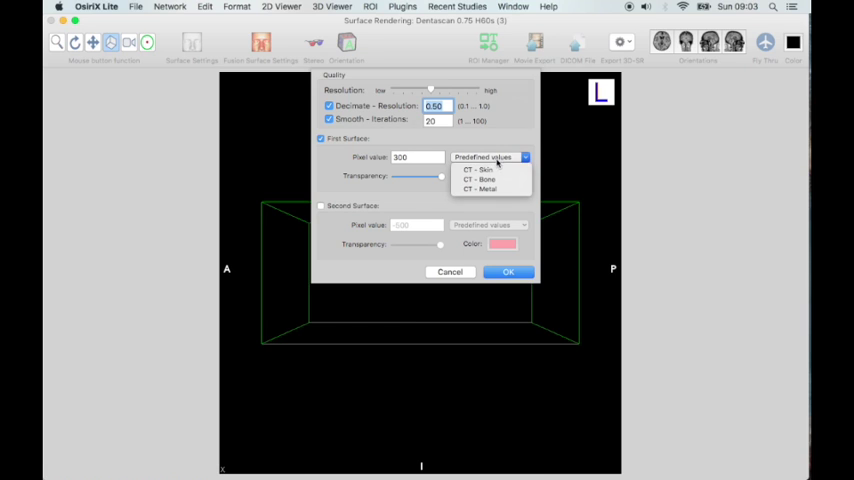
pyautogui.moveTo(484, 180)
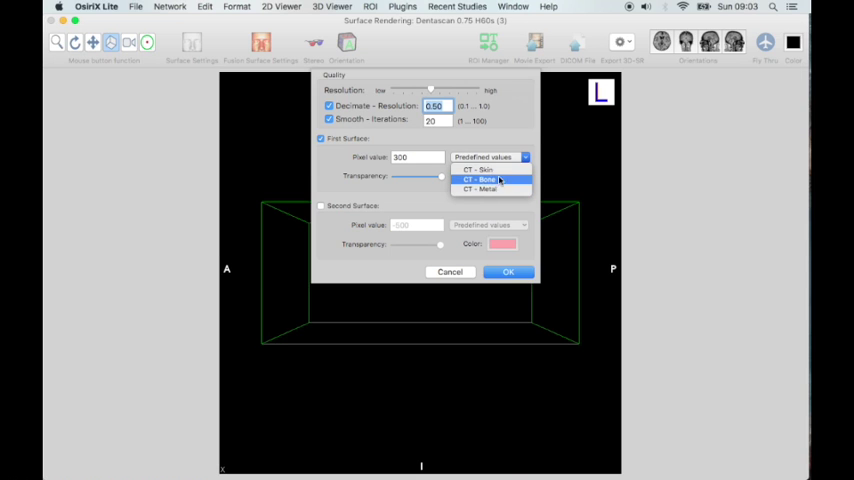
pyautogui.click(480, 180)
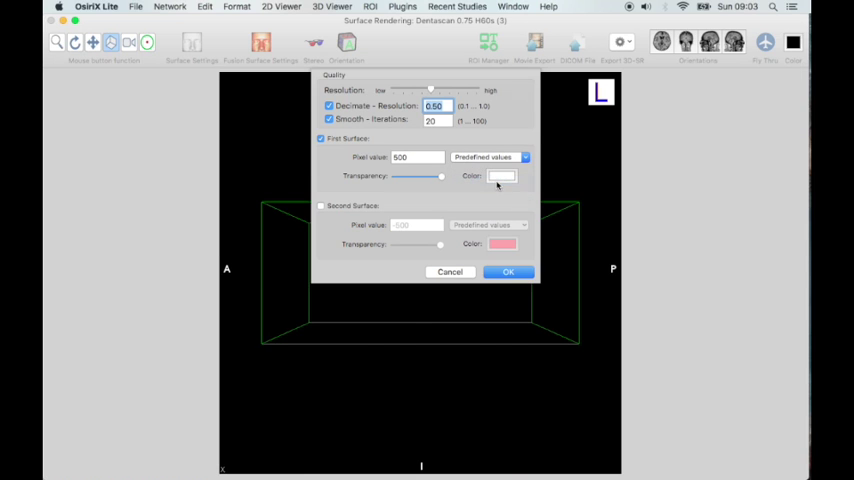
pyautogui.moveTo(474, 192)
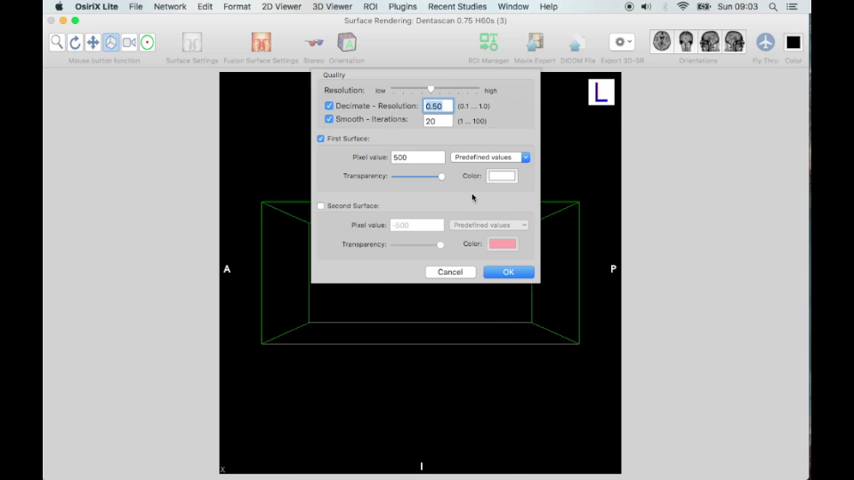
pyautogui.moveTo(482, 212)
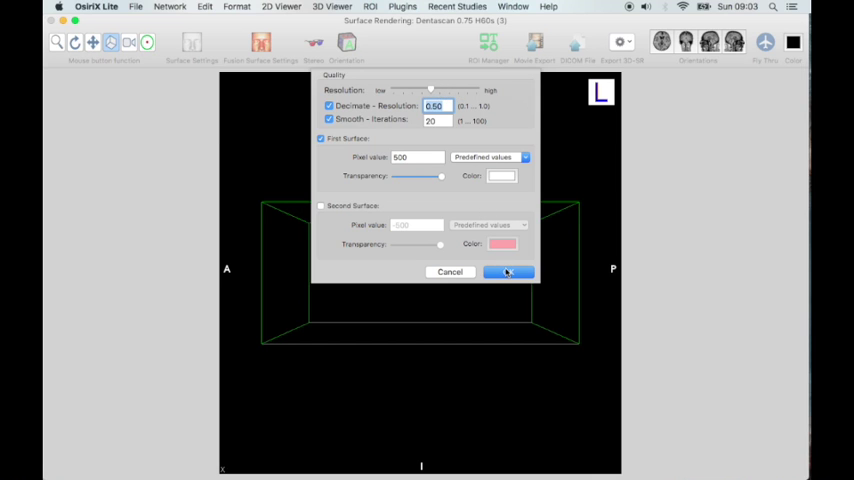
pyautogui.moveTo(508, 272)
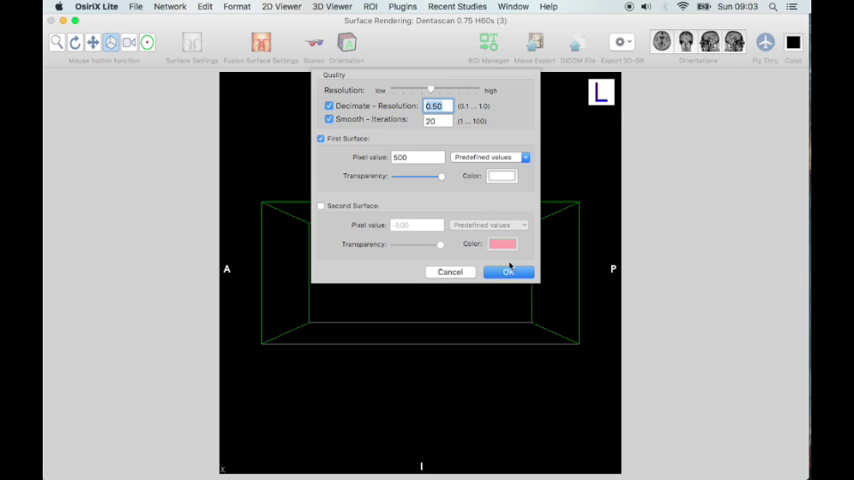
pyautogui.click(508, 272)
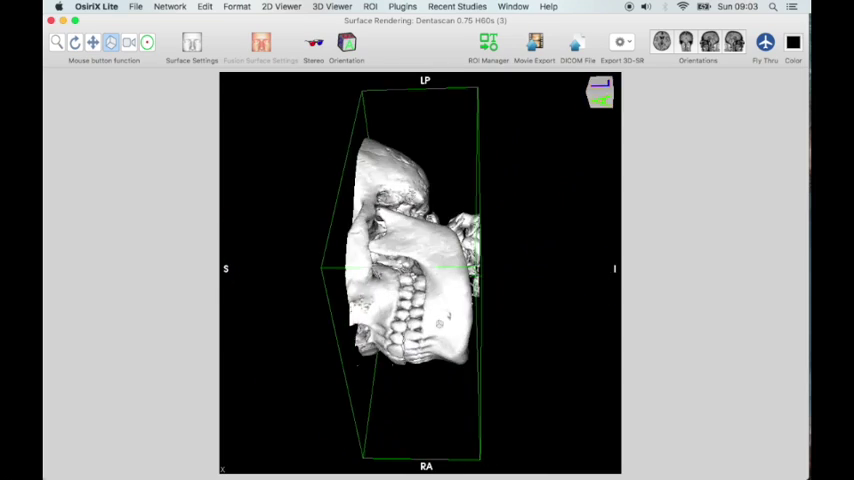
# Rotate the rendered skull to an oblique view showing the jaw and teeth
pyautogui.moveTo(420, 280); pyautogui.dragTo(430, 200)
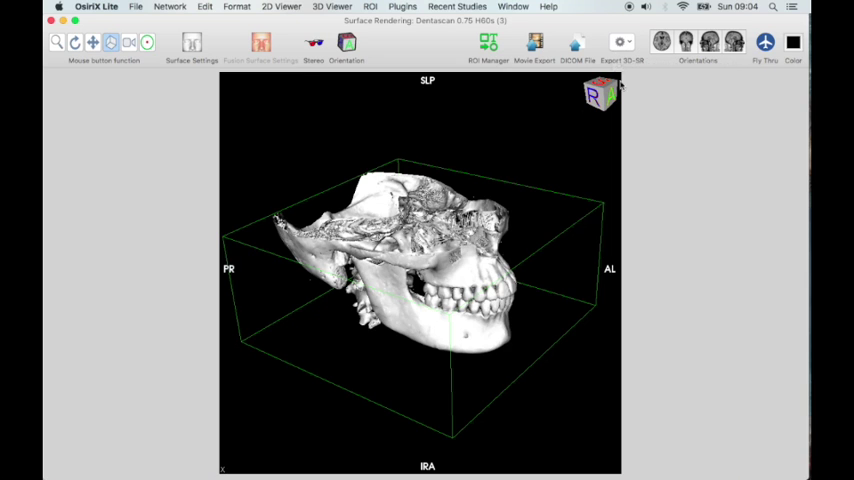
pyautogui.moveTo(622, 42)
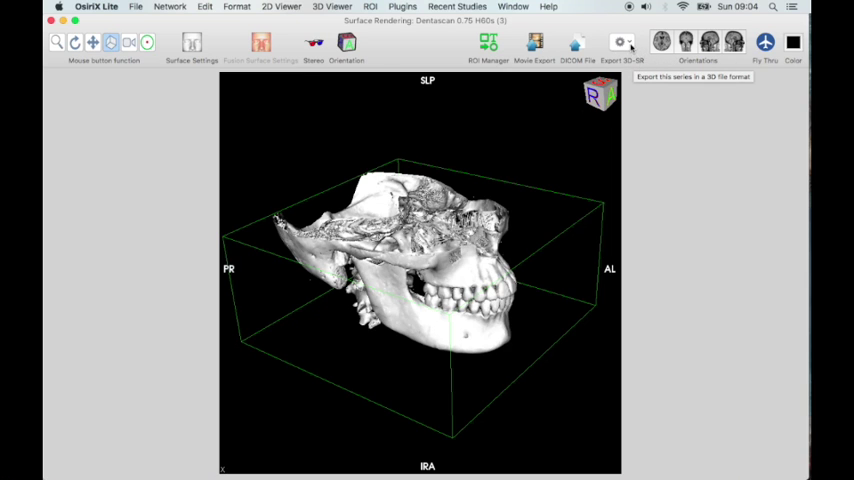
# Export the skull surface as STL file teeth-1 saved to the Desktop
pyautogui.click(622, 42)
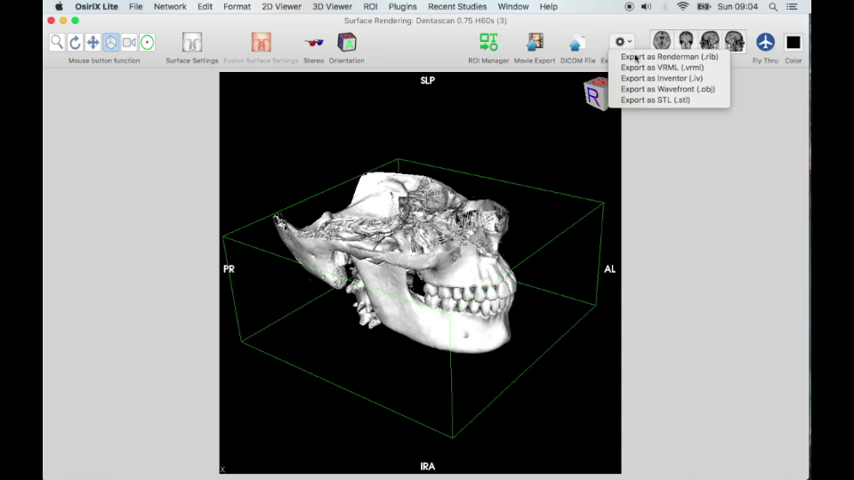
pyautogui.moveTo(656, 100)
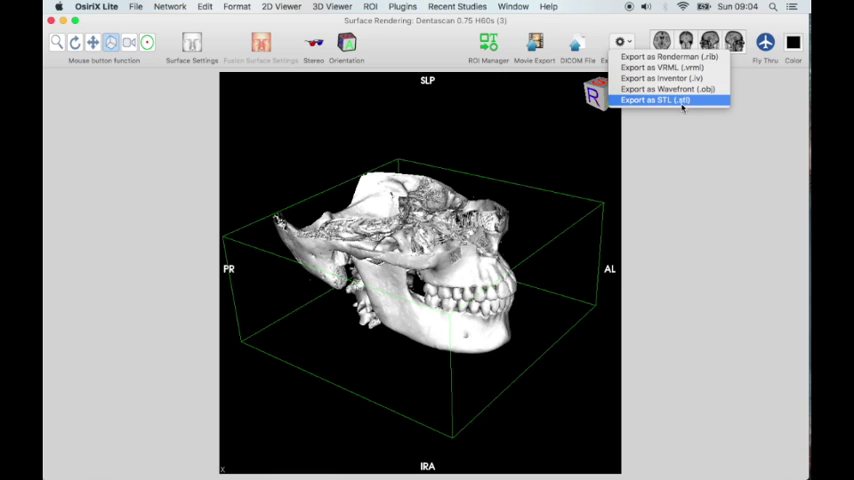
pyautogui.moveTo(668, 100)
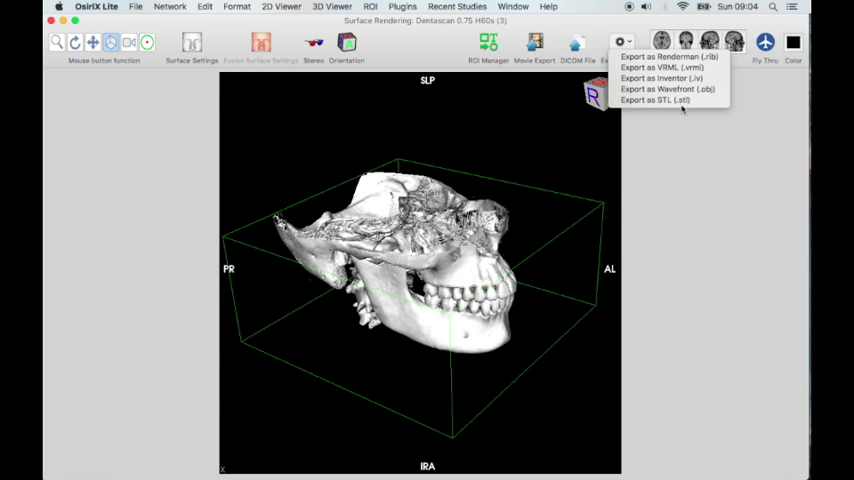
pyautogui.moveTo(680, 102)
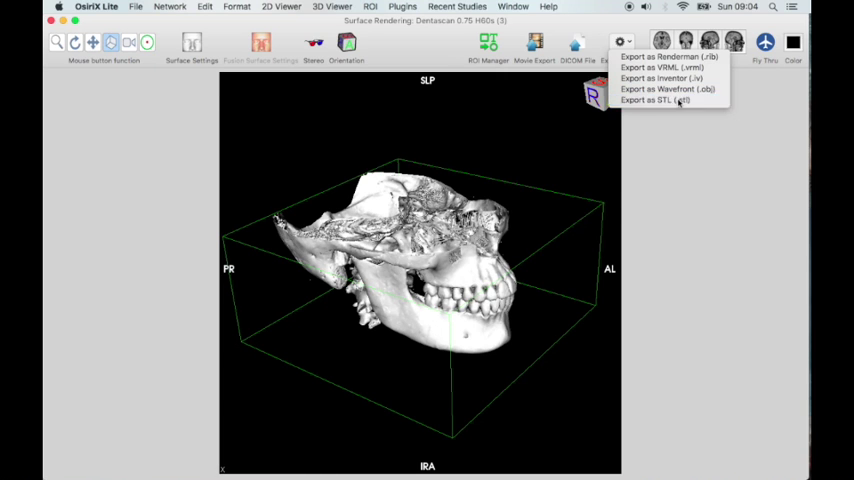
pyautogui.click(656, 100)
pyautogui.write('teeth-12')
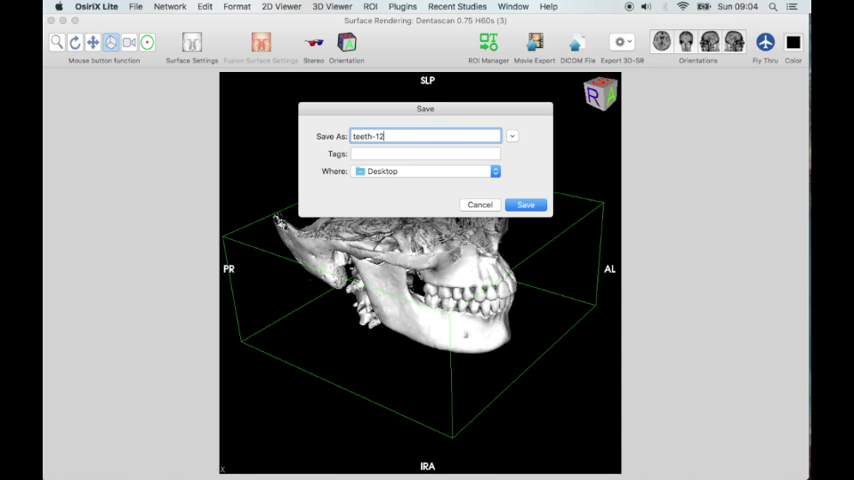
pyautogui.click(524, 204)
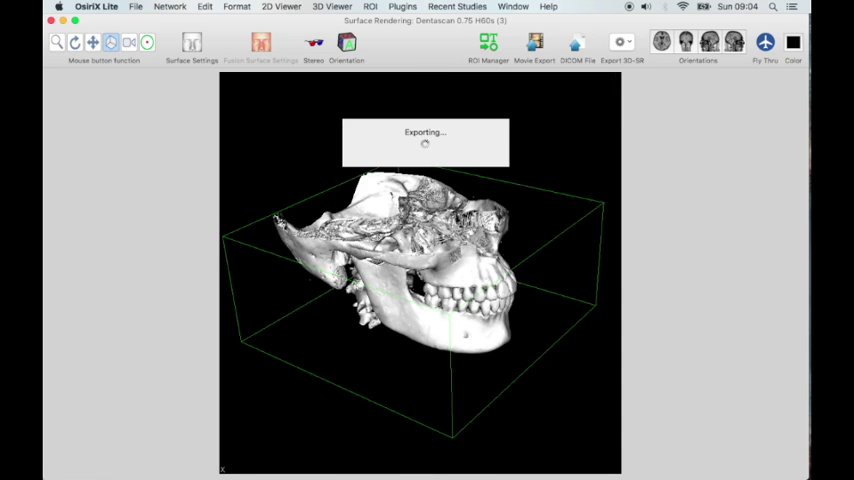
pyautogui.moveTo(628, 210)
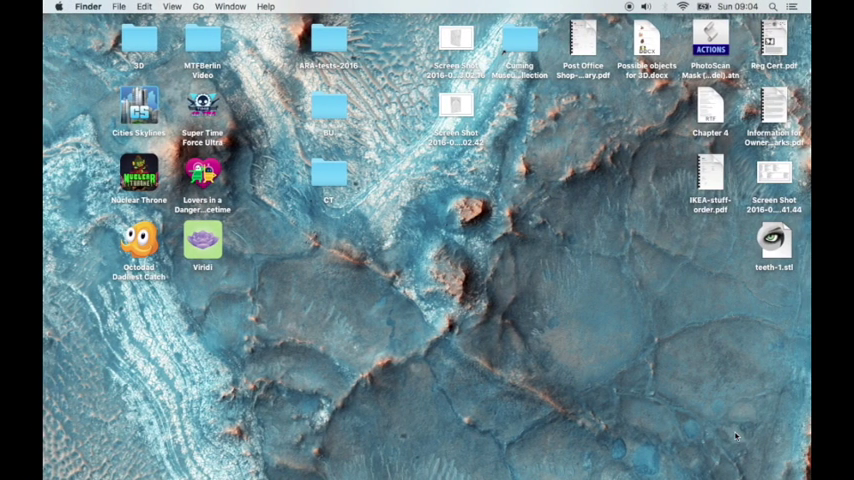
# Preview teeth-1.stl in Finder, rotate the skull, and send it to MeshLab
pyautogui.doubleClick(772, 240)
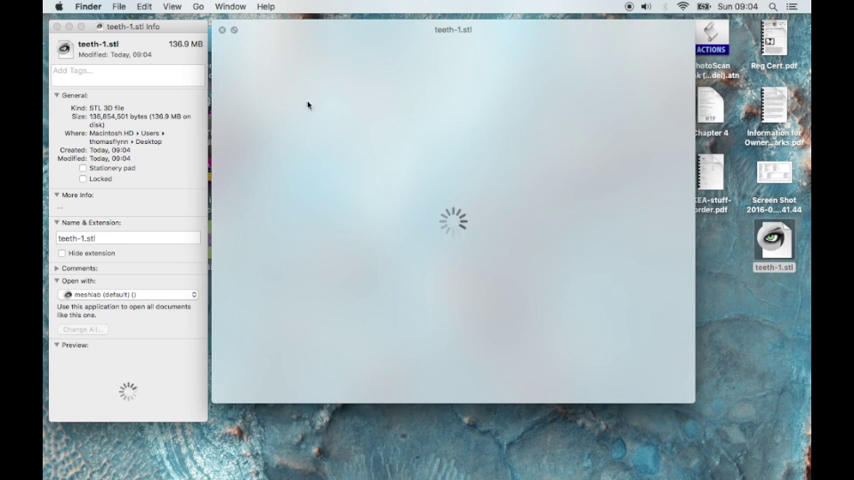
pyautogui.moveTo(448, 270)
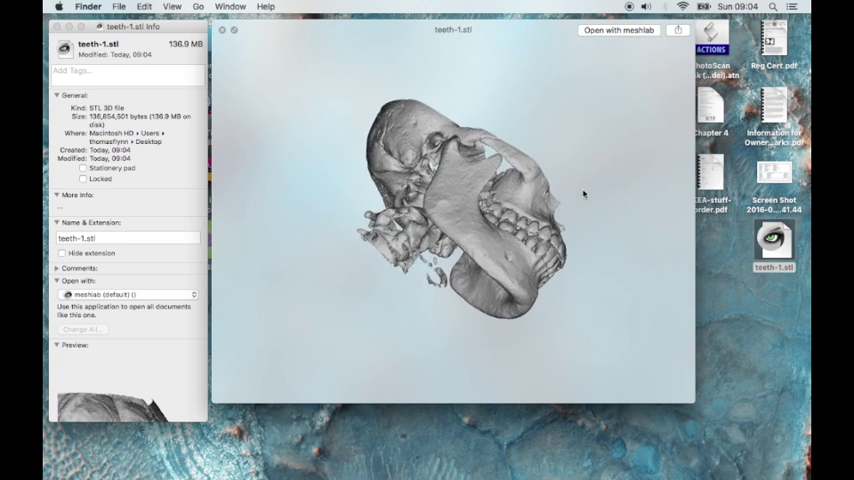
pyautogui.moveTo(450, 200); pyautogui.dragTo(490, 204)
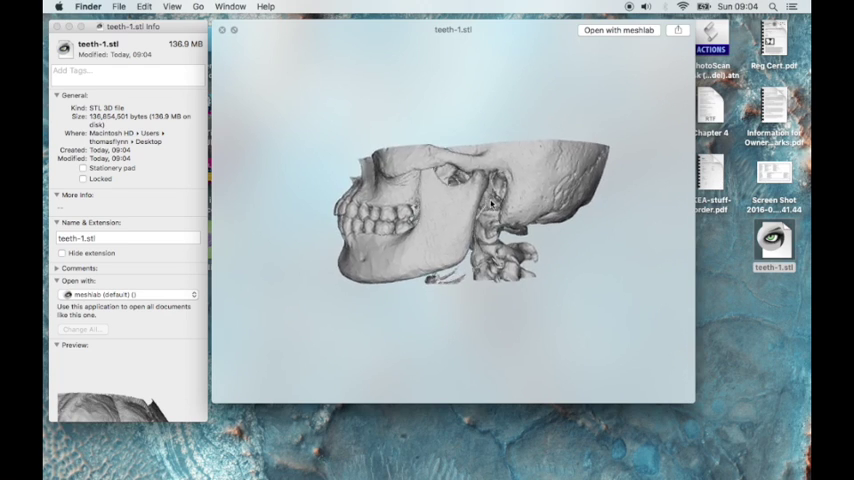
pyautogui.moveTo(490, 200); pyautogui.dragTo(500, 250)
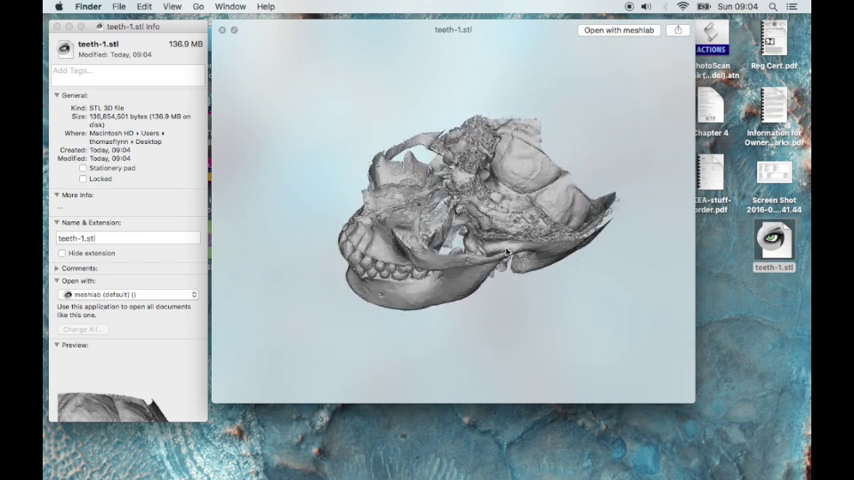
pyautogui.click(234, 28)
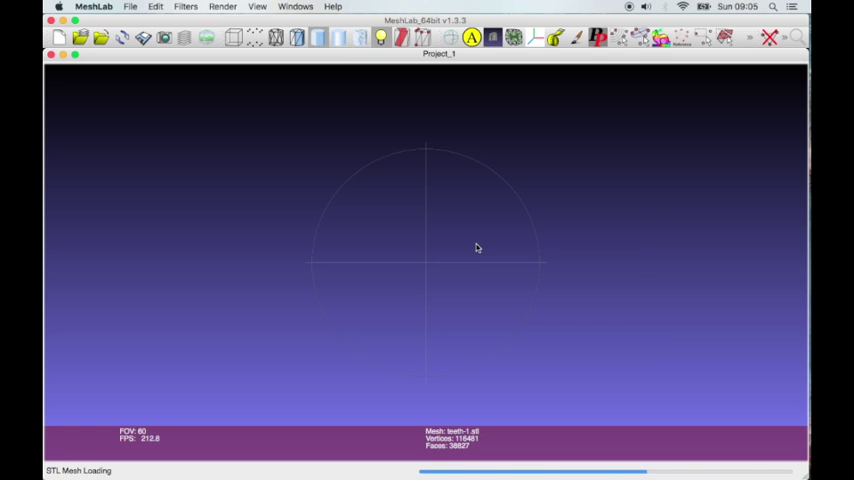
pyautogui.moveTo(544, 300)
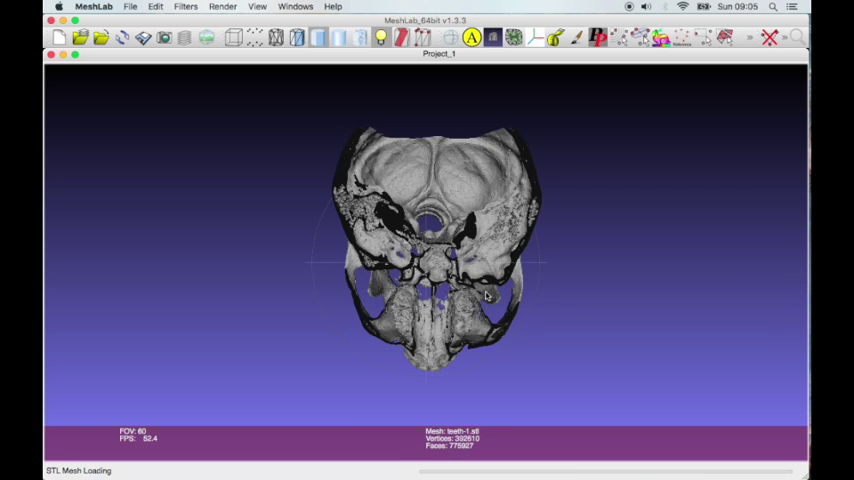
# Rotate the loaded skull mesh to show the jaw and teeth obliquely
pyautogui.moveTo(484, 296); pyautogui.dragTo(384, 236)
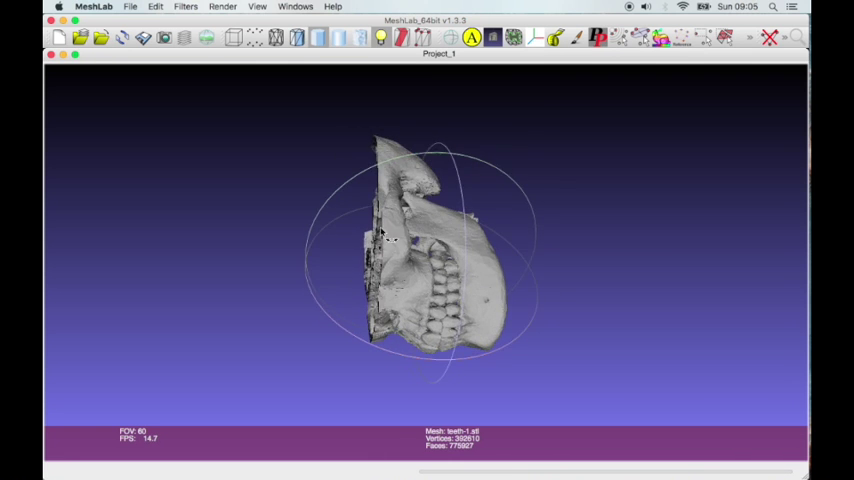
pyautogui.moveTo(390, 240); pyautogui.dragTo(564, 288)
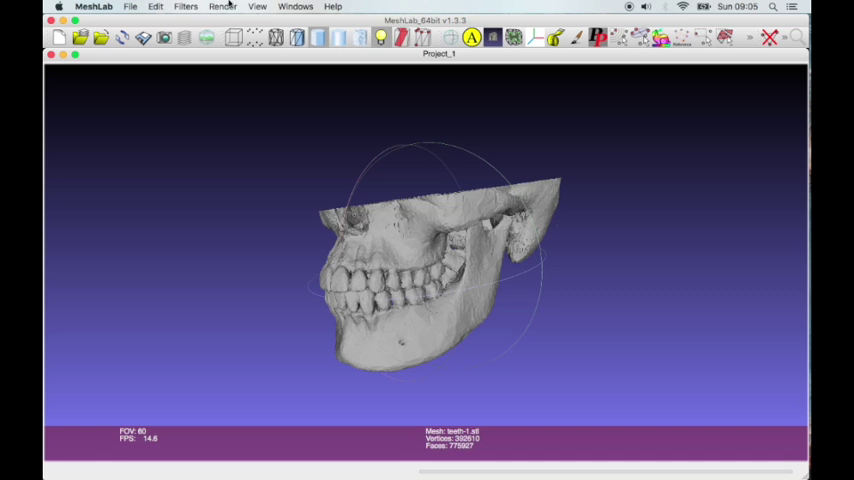
# Choose Remove Isolated Pieces (wrt Face Num.) from the Cleaning and Repairing filters
pyautogui.click(186, 6)
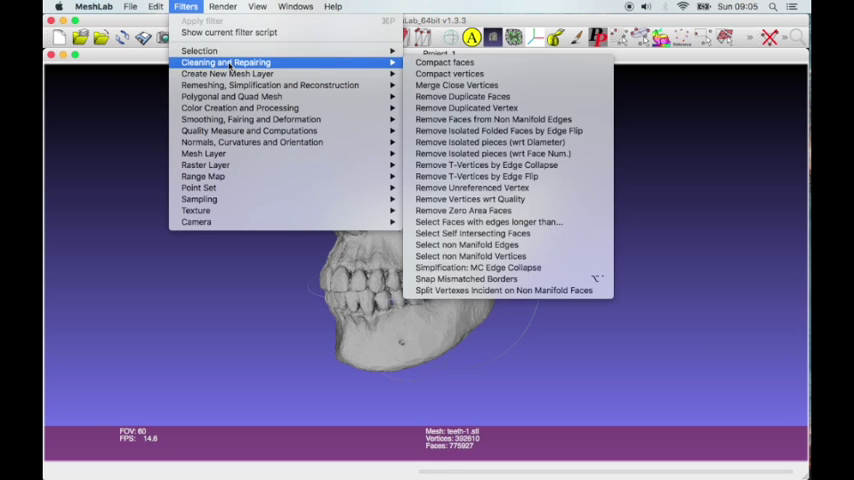
pyautogui.moveTo(270, 84)
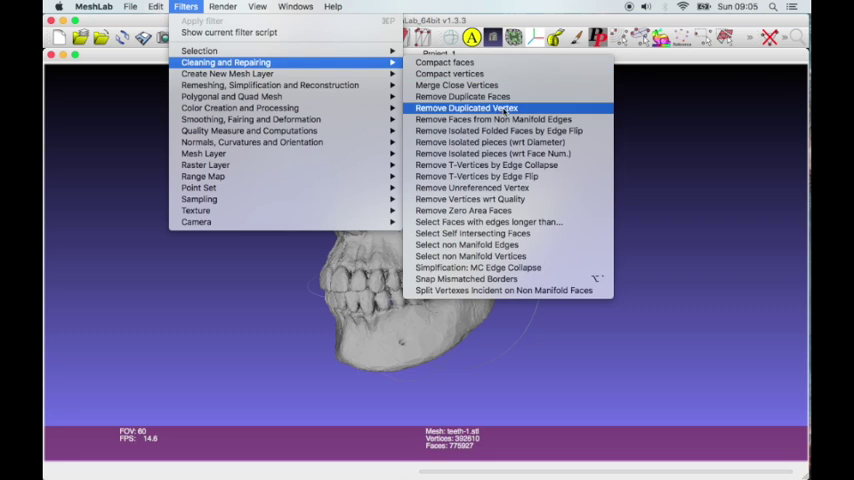
pyautogui.moveTo(490, 152)
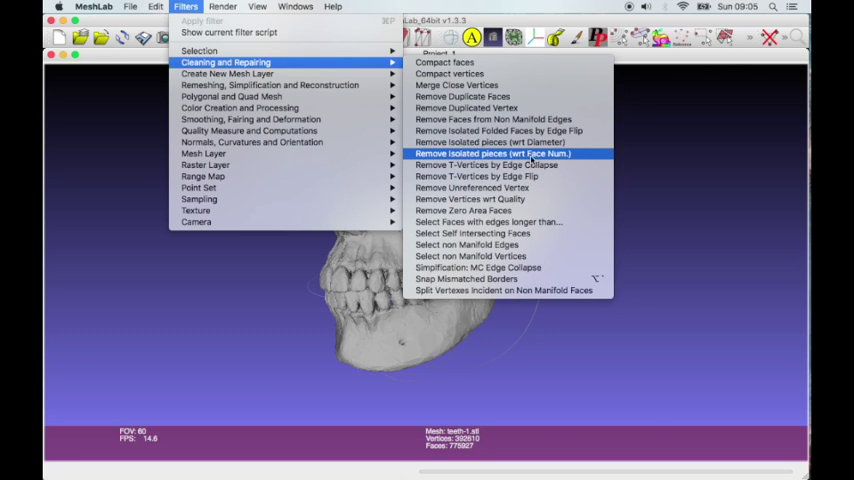
pyautogui.click(492, 152)
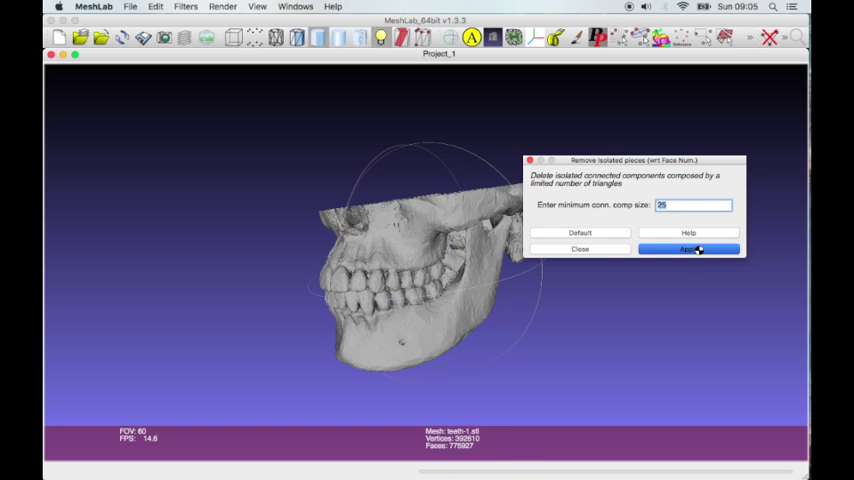
# Remove isolated pieces at minimum sizes 25, 100, 250 and 500 faces, then close the filter
pyautogui.click(688, 250)
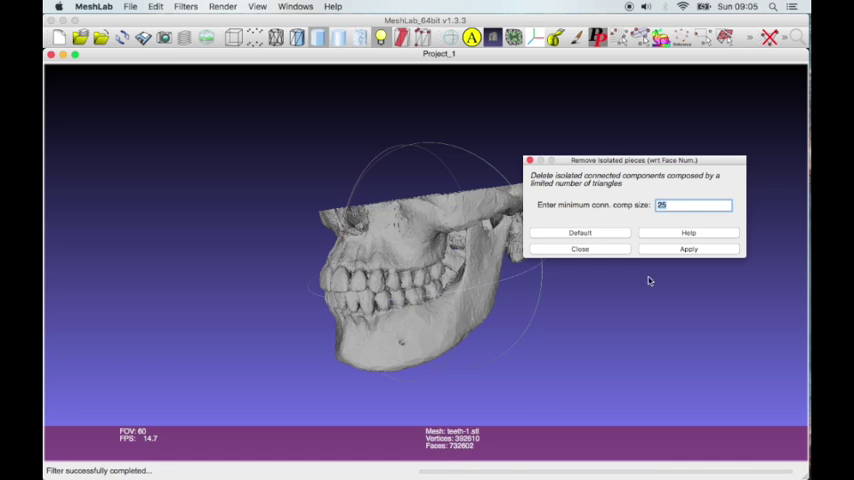
pyautogui.moveTo(668, 216)
pyautogui.write('100')
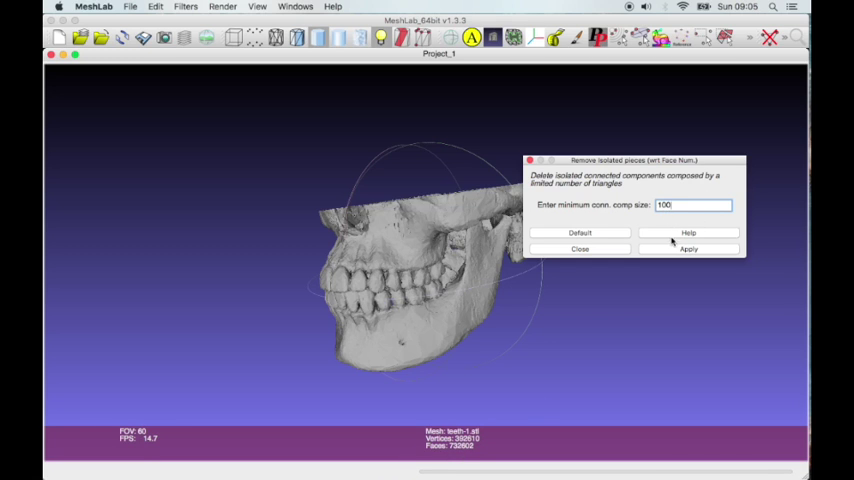
pyautogui.click(688, 250)
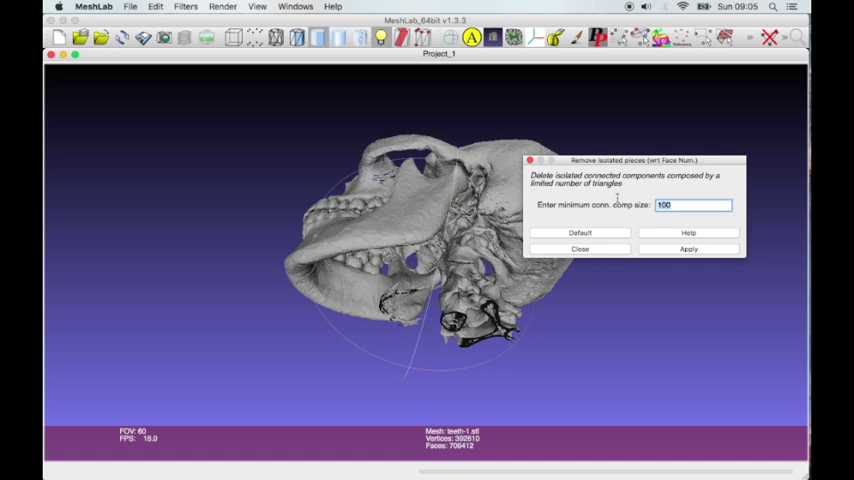
pyautogui.write('250')
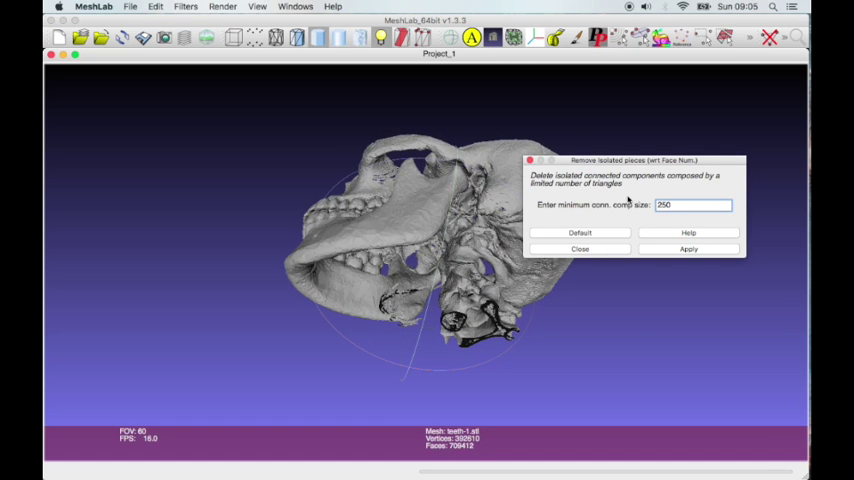
pyautogui.click(688, 250)
pyautogui.write('300')
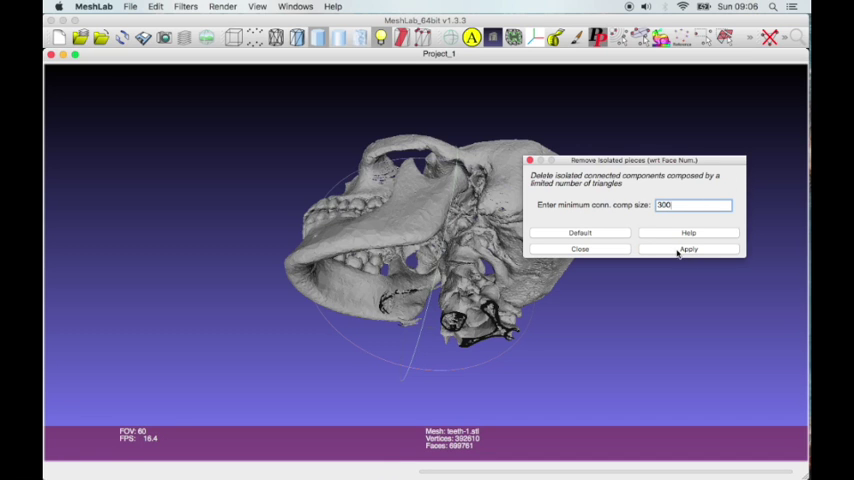
pyautogui.click(688, 248)
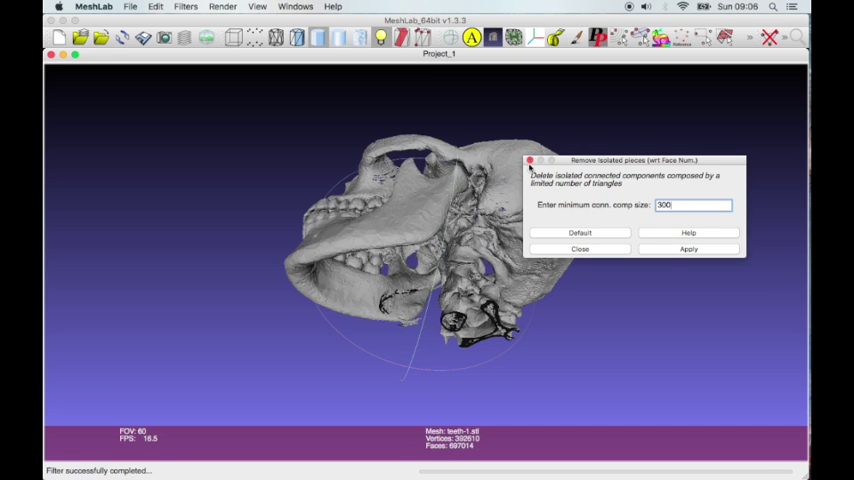
pyautogui.click(688, 248)
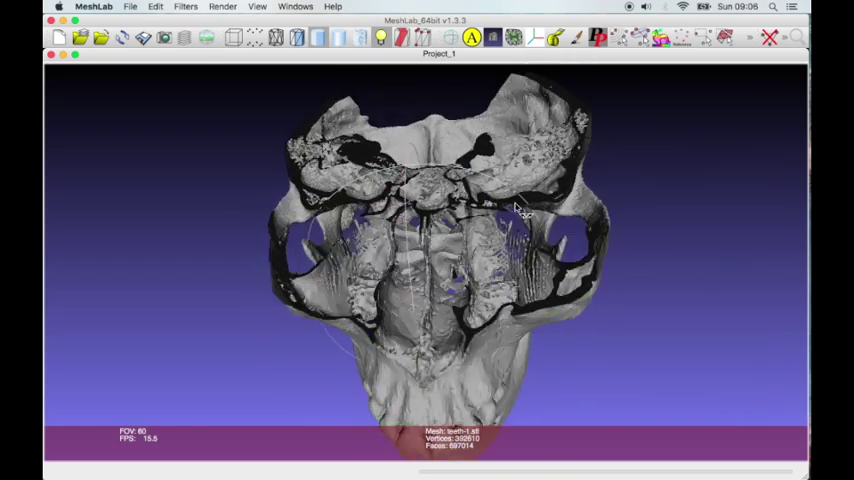
# Inspect the cleaned skull from below and return to the filter list
pyautogui.moveTo(520, 210); pyautogui.dragTo(416, 260)
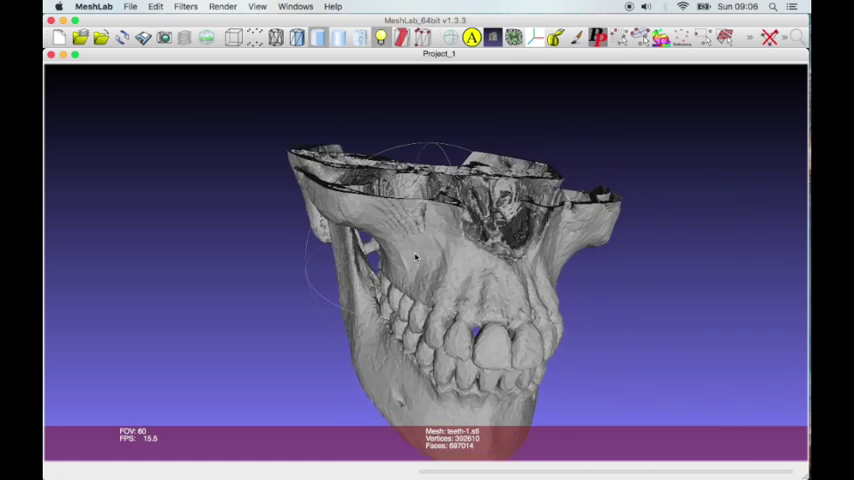
pyautogui.moveTo(430, 260); pyautogui.dragTo(410, 220)
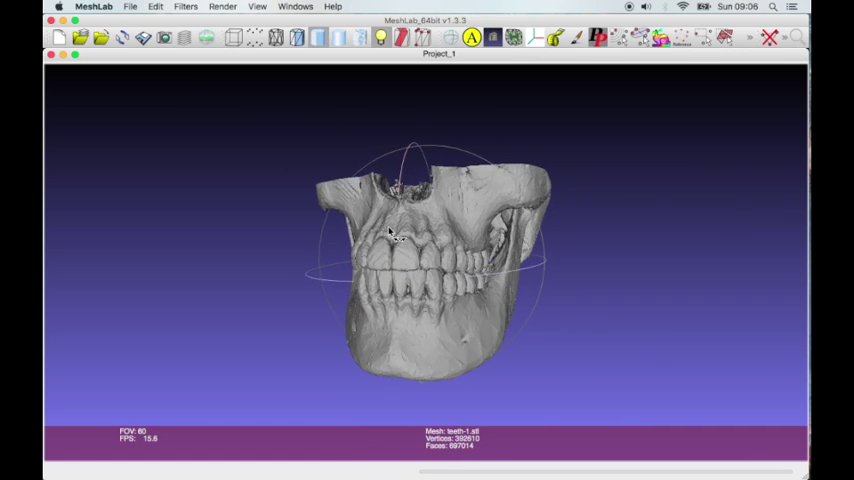
pyautogui.click(188, 8)
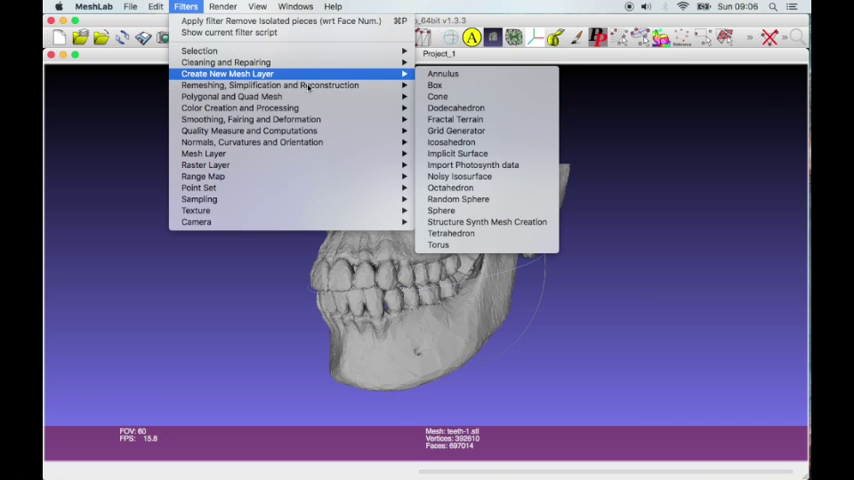
pyautogui.moveTo(270, 84)
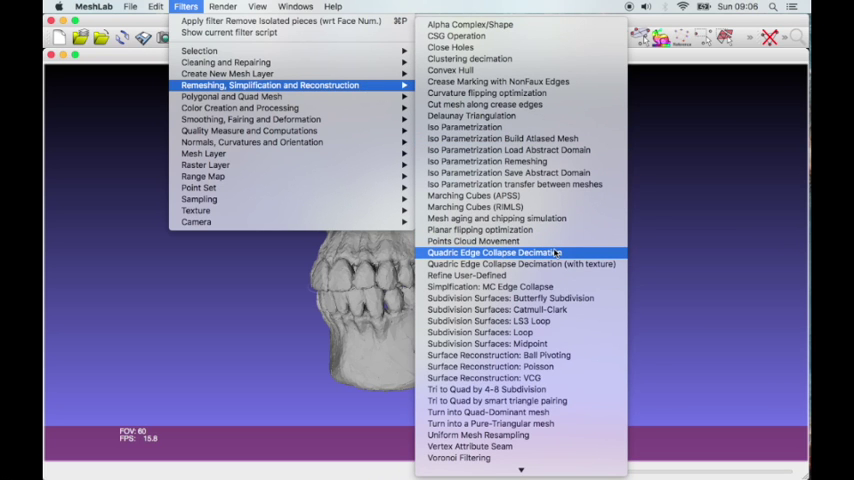
# Apply Quadric Edge Collapse Decimation, reducing the skull mesh to roughly 200,000 faces
pyautogui.click(492, 252)
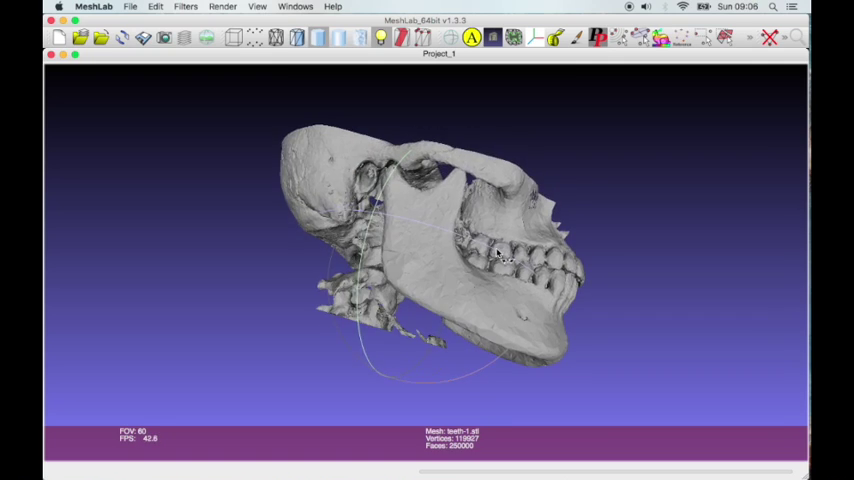
pyautogui.moveTo(500, 256); pyautogui.dragTo(410, 236)
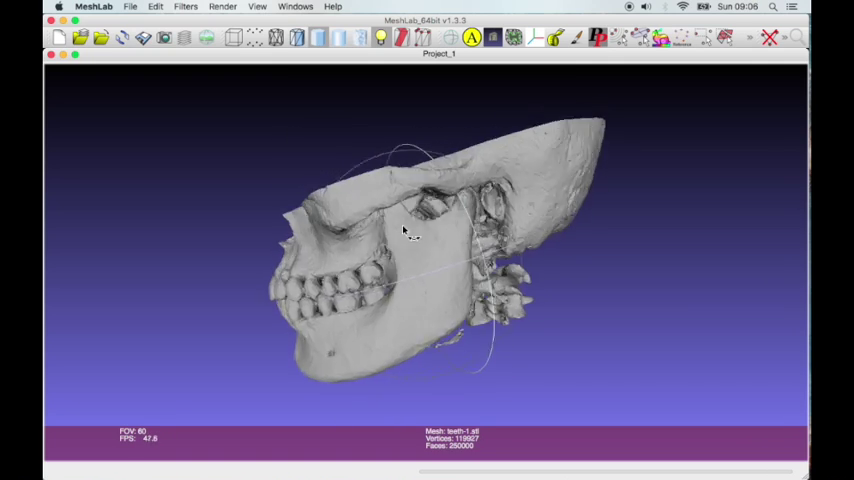
pyautogui.moveTo(410, 230); pyautogui.dragTo(510, 216)
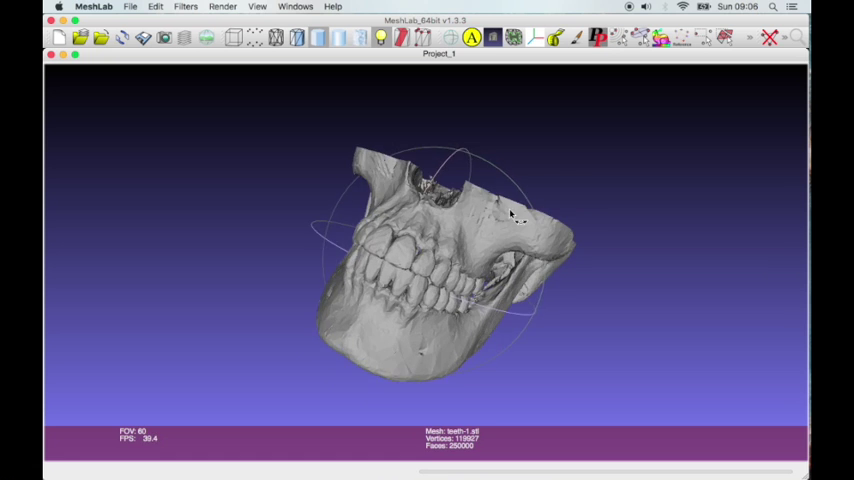
pyautogui.moveTo(510, 216); pyautogui.dragTo(474, 270)
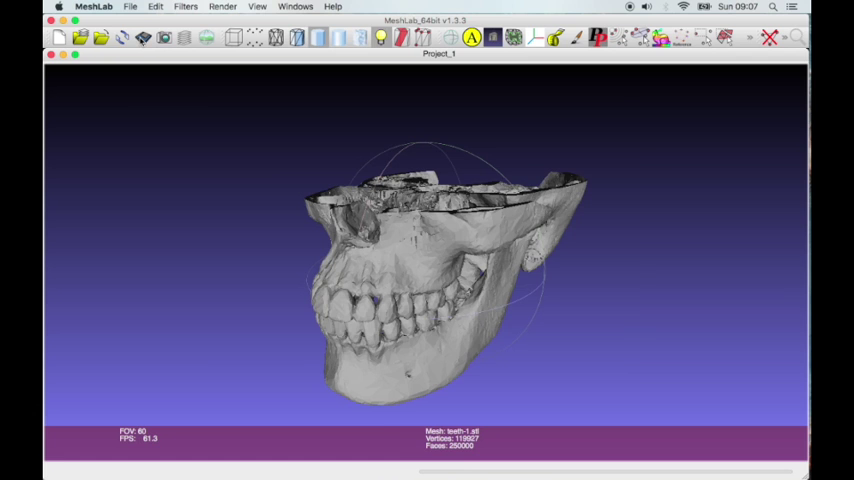
pyautogui.moveTo(548, 322)
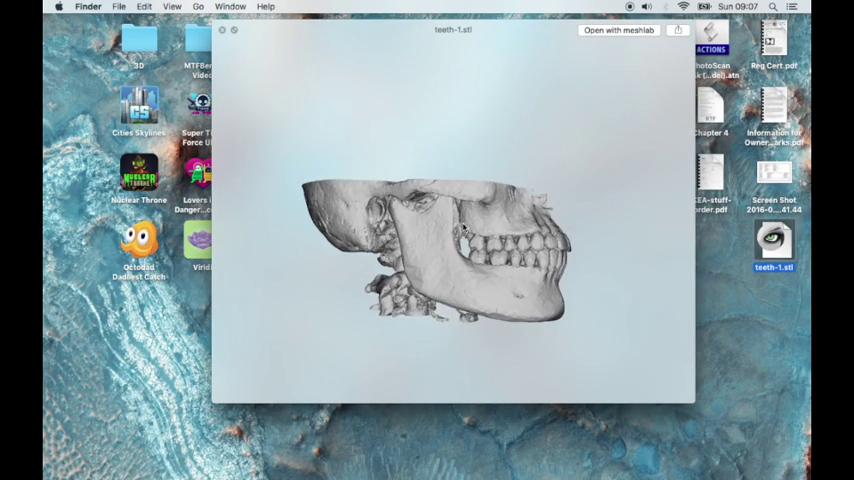
pyautogui.moveTo(460, 230); pyautogui.dragTo(456, 156)
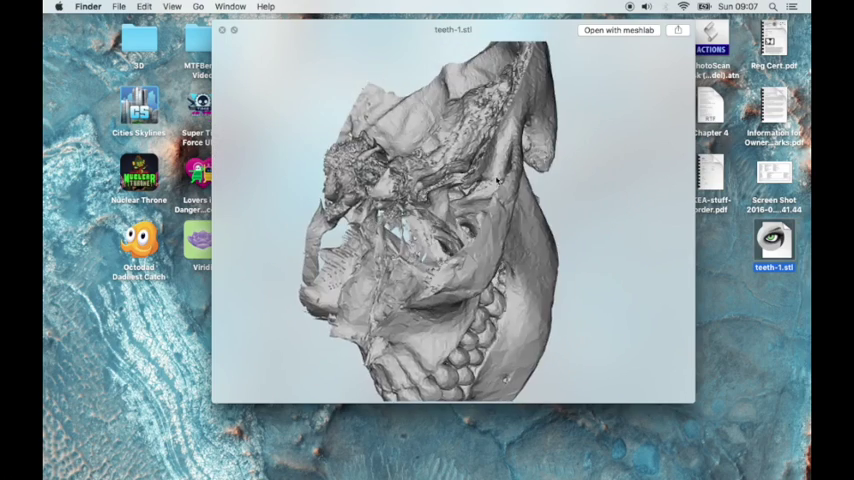
pyautogui.moveTo(490, 180); pyautogui.dragTo(420, 136)
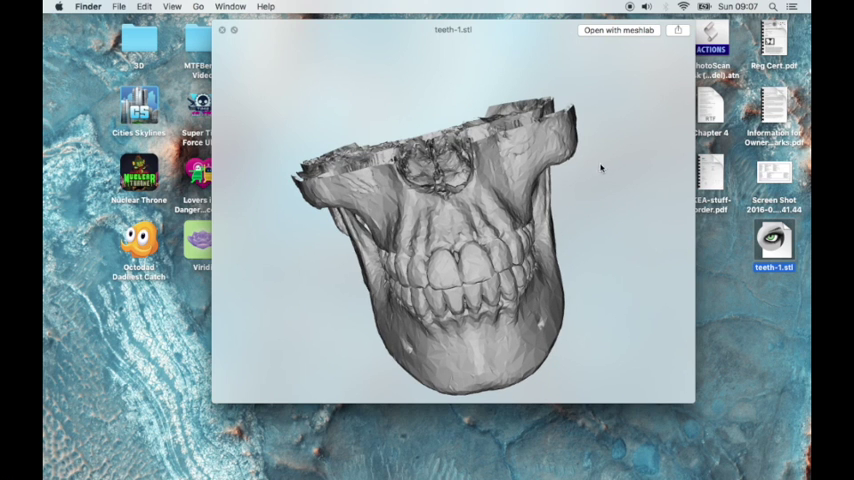
pyautogui.moveTo(528, 132)
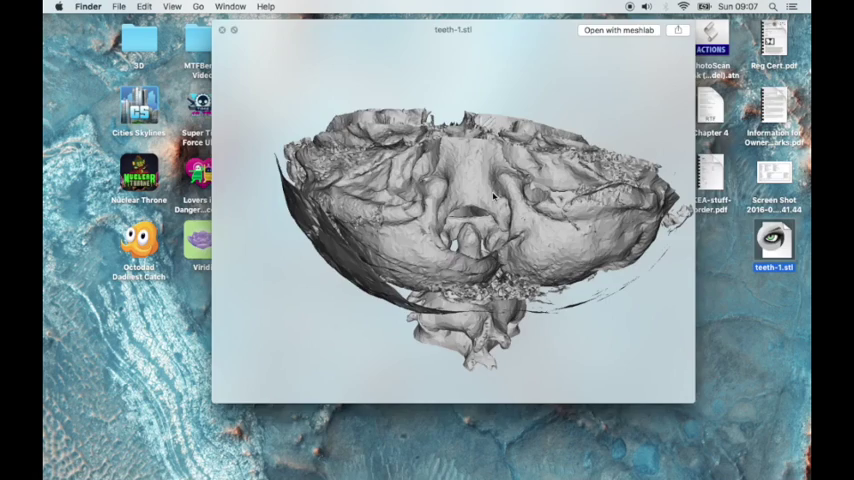
pyautogui.click(220, 28)
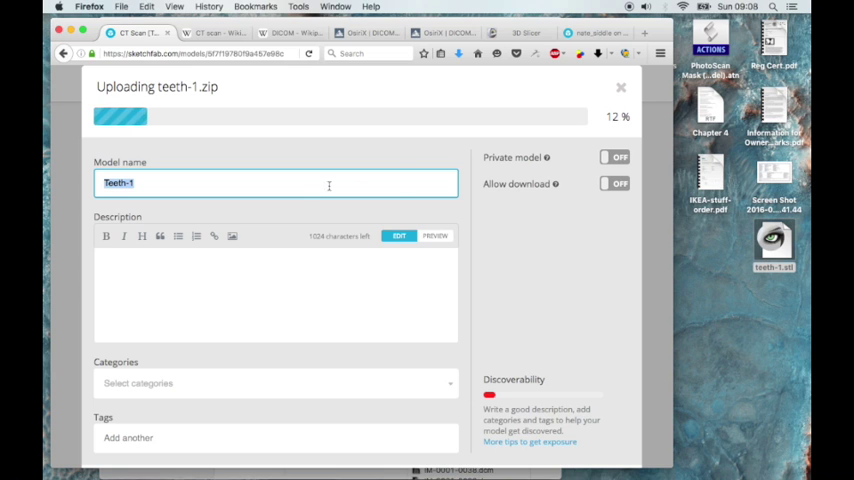
# Watch the teeth-1.zip upload progress and return to the CT Scan [TEST] model page
pyautogui.scroll(-3)
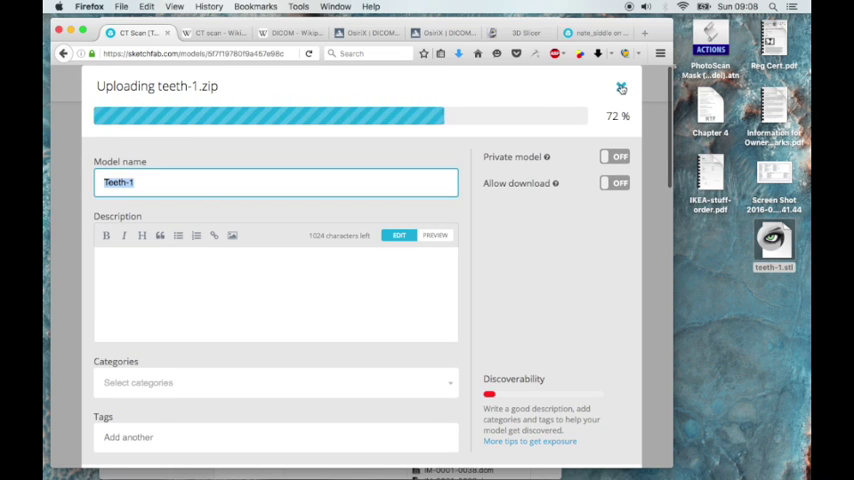
pyautogui.click(620, 88)
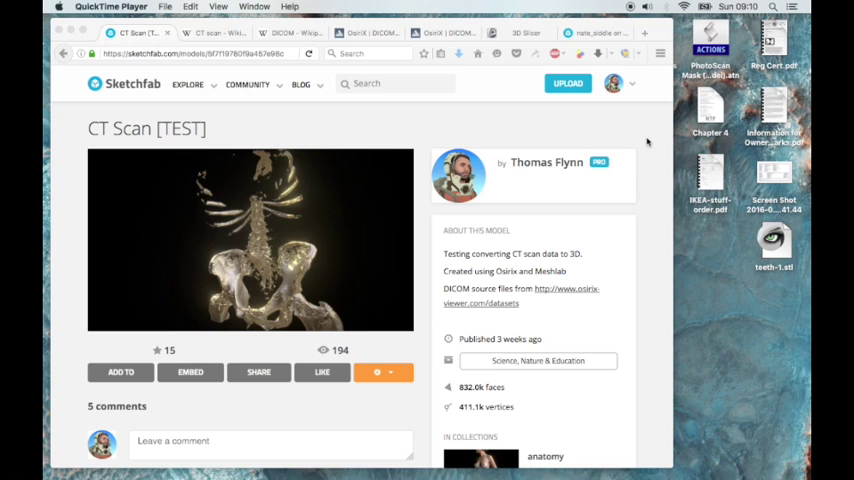
pyautogui.moveTo(510, 116)
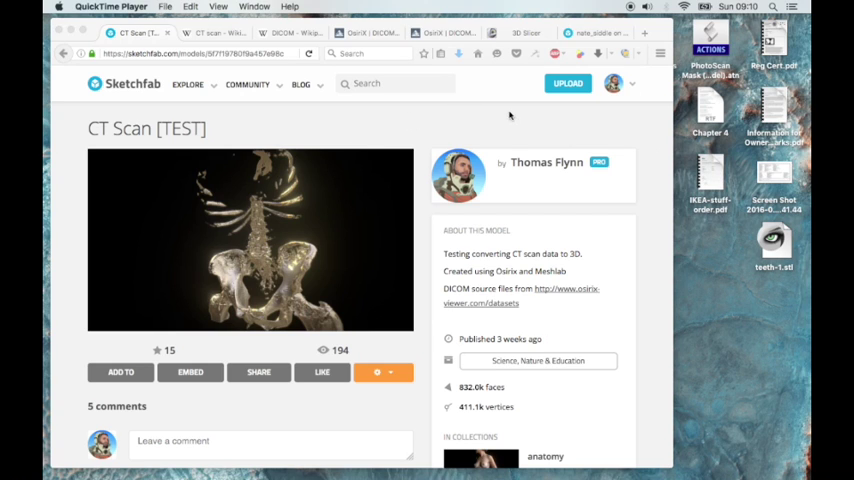
pyautogui.moveTo(470, 126)
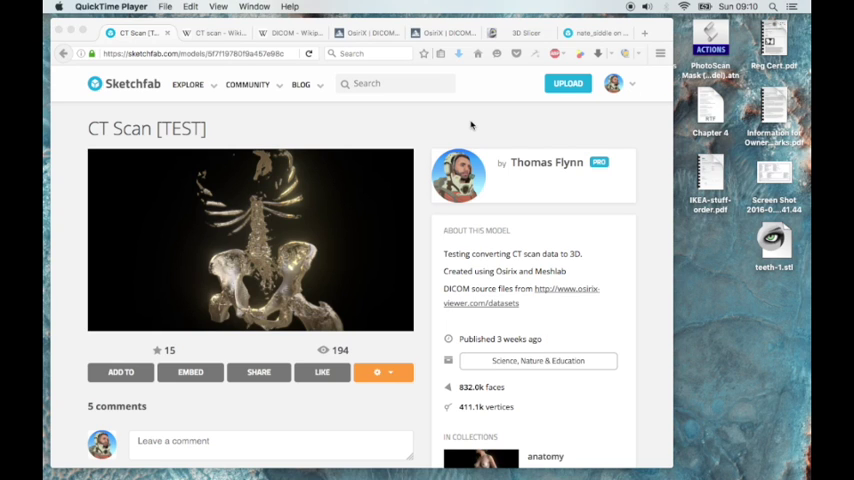
pyautogui.moveTo(372, 48)
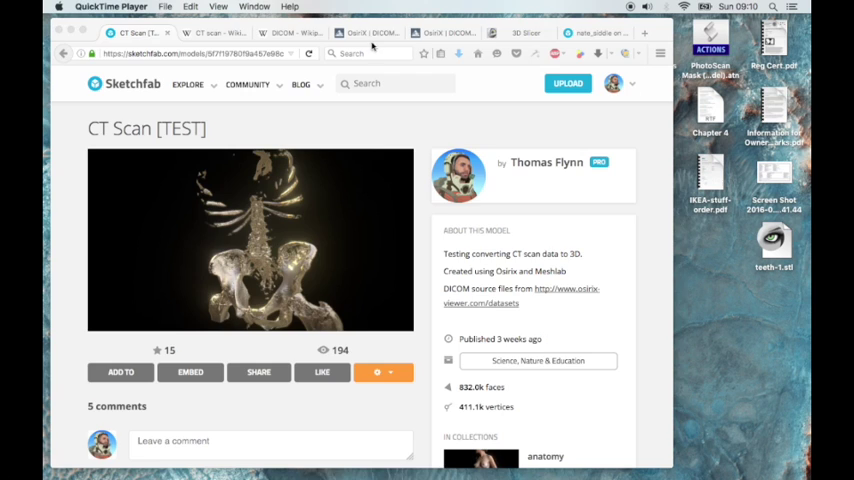
# Revisit the OsiriX DICOM Image Library and highlight its research and teaching usage restriction
pyautogui.click(368, 32)
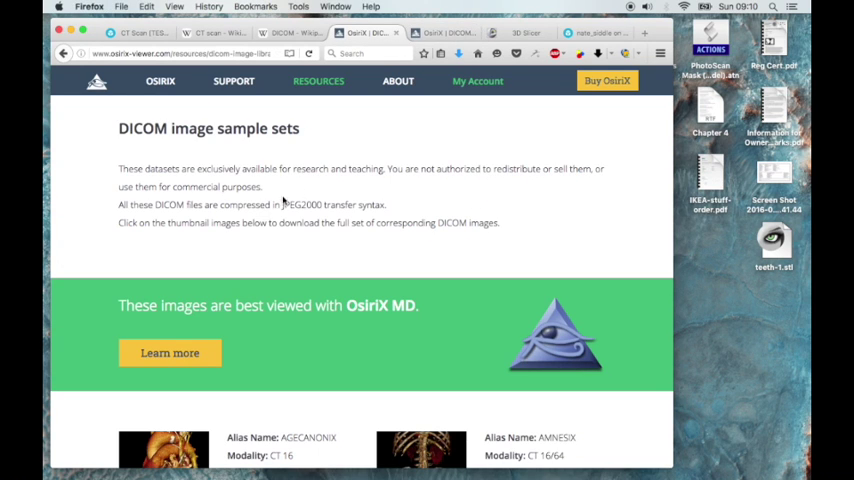
pyautogui.scroll(3)
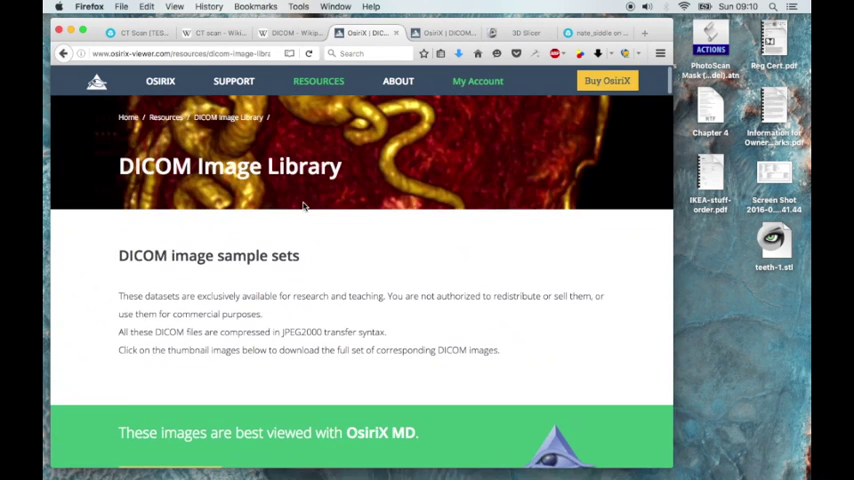
pyautogui.moveTo(302, 208)
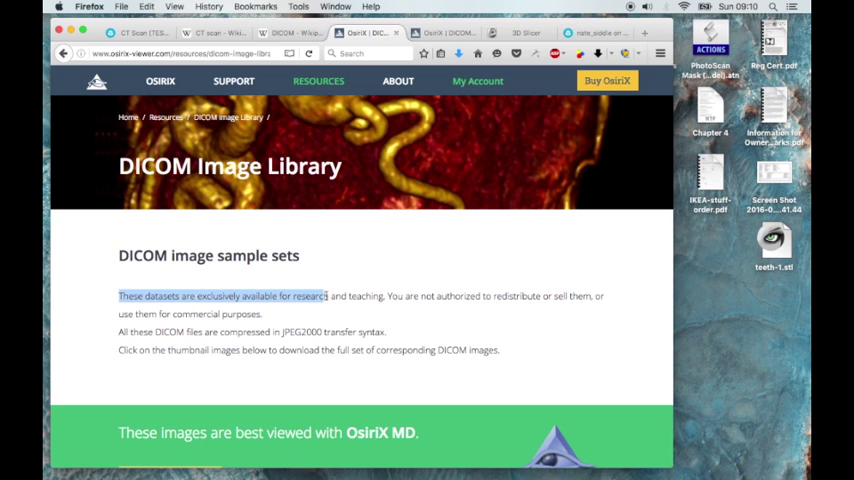
pyautogui.moveTo(328, 296); pyautogui.dragTo(468, 296)
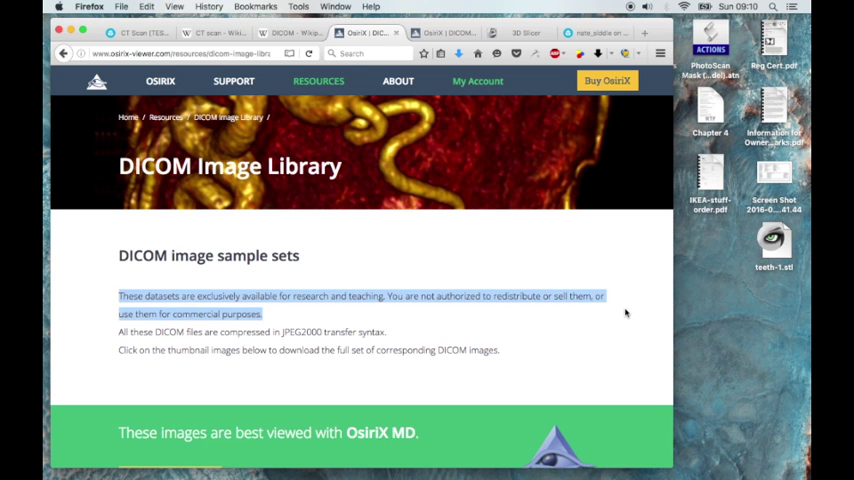
pyautogui.scroll(-3)
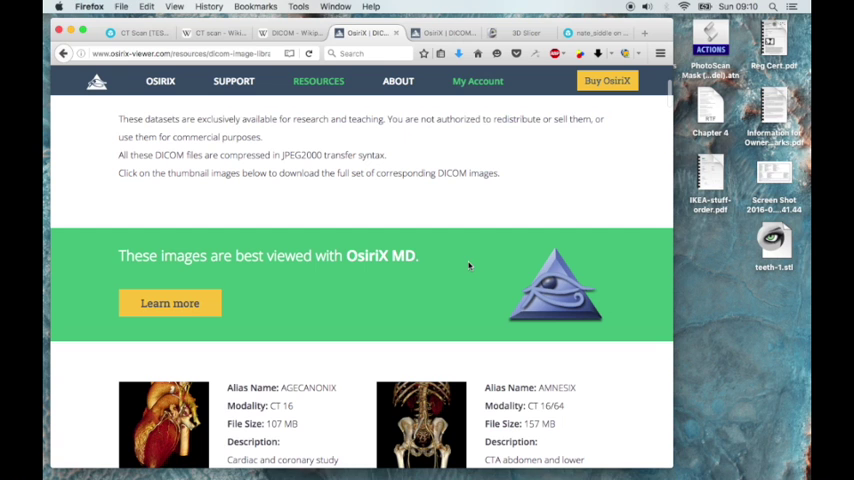
pyautogui.moveTo(420, 160)
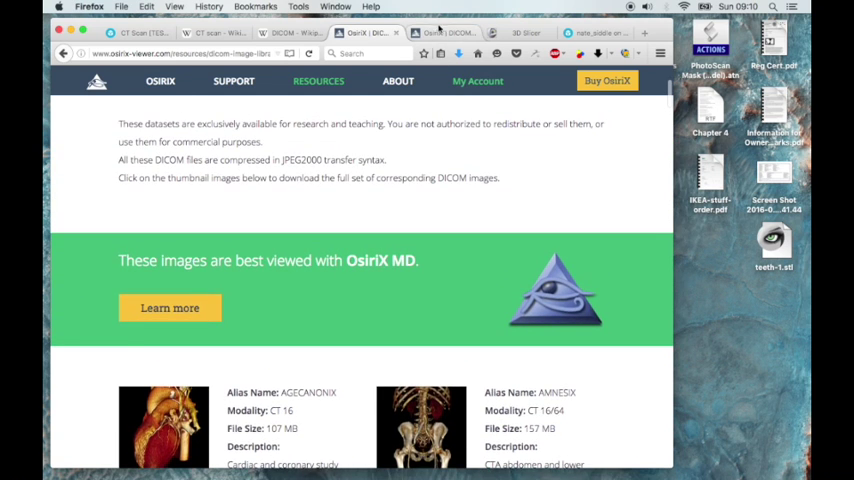
pyautogui.scroll(3)
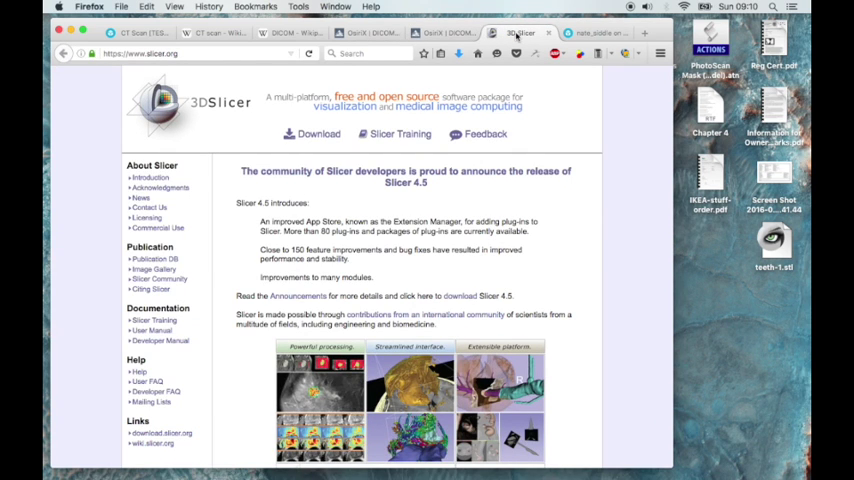
# Browse a Sketchfab creator's profile and their full list of models
pyautogui.click(596, 32)
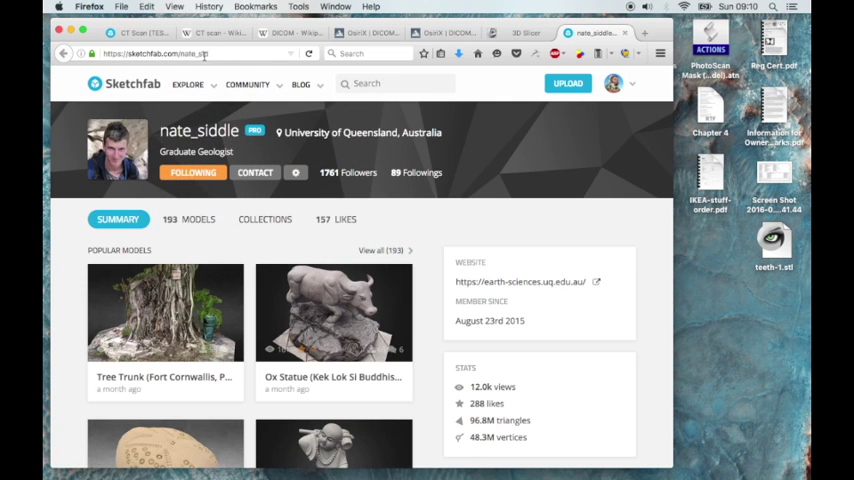
pyautogui.scroll(-3)
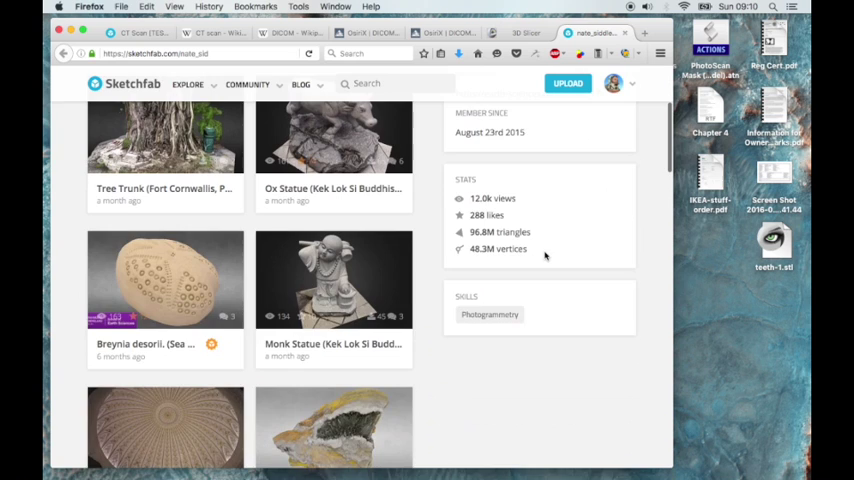
pyautogui.scroll(3)
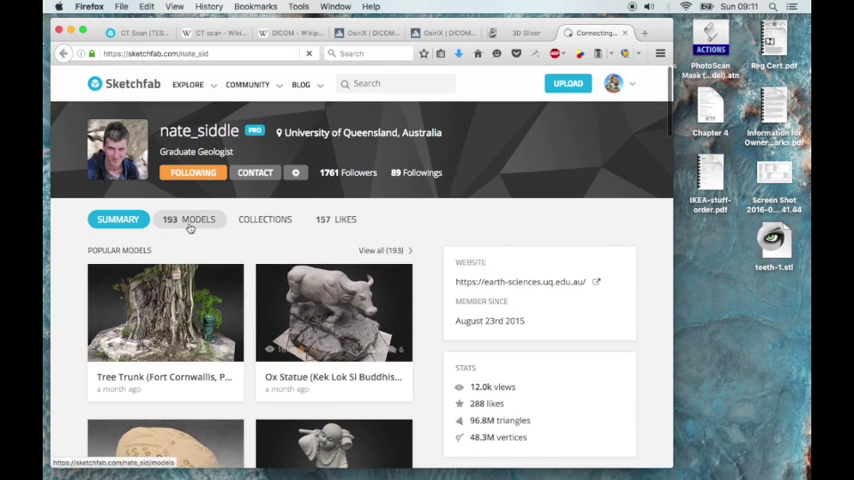
pyautogui.click(188, 220)
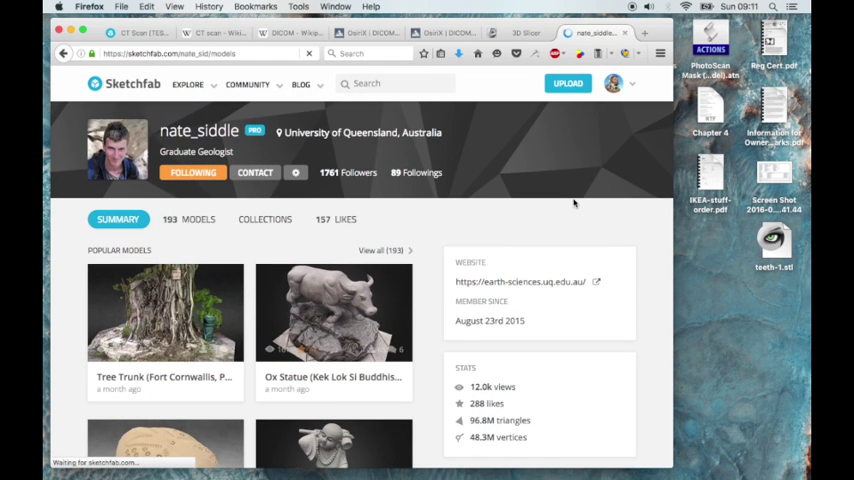
pyautogui.click(196, 220)
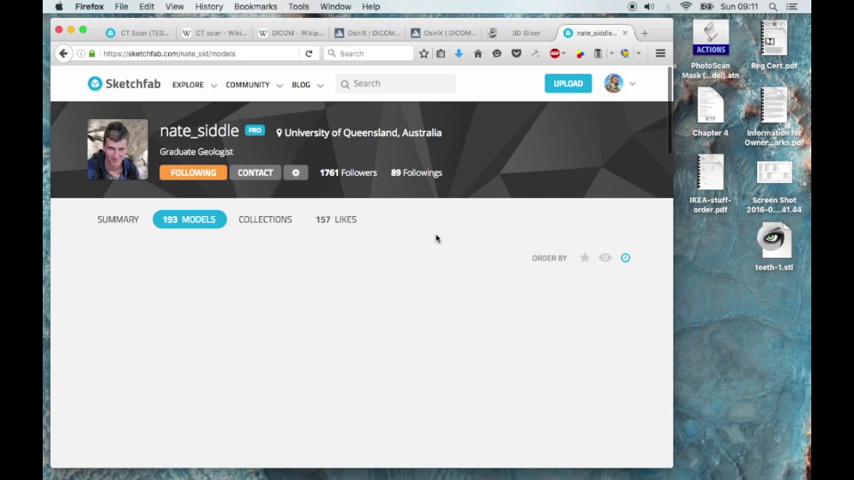
pyautogui.scroll(-3)
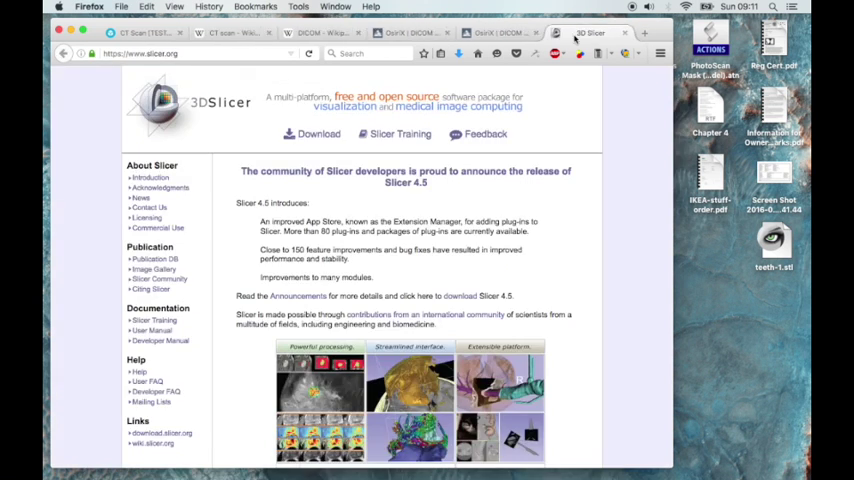
pyautogui.moveTo(316, 202)
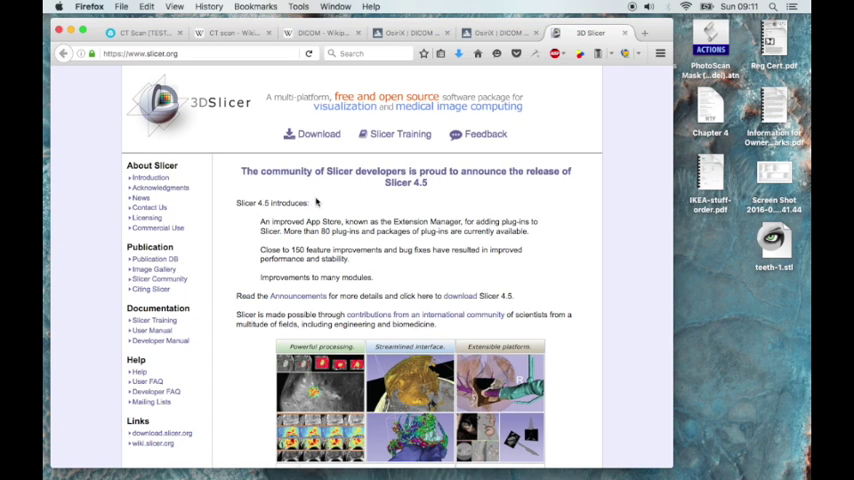
pyautogui.moveTo(360, 118)
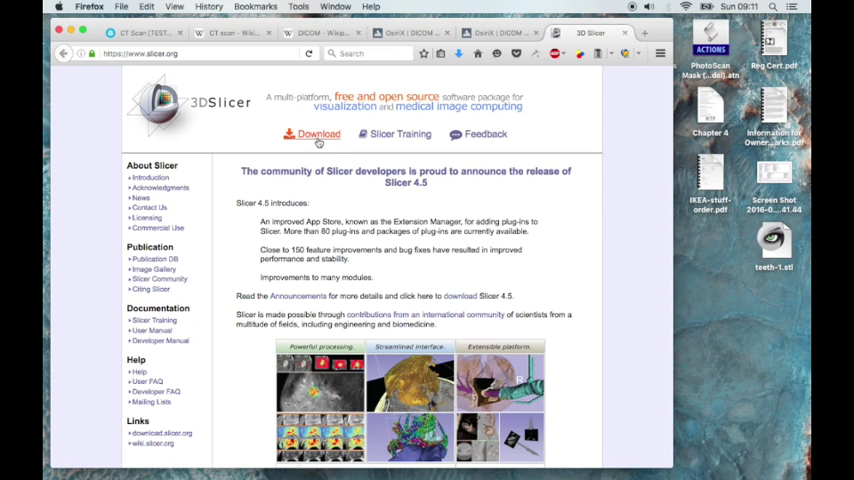
pyautogui.click(312, 132)
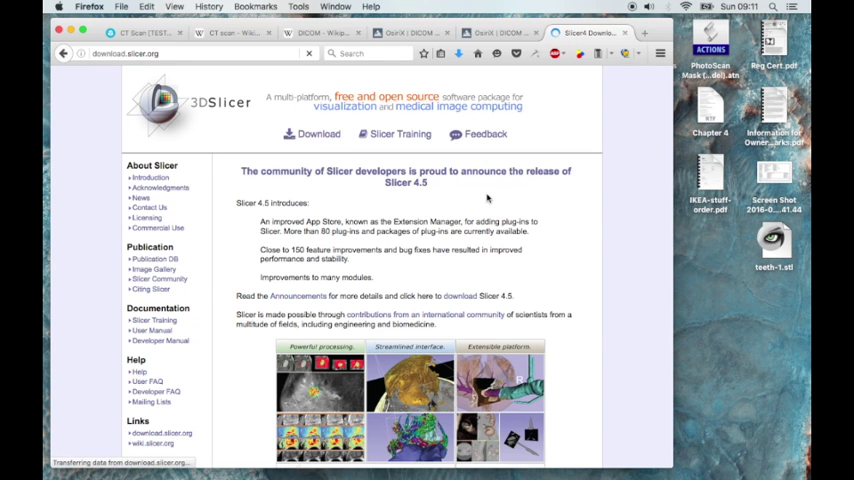
pyautogui.scroll(-3)
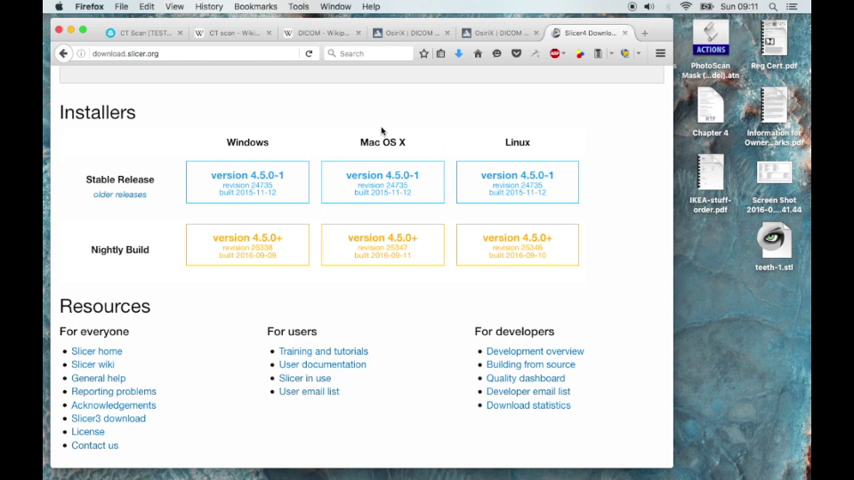
pyautogui.moveTo(168, 132)
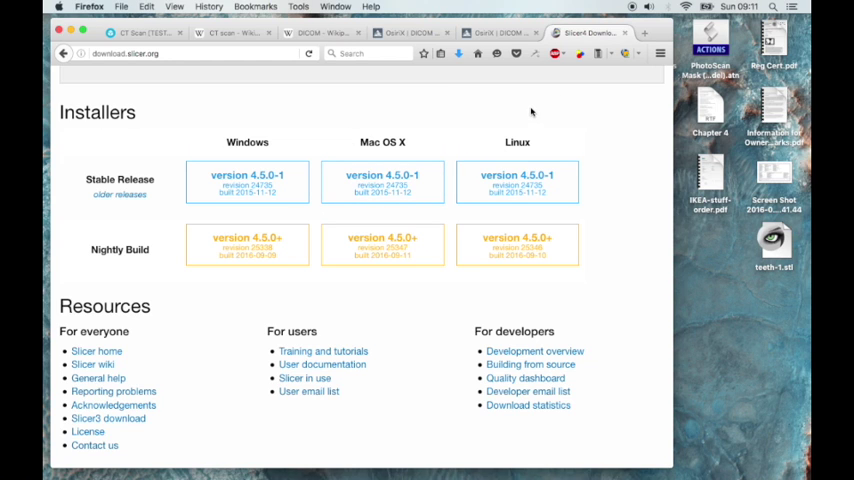
pyautogui.moveTo(790, 362)
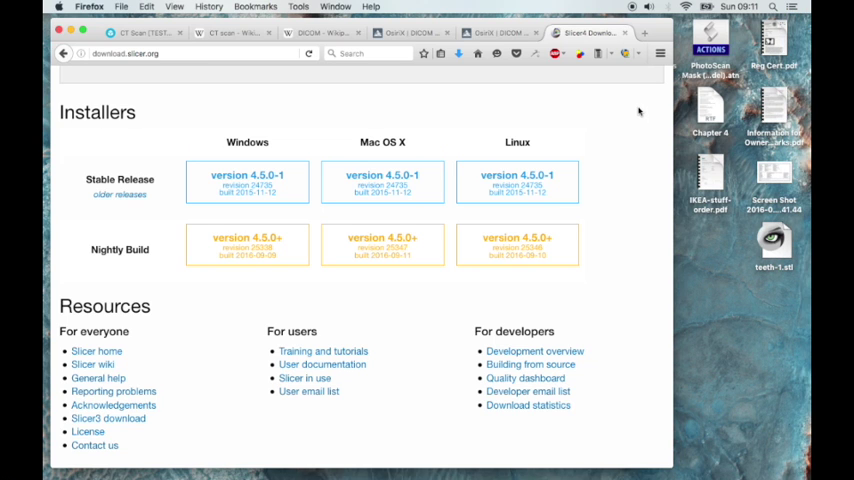
pyautogui.moveTo(628, 122)
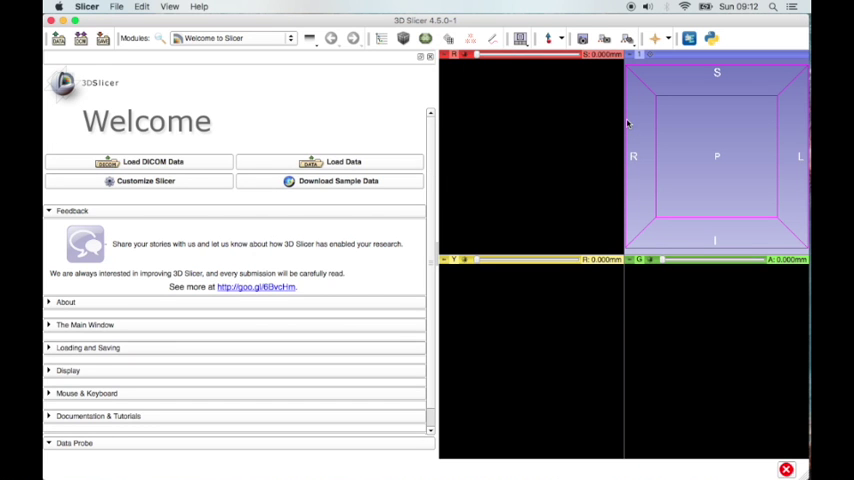
pyautogui.moveTo(440, 88)
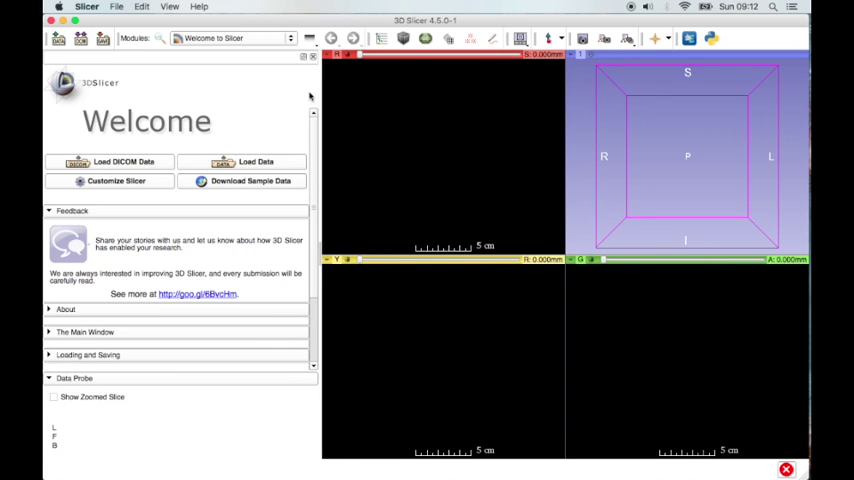
pyautogui.moveTo(136, 78)
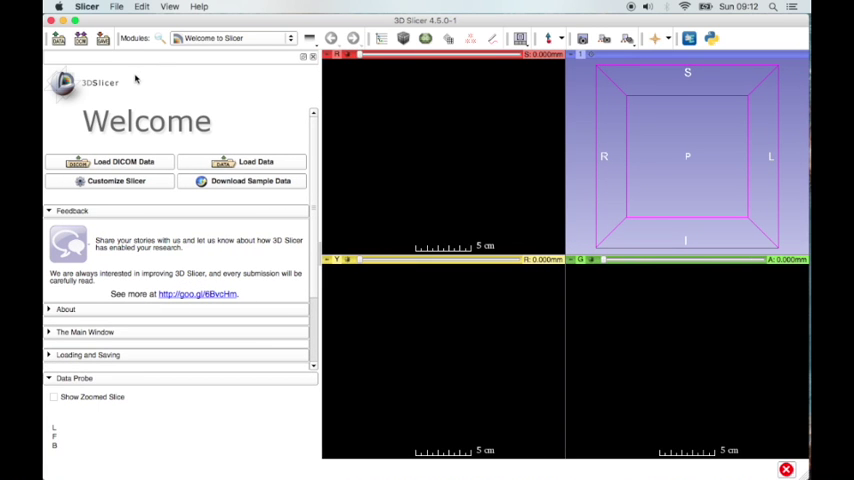
pyautogui.moveTo(292, 92)
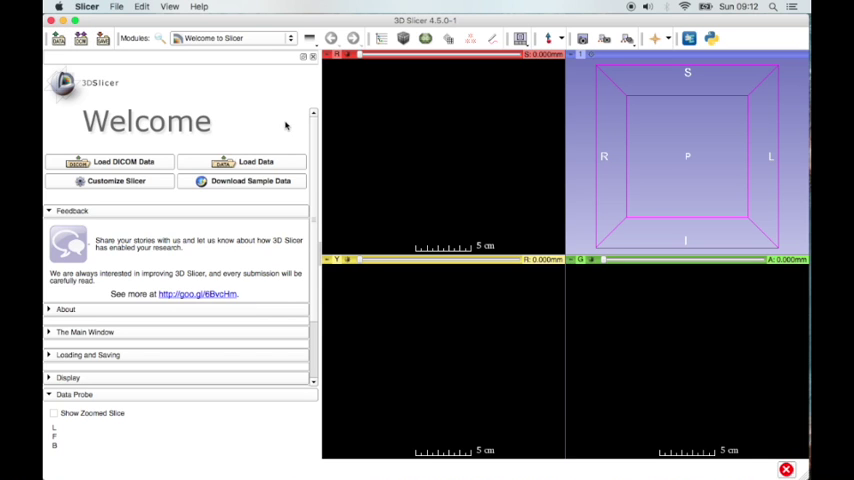
pyautogui.moveTo(100, 164)
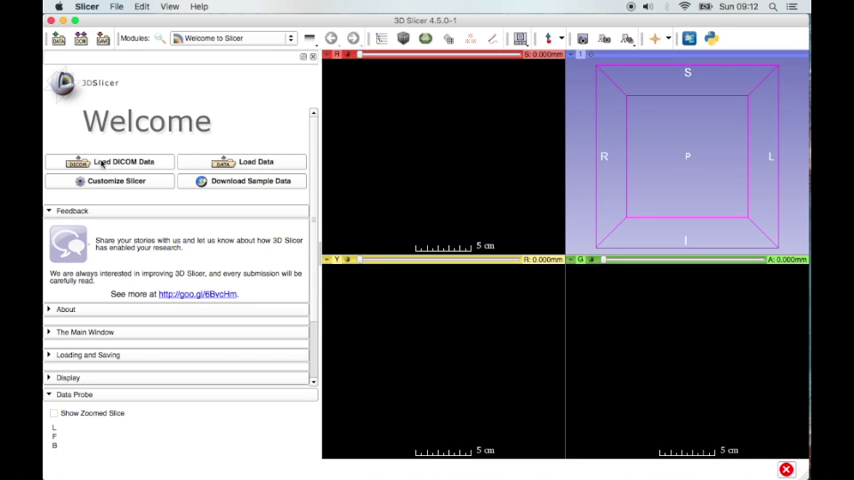
# Bring up 3D Slicer's DICOM browser from the Welcome module
pyautogui.click(124, 160)
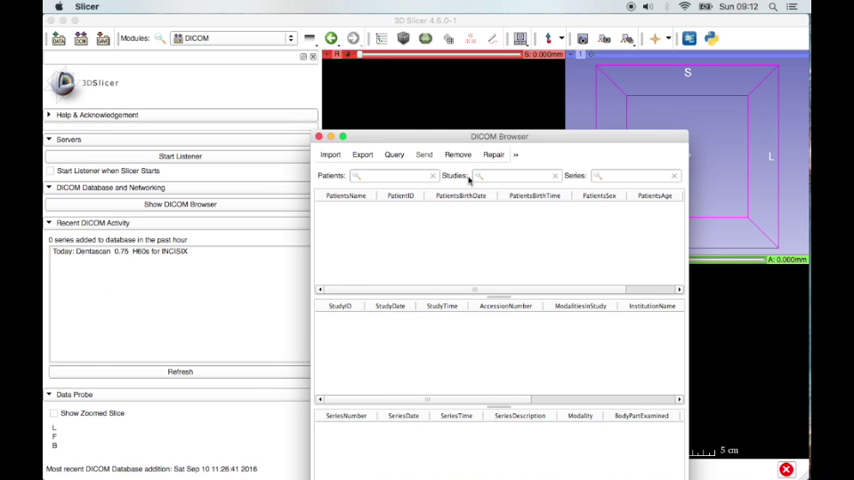
# Import the teeth folder from Downloads into the DICOM database
pyautogui.click(330, 154)
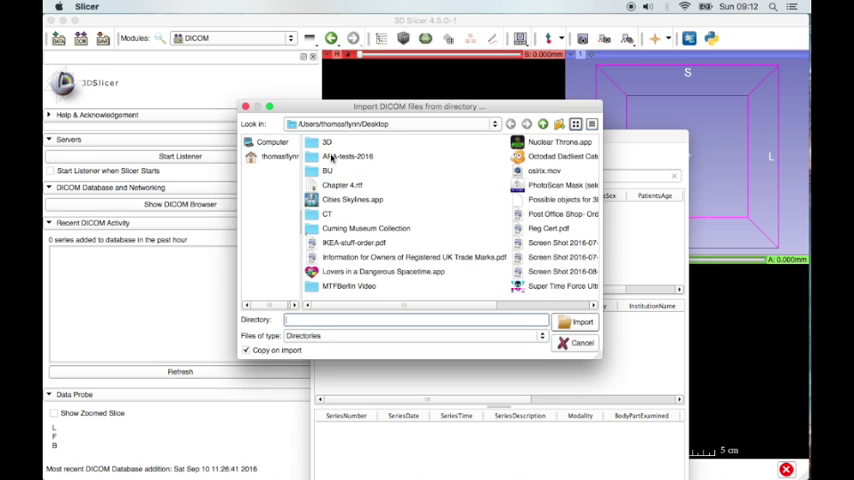
pyautogui.click(280, 156)
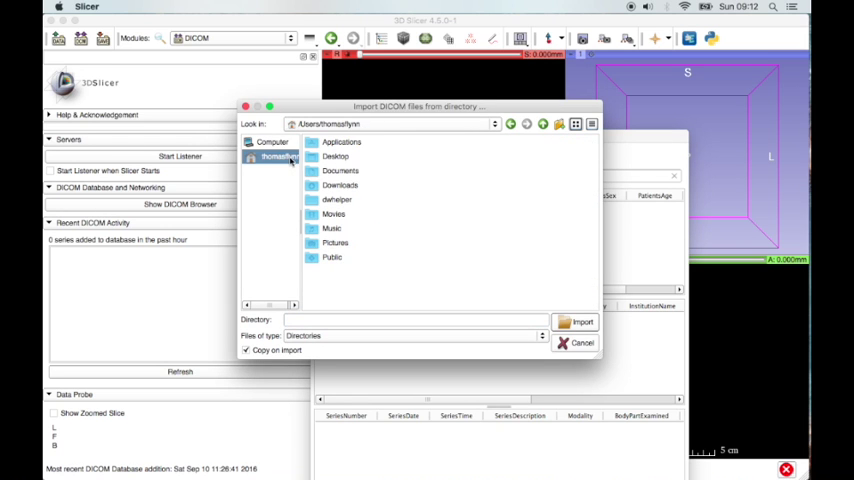
pyautogui.click(340, 184)
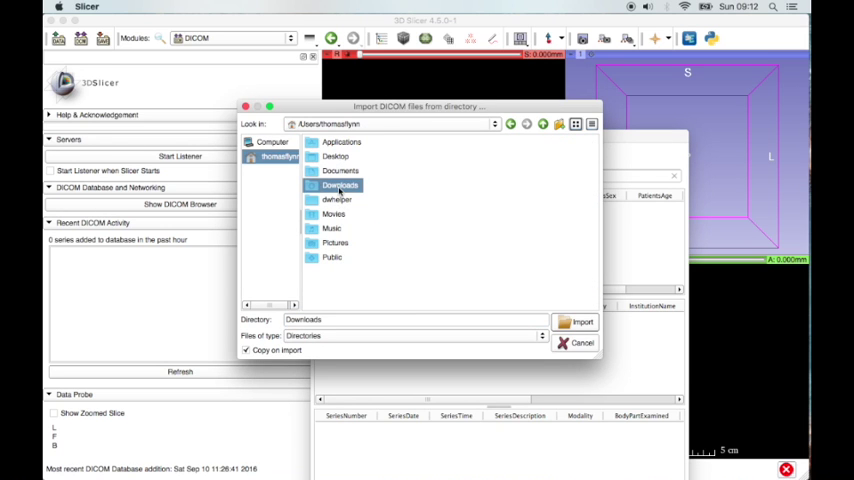
pyautogui.doubleClick(340, 184)
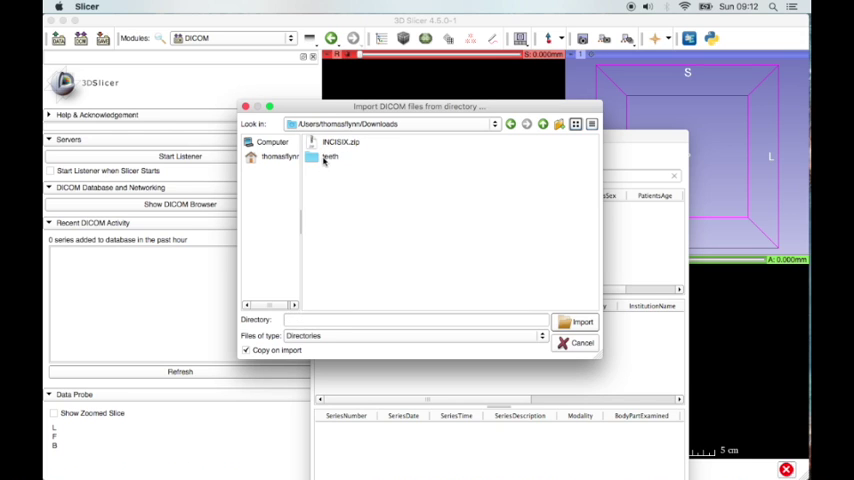
pyautogui.click(330, 156)
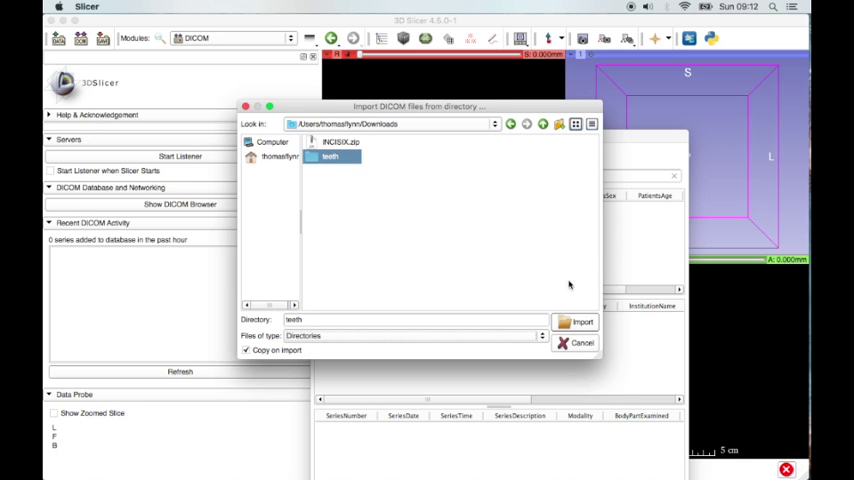
pyautogui.click(582, 320)
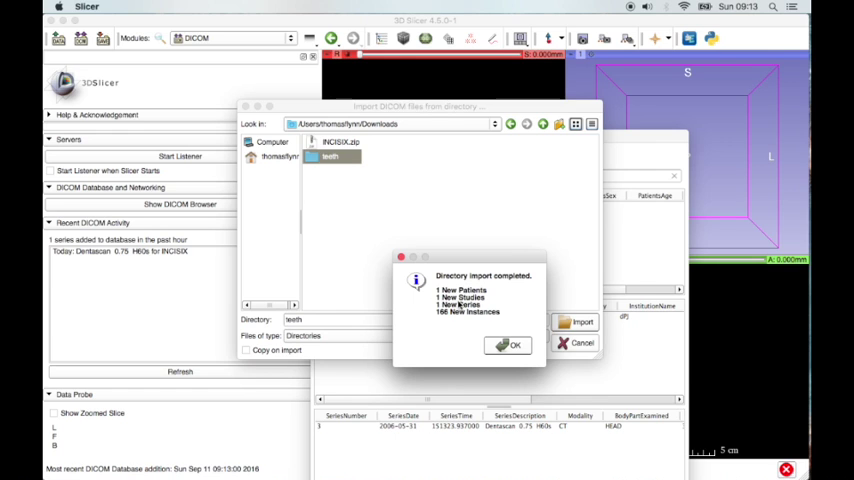
pyautogui.moveTo(500, 320)
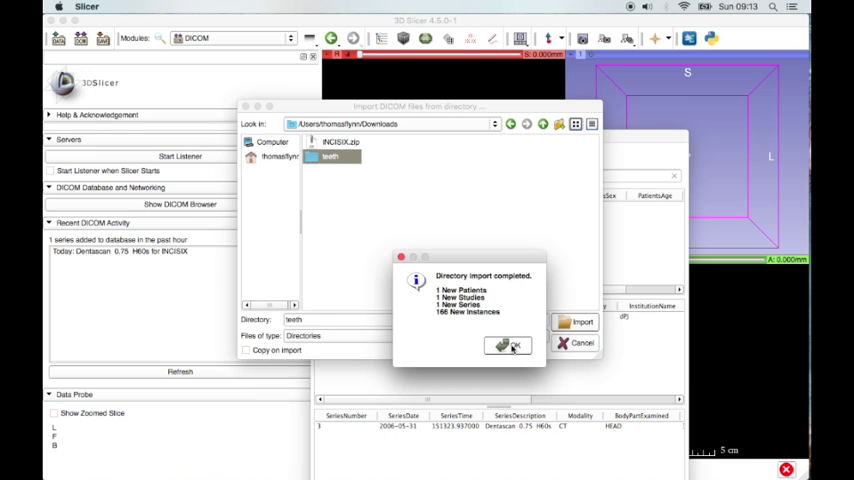
# Dismiss the import summary and load the 196-image Dentascan CT series into the slice views
pyautogui.click(508, 344)
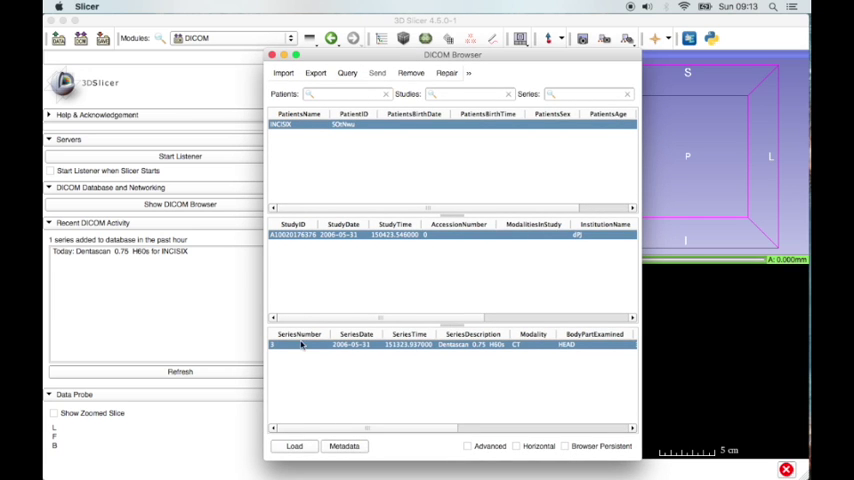
pyautogui.click(294, 446)
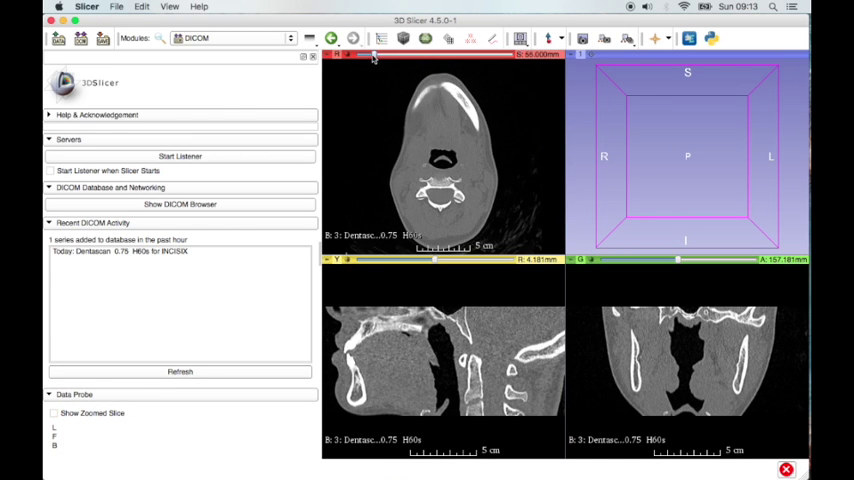
# Move the axial, sagittal and coronal slice offsets so each view cuts through the teeth and jawbone
pyautogui.moveTo(376, 54); pyautogui.dragTo(430, 54)
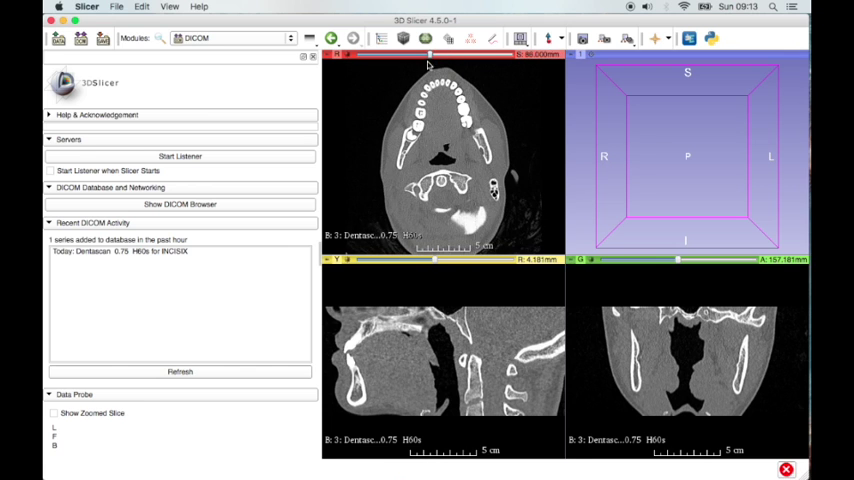
pyautogui.moveTo(430, 260); pyautogui.dragTo(380, 260)
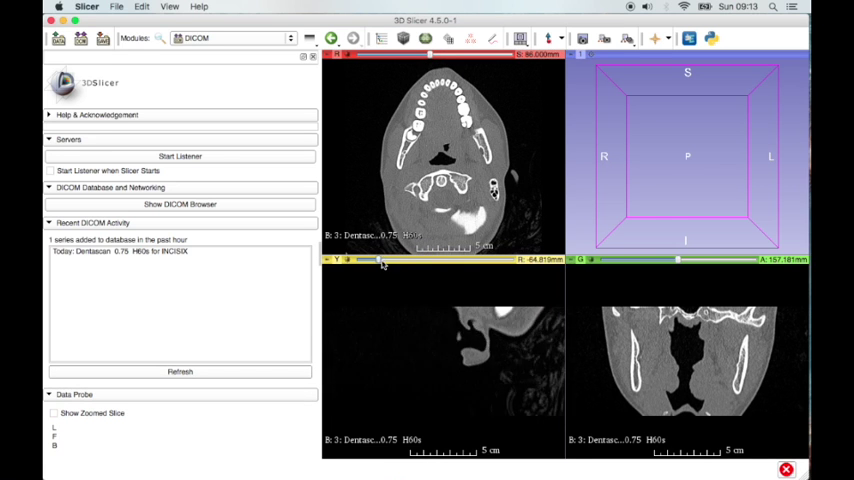
pyautogui.moveTo(384, 260); pyautogui.dragTo(470, 260)
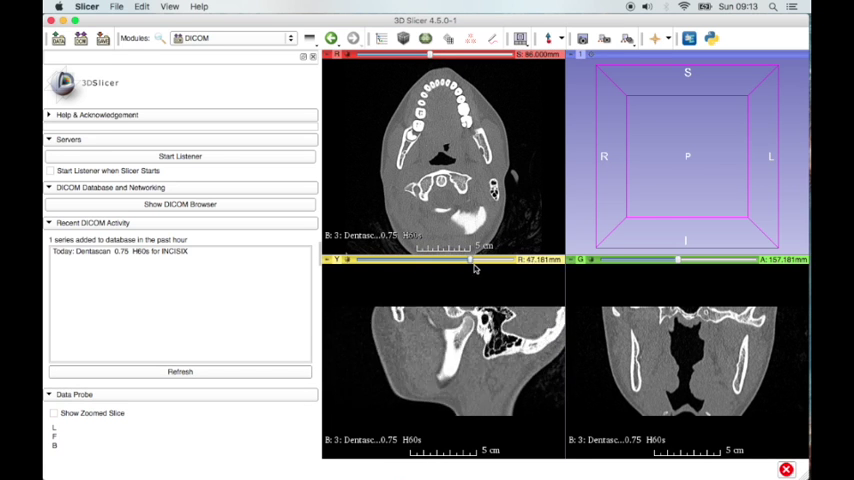
pyautogui.moveTo(470, 260); pyautogui.dragTo(444, 260)
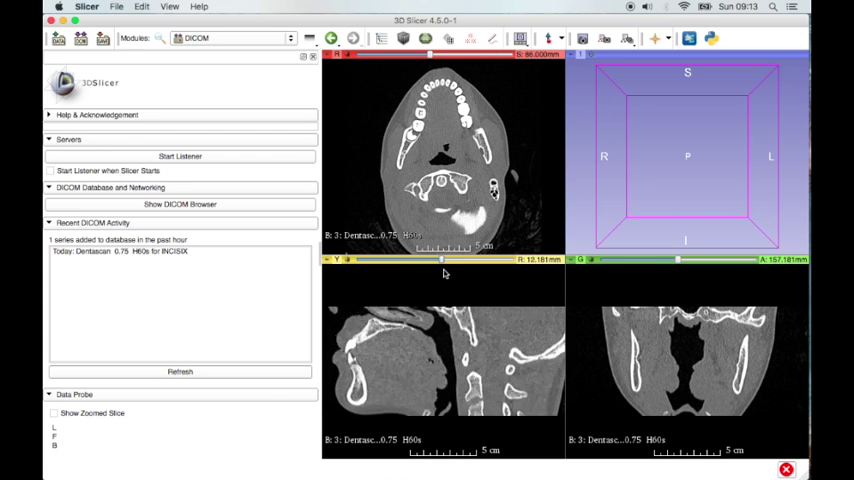
pyautogui.moveTo(448, 262); pyautogui.dragTo(676, 262)
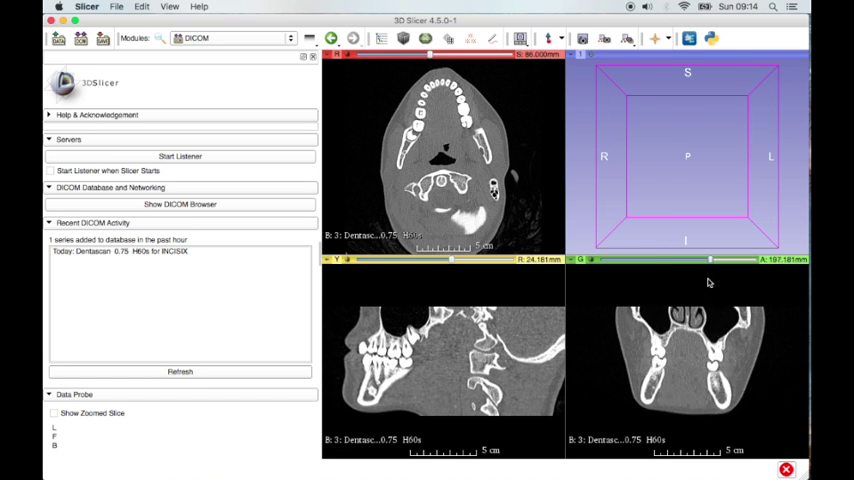
pyautogui.scroll(-3)
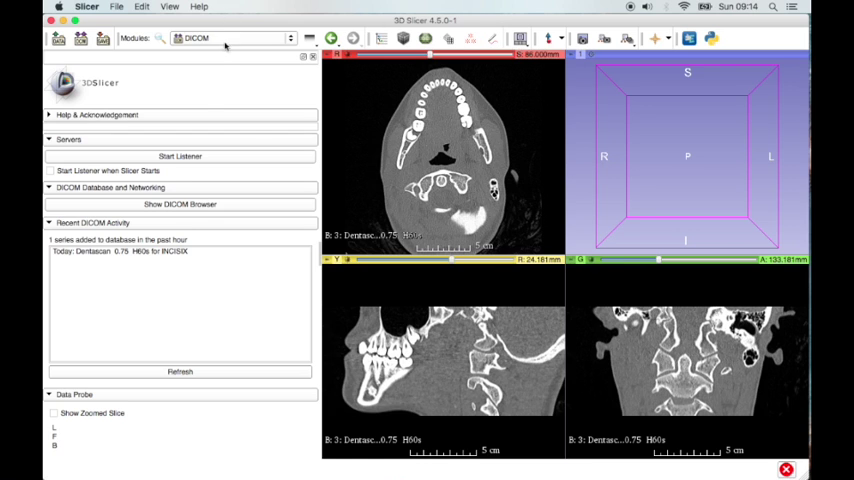
# In the Volume Rendering module, enable rendering of the Dentascan 0.75 H60s volume
pyautogui.click(234, 38)
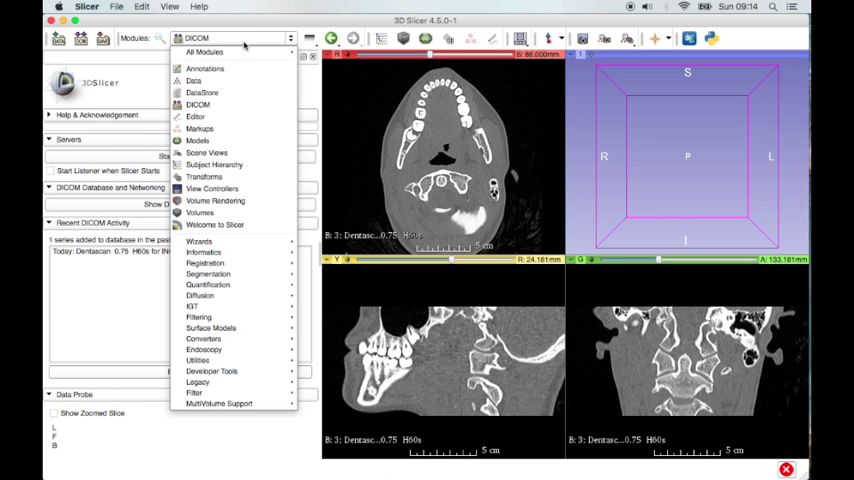
pyautogui.moveTo(214, 224)
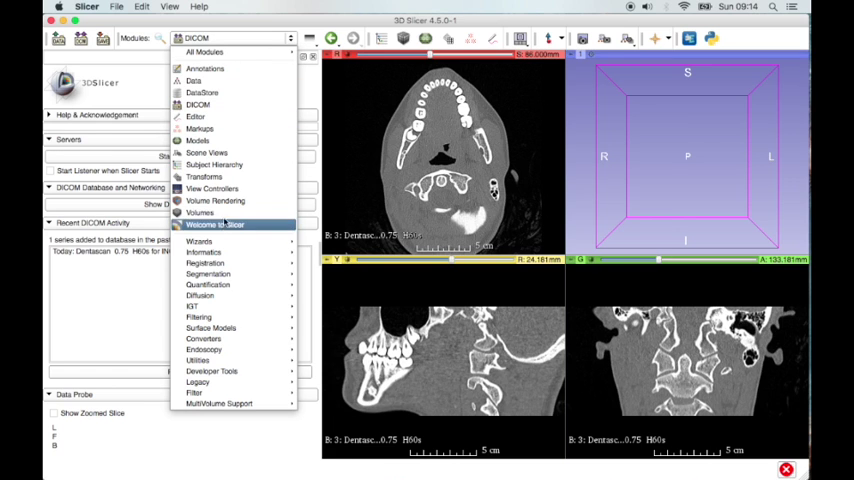
pyautogui.moveTo(204, 176)
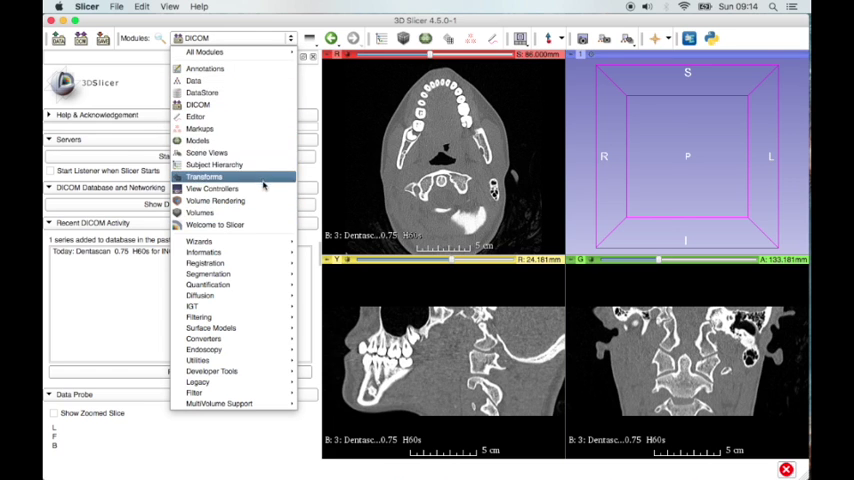
pyautogui.click(216, 200)
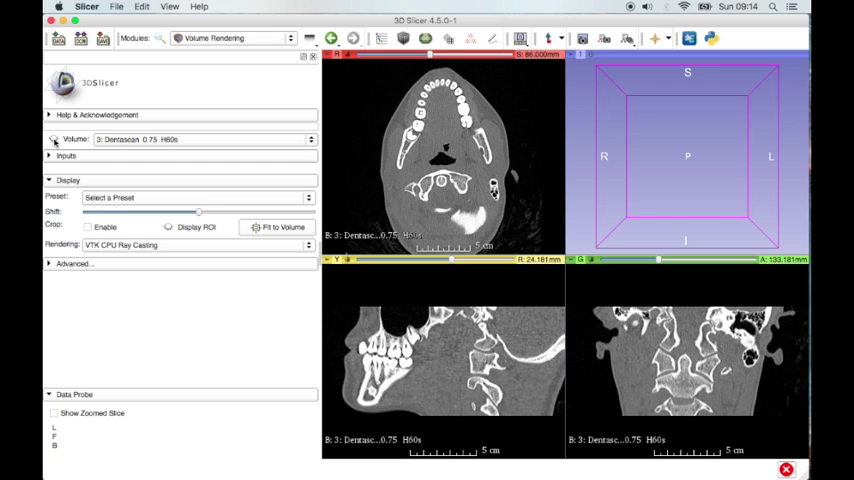
pyautogui.click(52, 140)
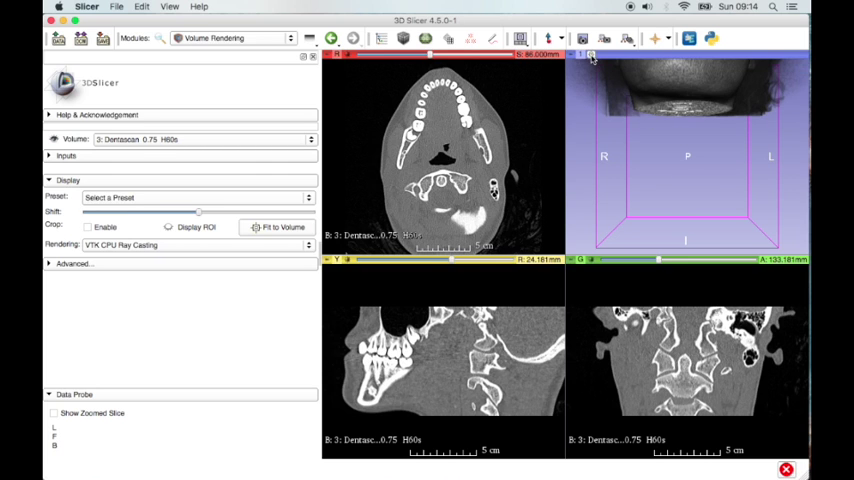
pyautogui.moveTo(588, 108)
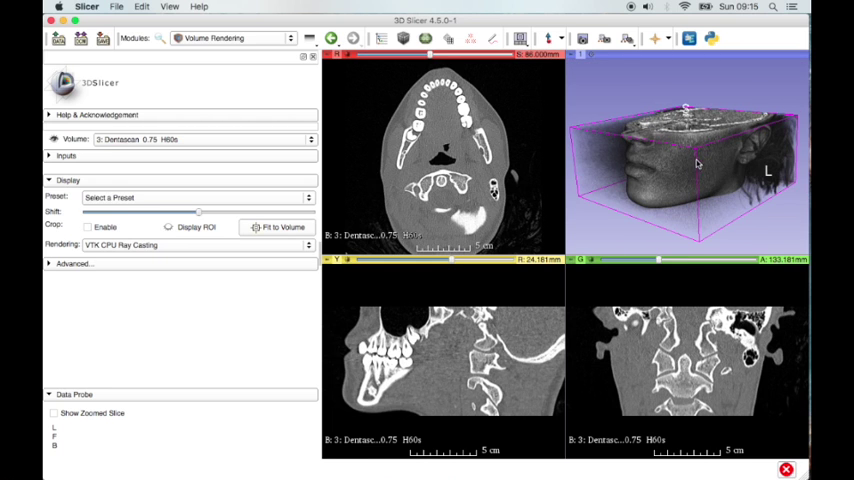
# Orbit the volume-rendered head in the 3D view to inspect it from below
pyautogui.moveTo(696, 164); pyautogui.dragTo(706, 186)
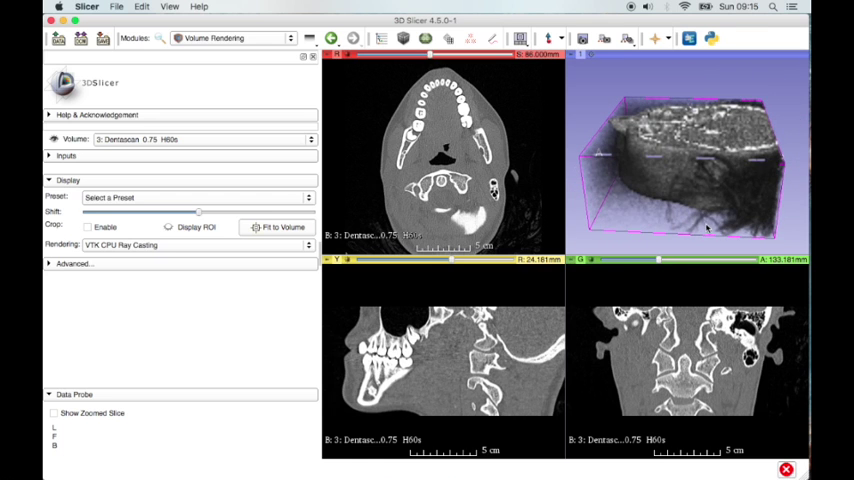
pyautogui.moveTo(690, 156); pyautogui.dragTo(744, 204)
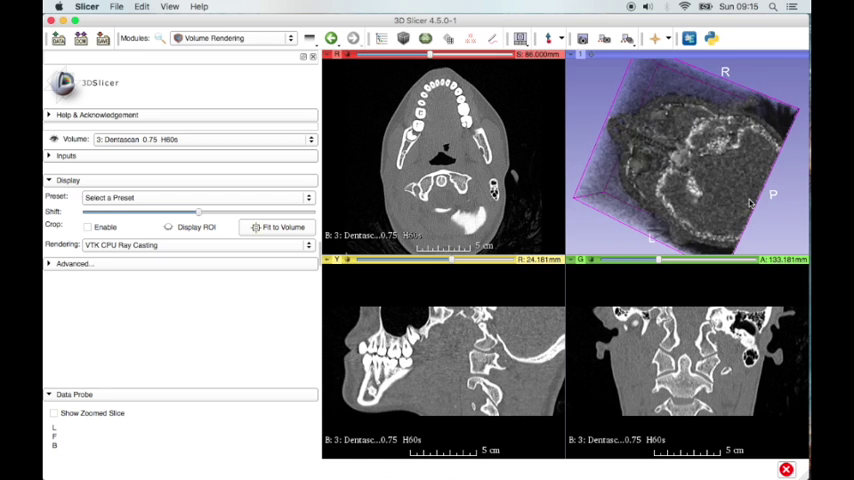
pyautogui.moveTo(700, 150); pyautogui.dragTo(730, 164)
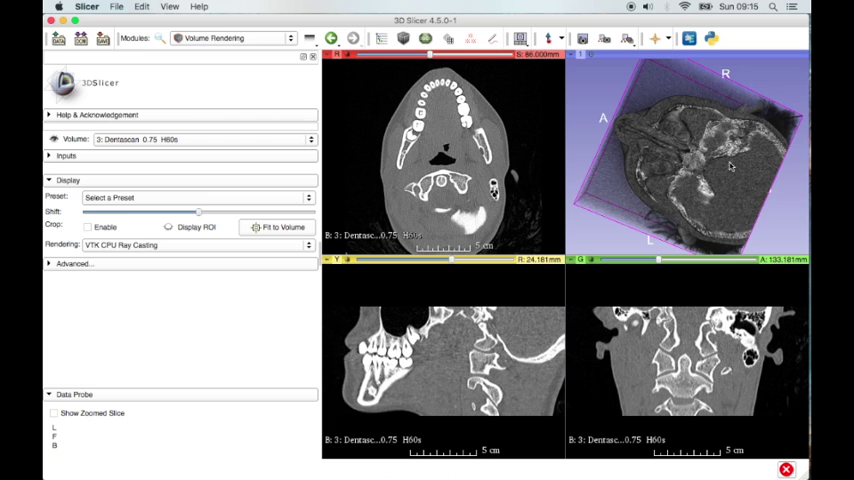
pyautogui.moveTo(700, 150); pyautogui.dragTo(684, 180)
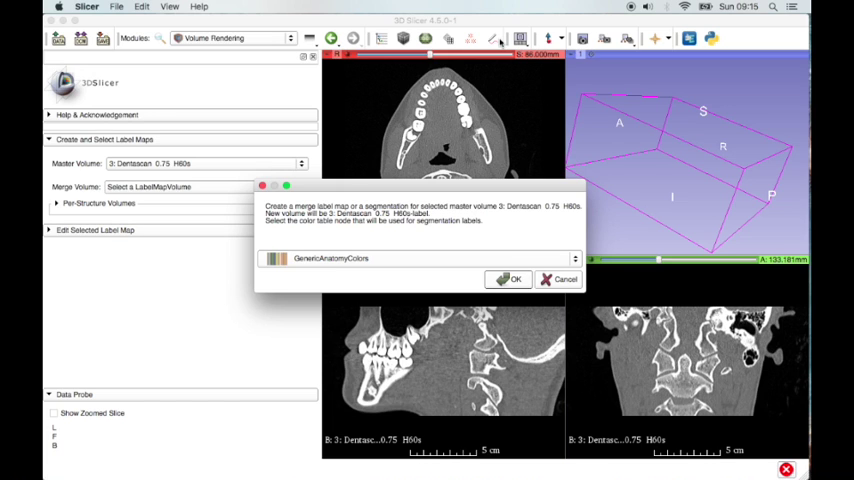
pyautogui.moveTo(356, 270)
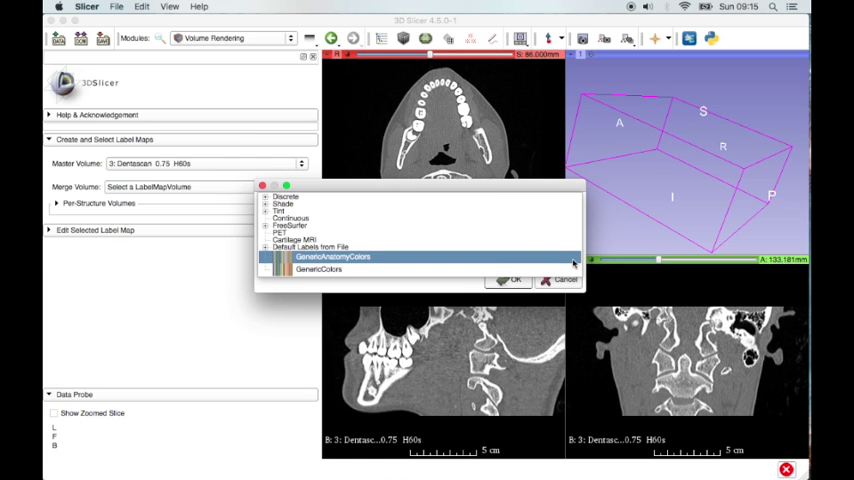
# Create the merge label map for the dental CT, keeping the GenericAnatomyColors table
pyautogui.click(332, 256)
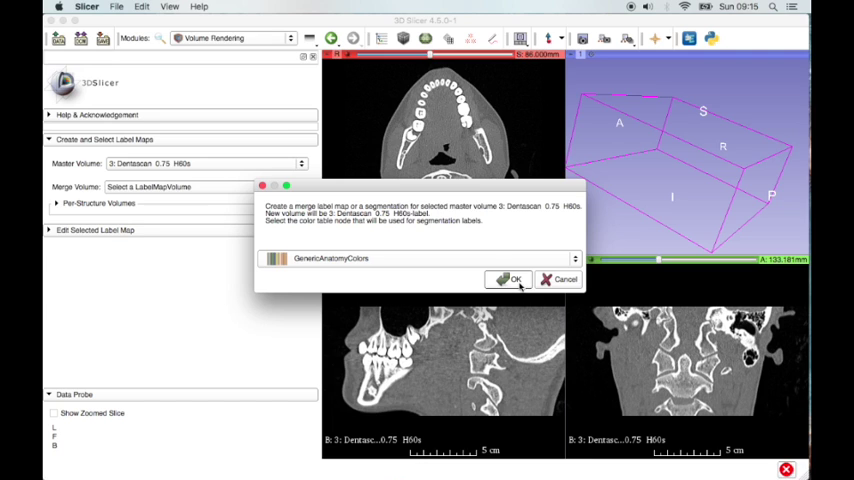
pyautogui.moveTo(508, 280)
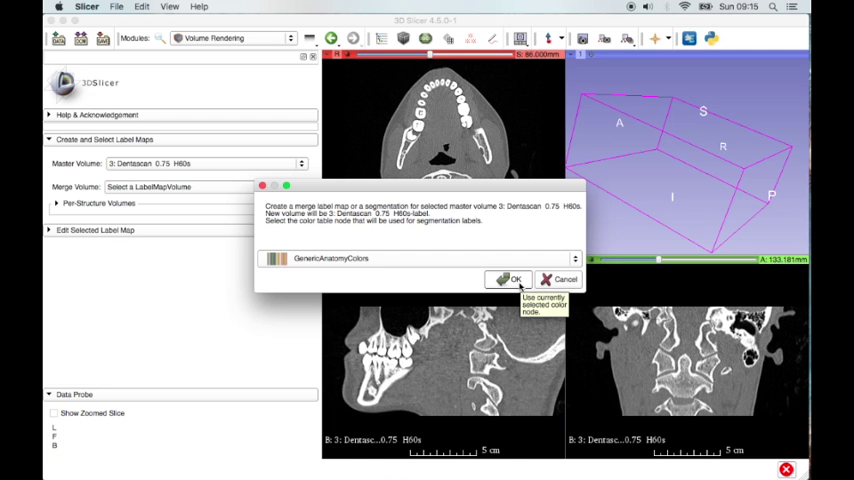
pyautogui.click(508, 280)
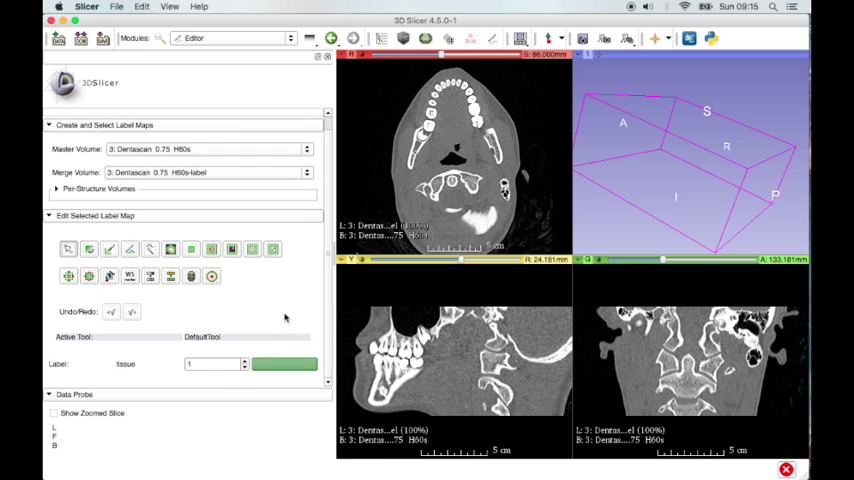
pyautogui.moveTo(300, 304)
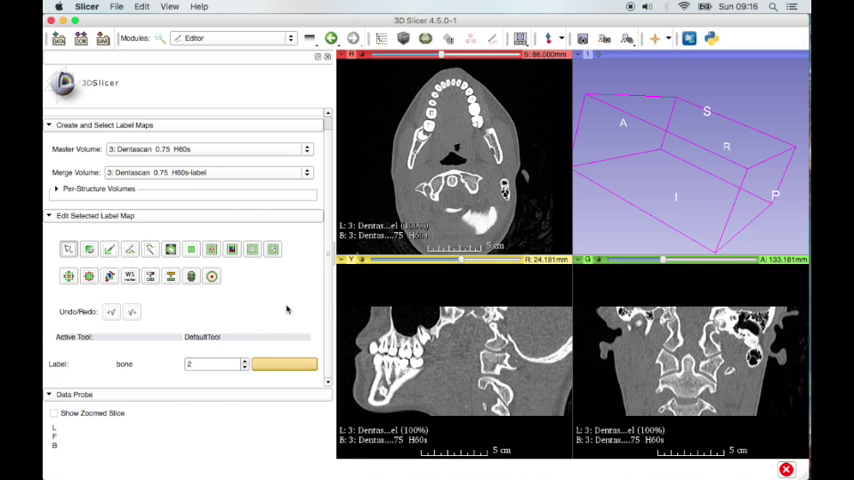
pyautogui.moveTo(220, 348)
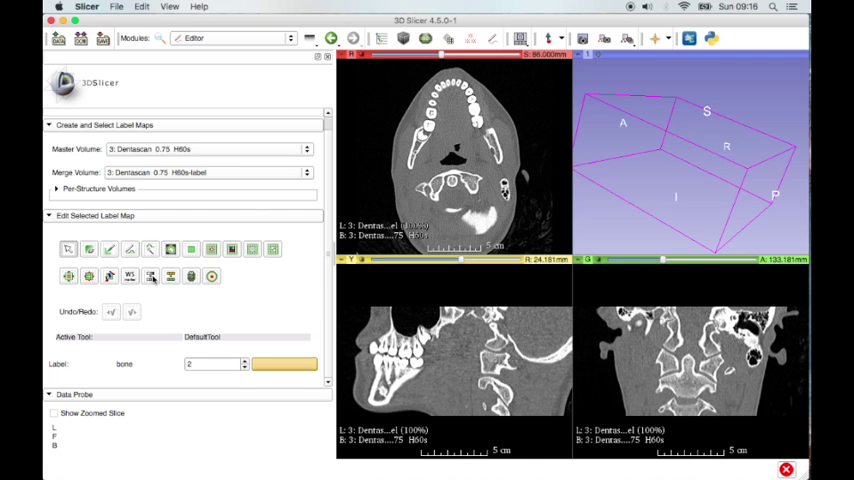
pyautogui.moveTo(150, 276)
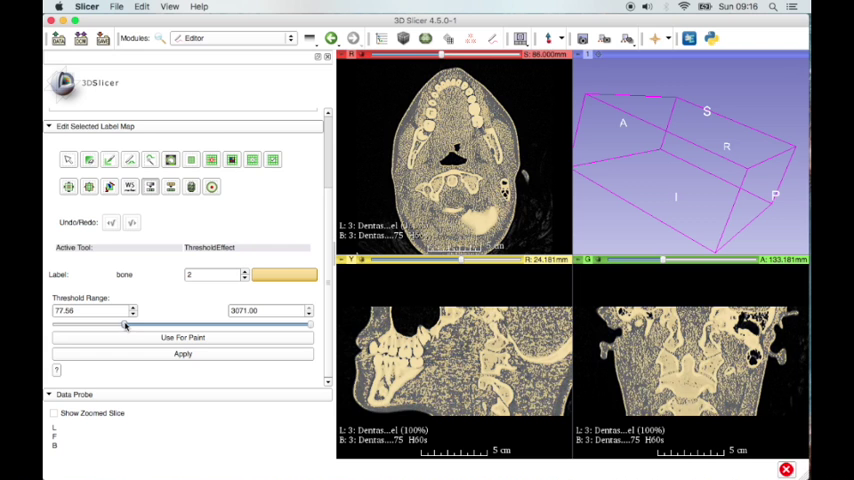
# Raise the lower threshold to about 626 so only the jaw bone and teeth are marked
pyautogui.moveTo(124, 324); pyautogui.dragTo(118, 324)
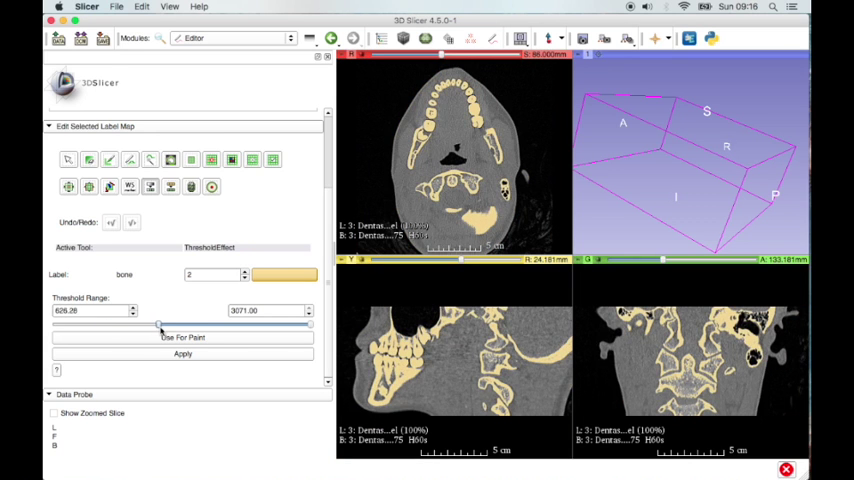
pyautogui.moveTo(158, 324); pyautogui.dragTo(120, 324)
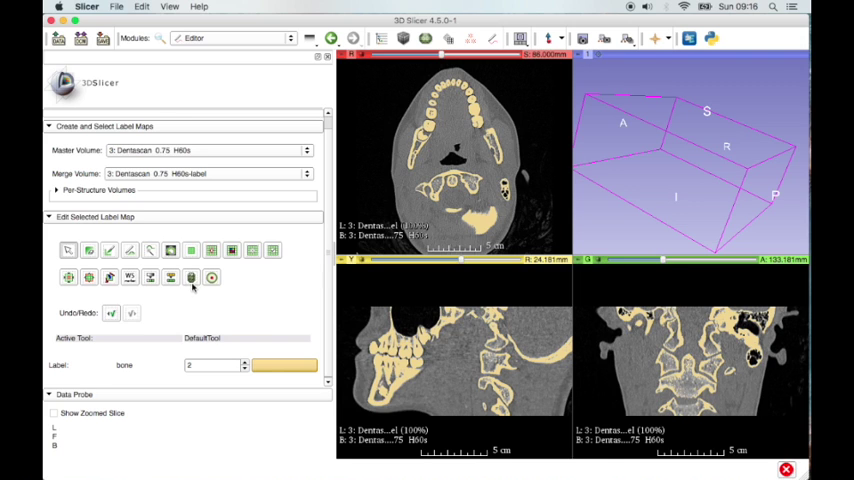
pyautogui.moveTo(192, 284)
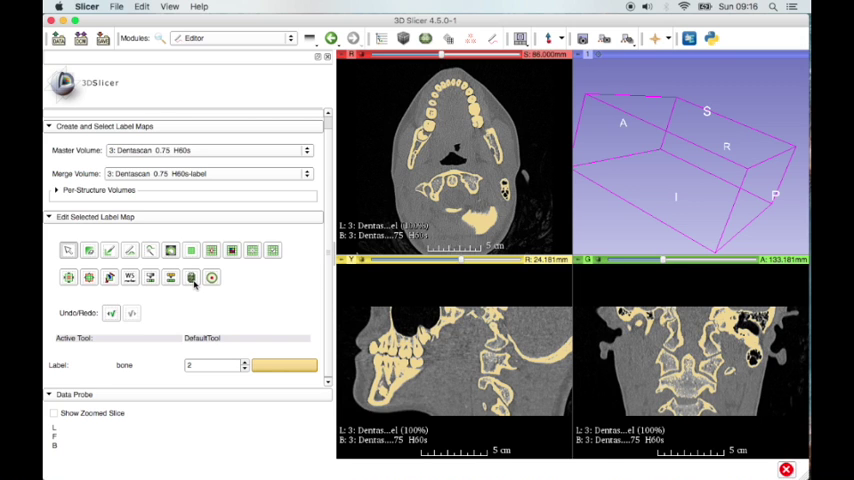
pyautogui.moveTo(192, 276)
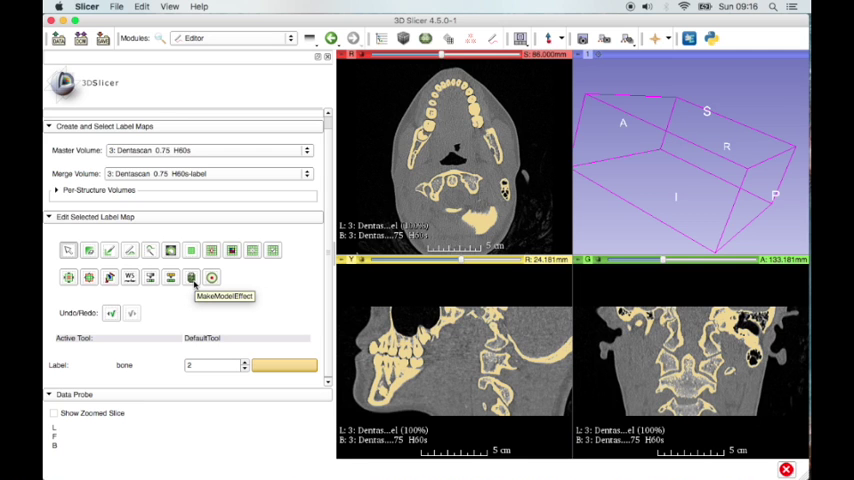
# Build a smoothed model named bone from the label map with the Make Model effect
pyautogui.click(192, 276)
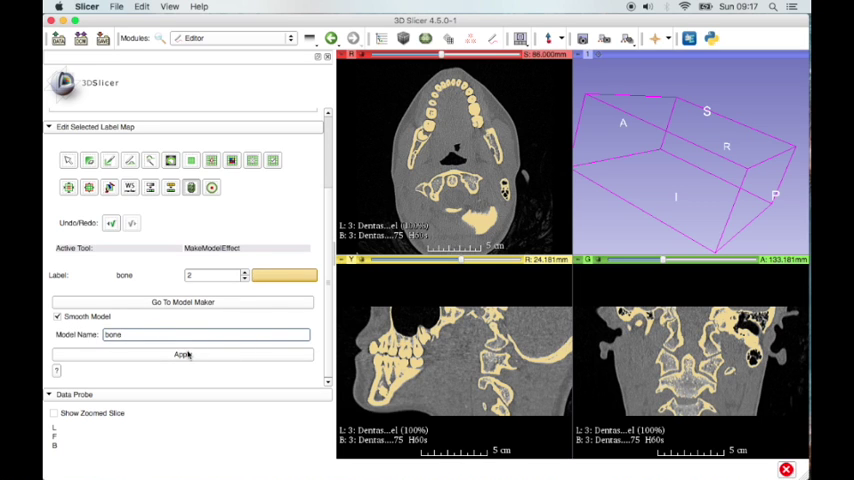
pyautogui.moveTo(184, 356)
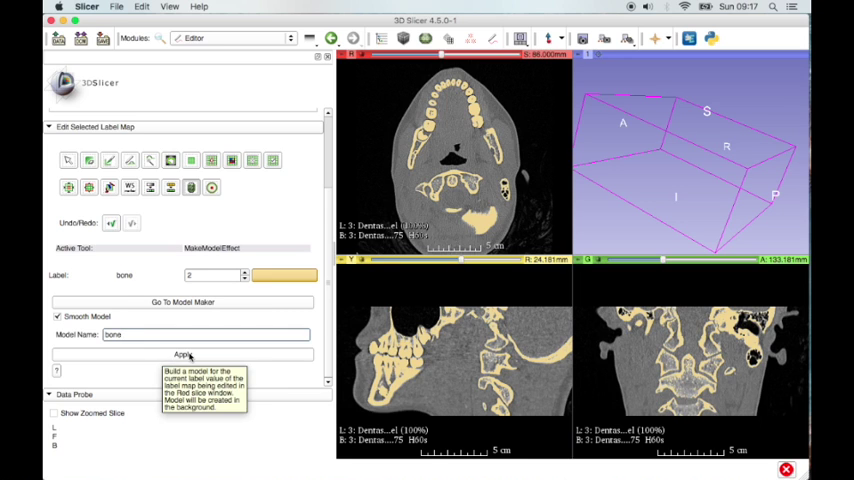
pyautogui.click(184, 352)
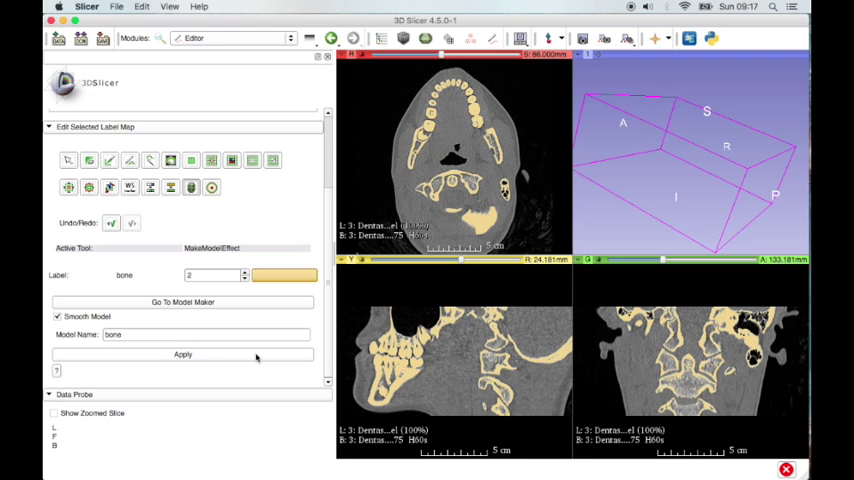
pyautogui.click(184, 354)
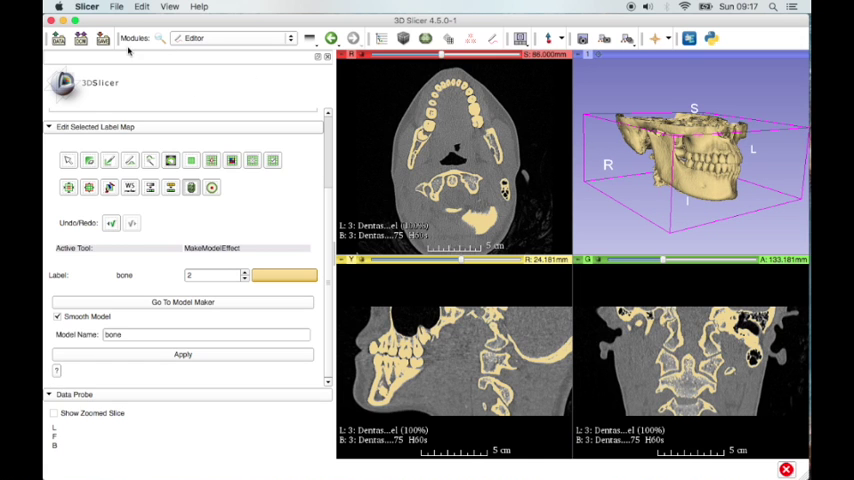
pyautogui.moveTo(102, 38)
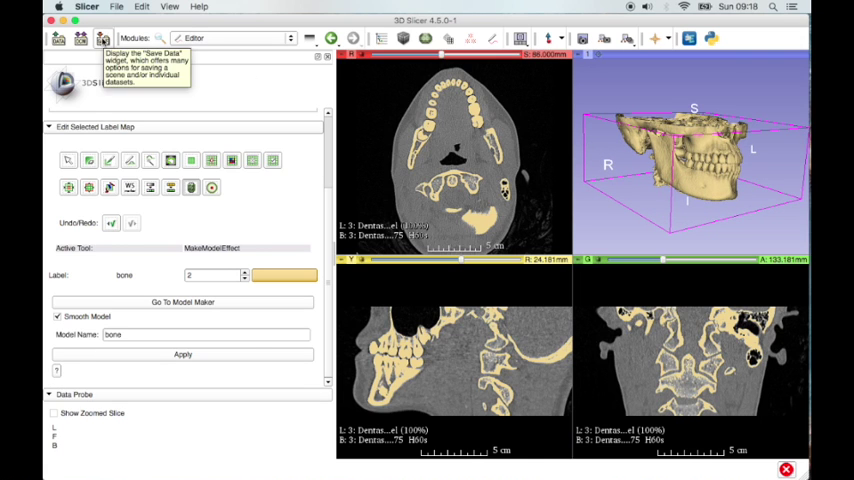
# In the Save dialog, check the bone model and set its format to STL
pyautogui.click(104, 38)
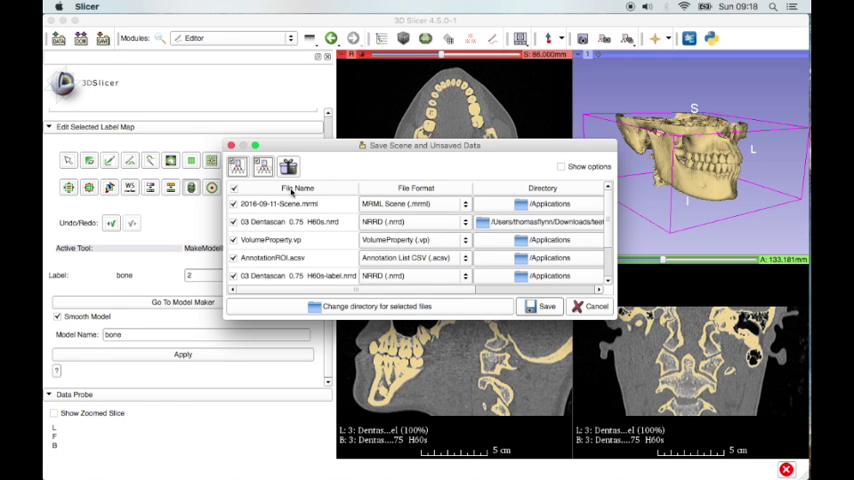
pyautogui.scroll(-3)
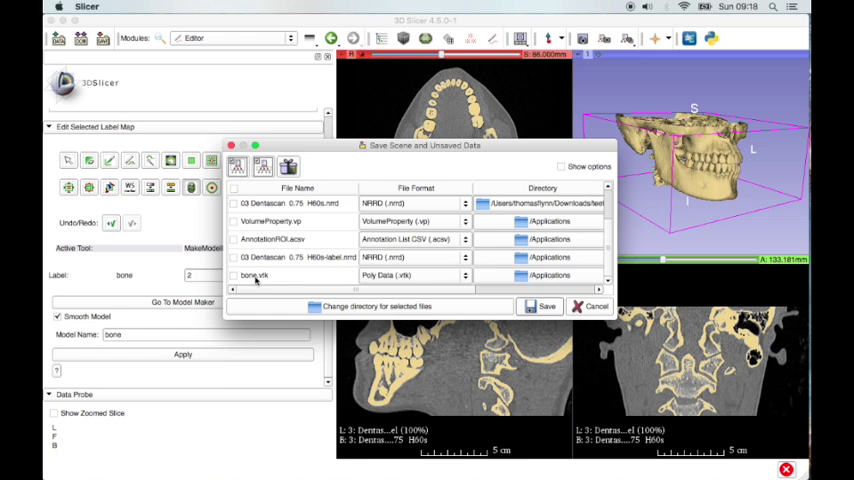
pyautogui.click(234, 276)
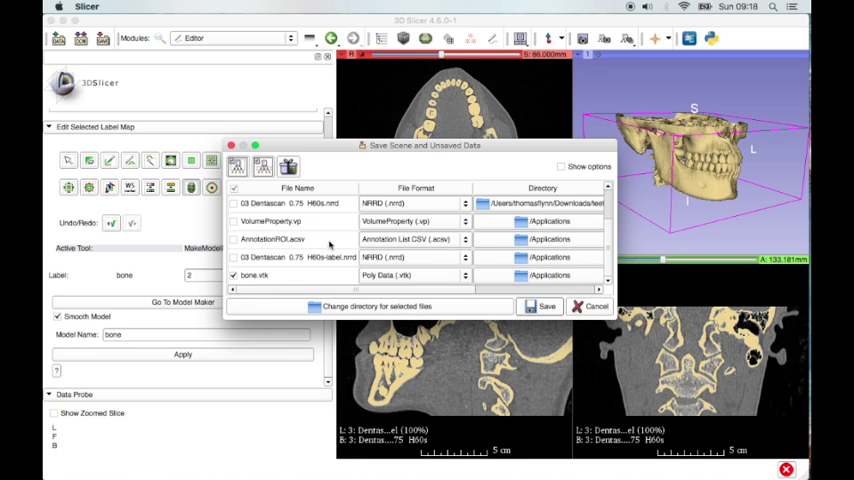
pyautogui.moveTo(448, 280)
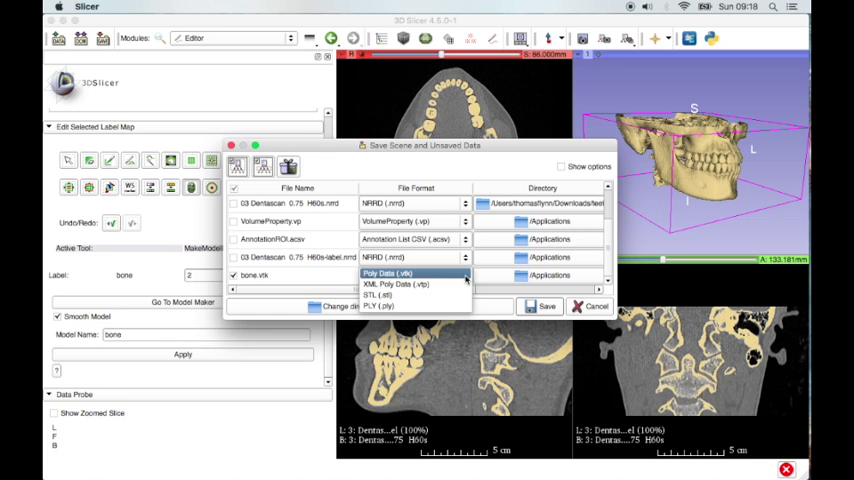
pyautogui.click(378, 294)
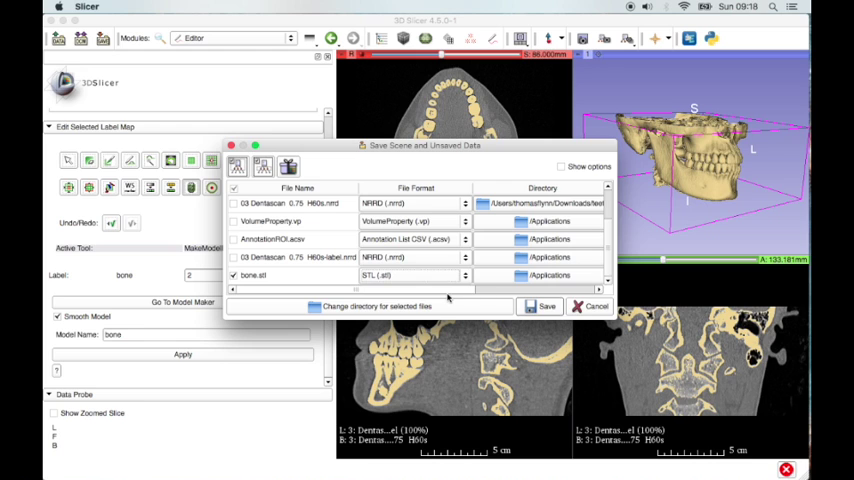
# Set the save directory to the Desktop and save bone.stl there
pyautogui.click(370, 306)
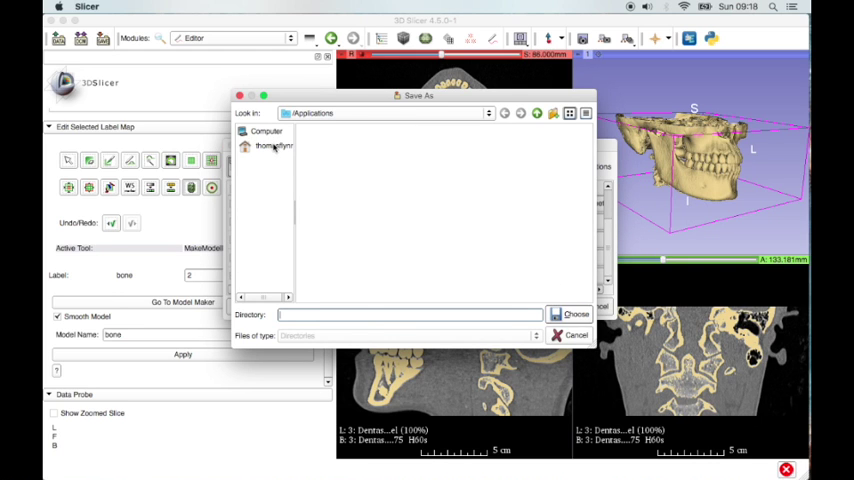
pyautogui.doubleClick(274, 146)
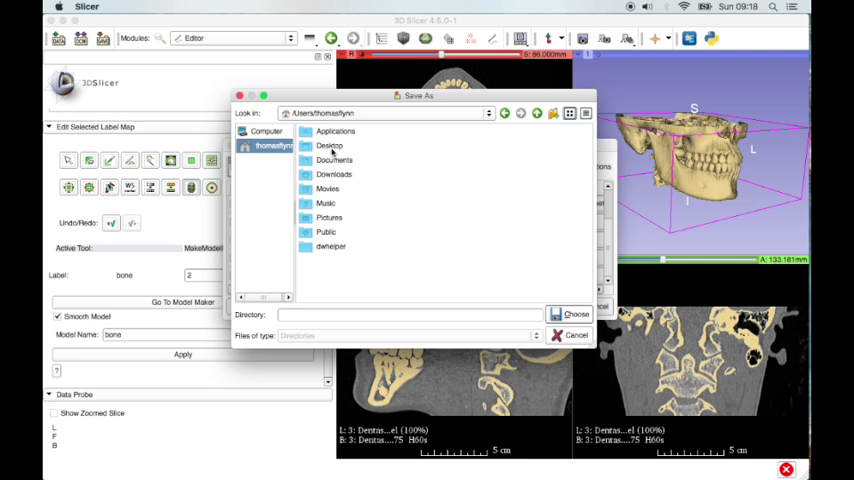
pyautogui.click(576, 312)
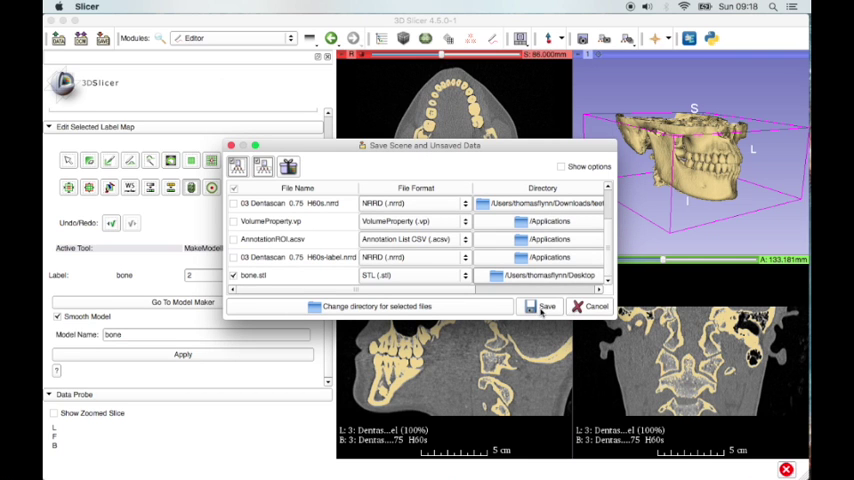
pyautogui.click(544, 306)
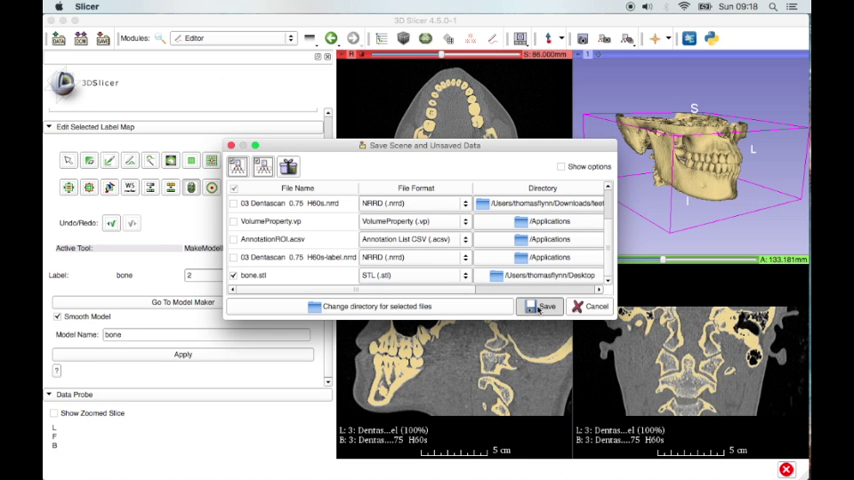
pyautogui.click(544, 306)
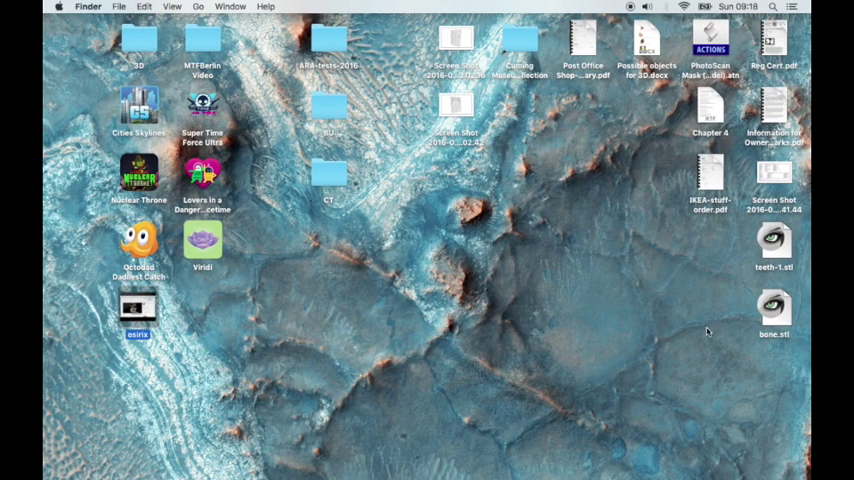
# Preview bone.stl on the Desktop as a 138.6 MB skull mesh, then exit Slicer discarding modifications
pyautogui.click(772, 308)
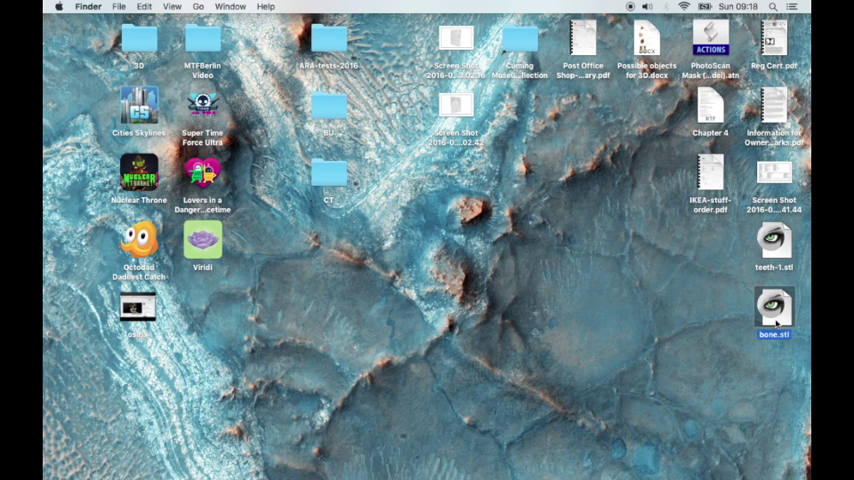
pyautogui.doubleClick(772, 308)
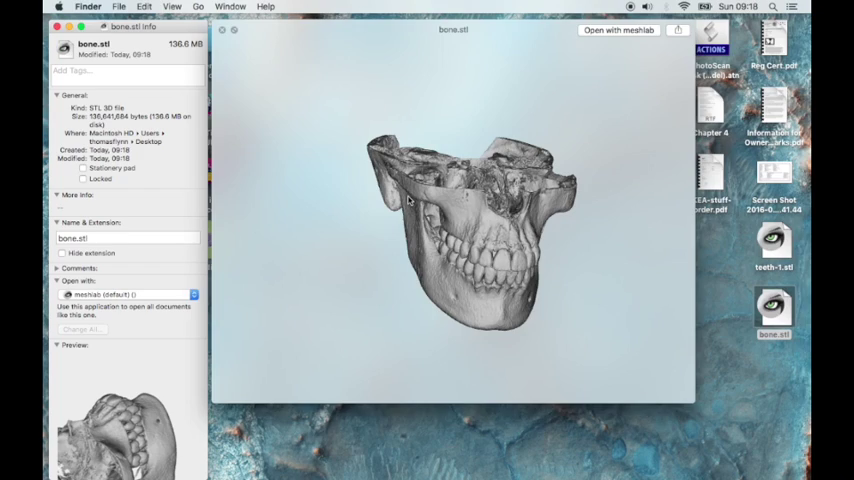
pyautogui.click(234, 30)
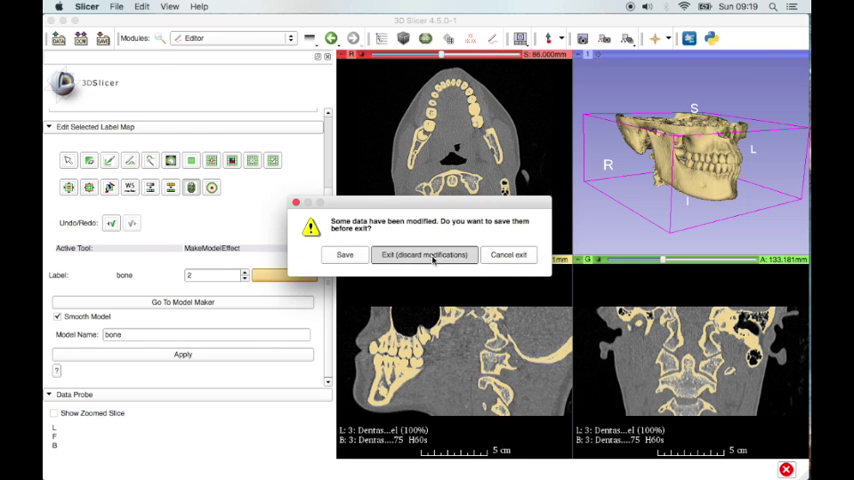
pyautogui.click(424, 254)
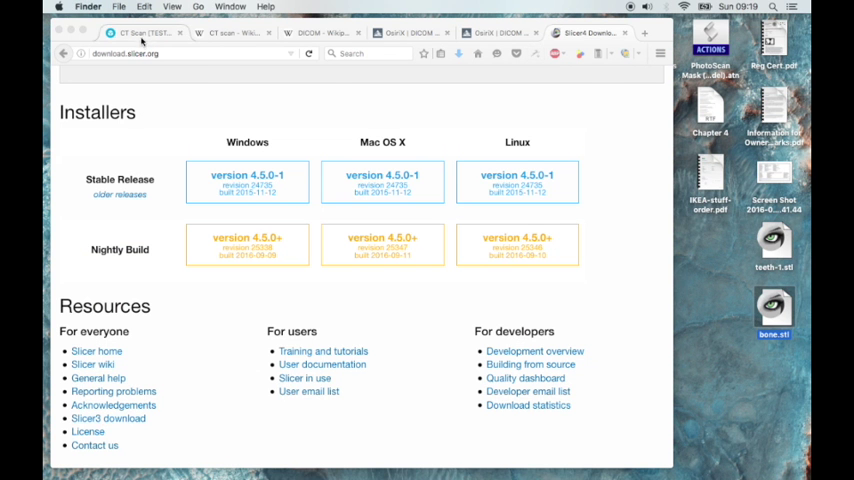